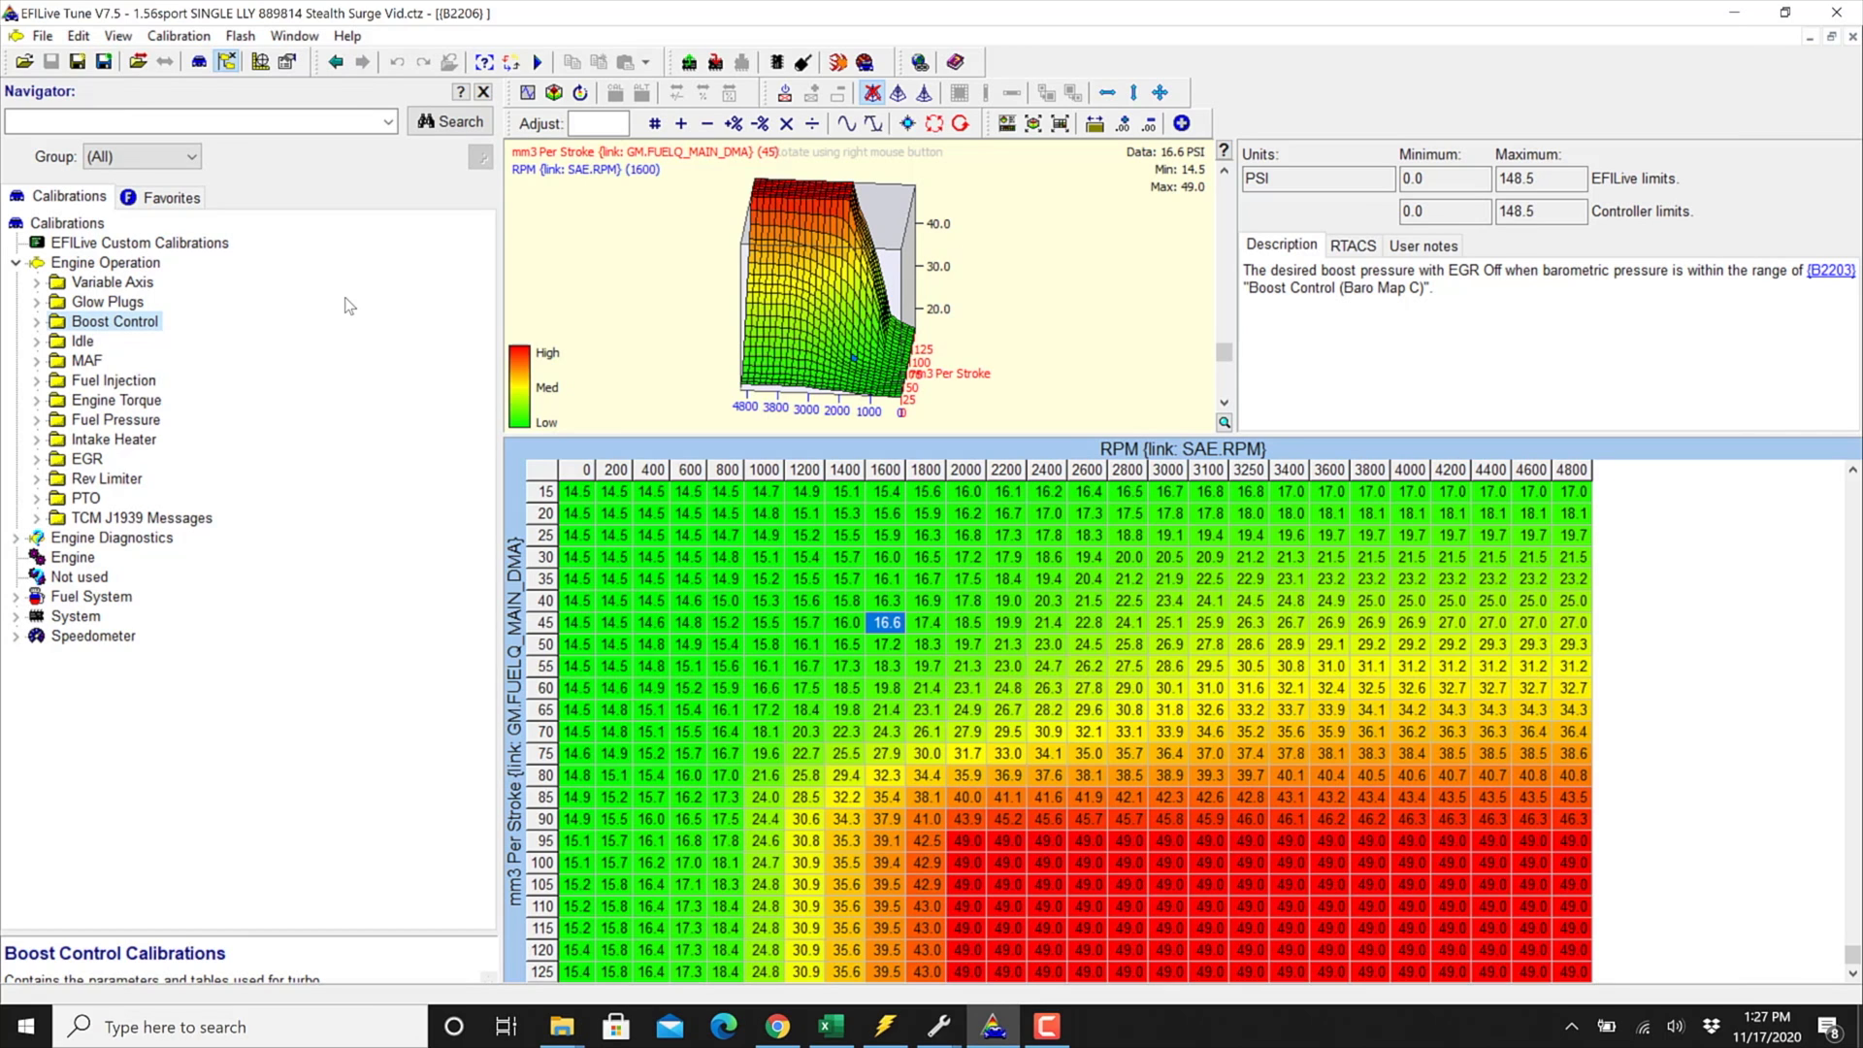
{"action": "mouse_move", "coordinate": [326, 307]}
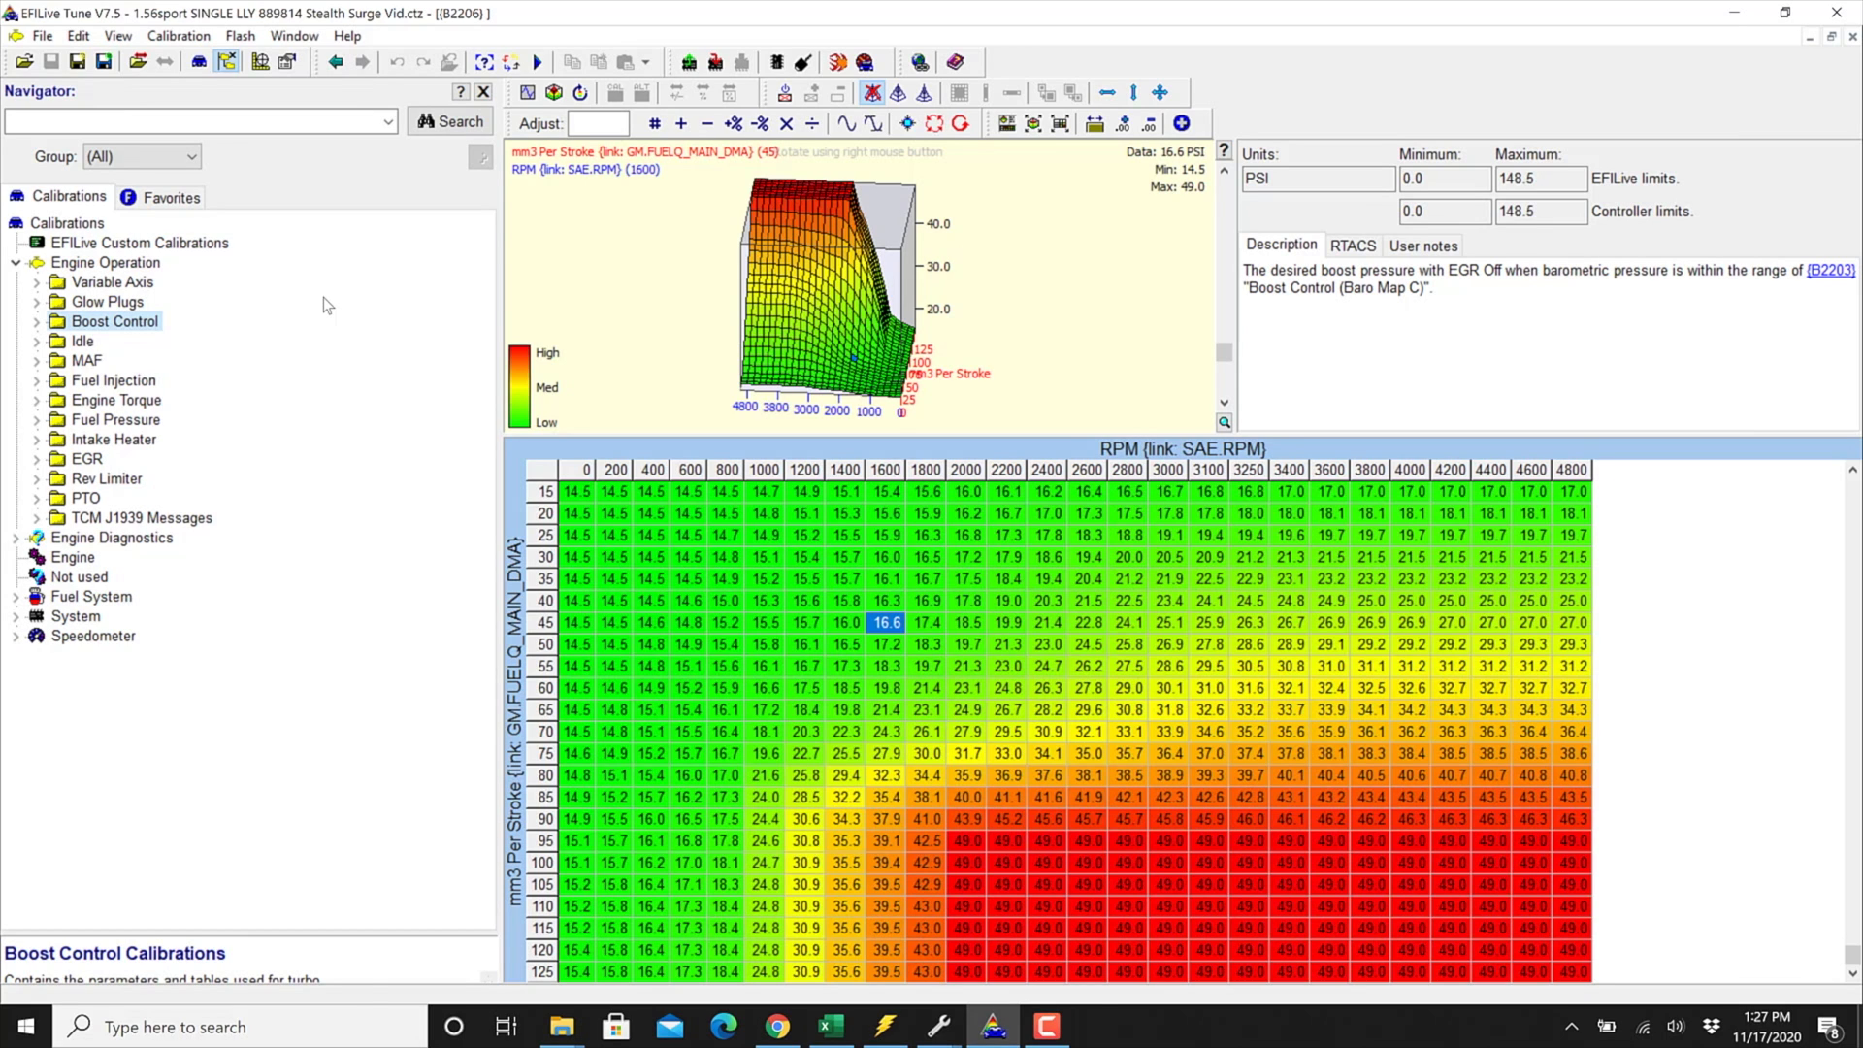
{"action": "mouse_move", "coordinate": [194, 303]}
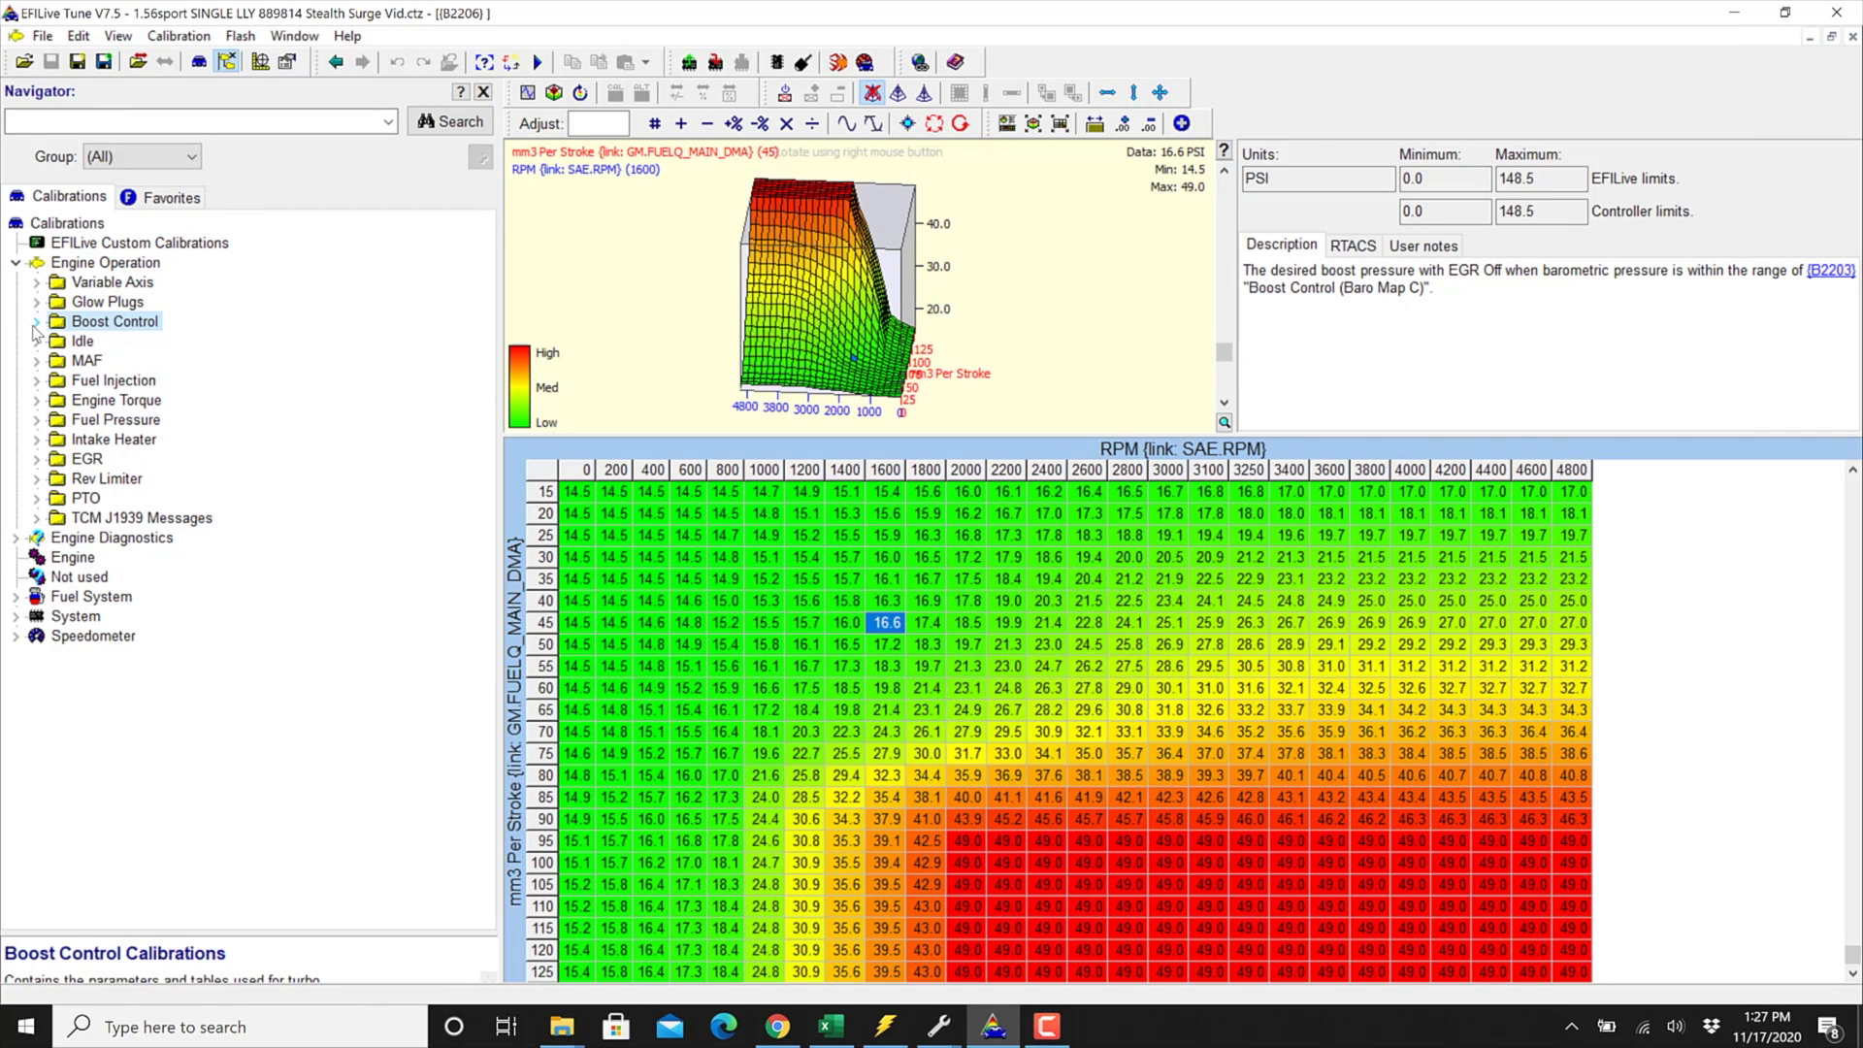
Expand the Boost Control folder under Engine Operation in the Navigator tree.
{"action": "left_click", "coordinate": [33, 322]}
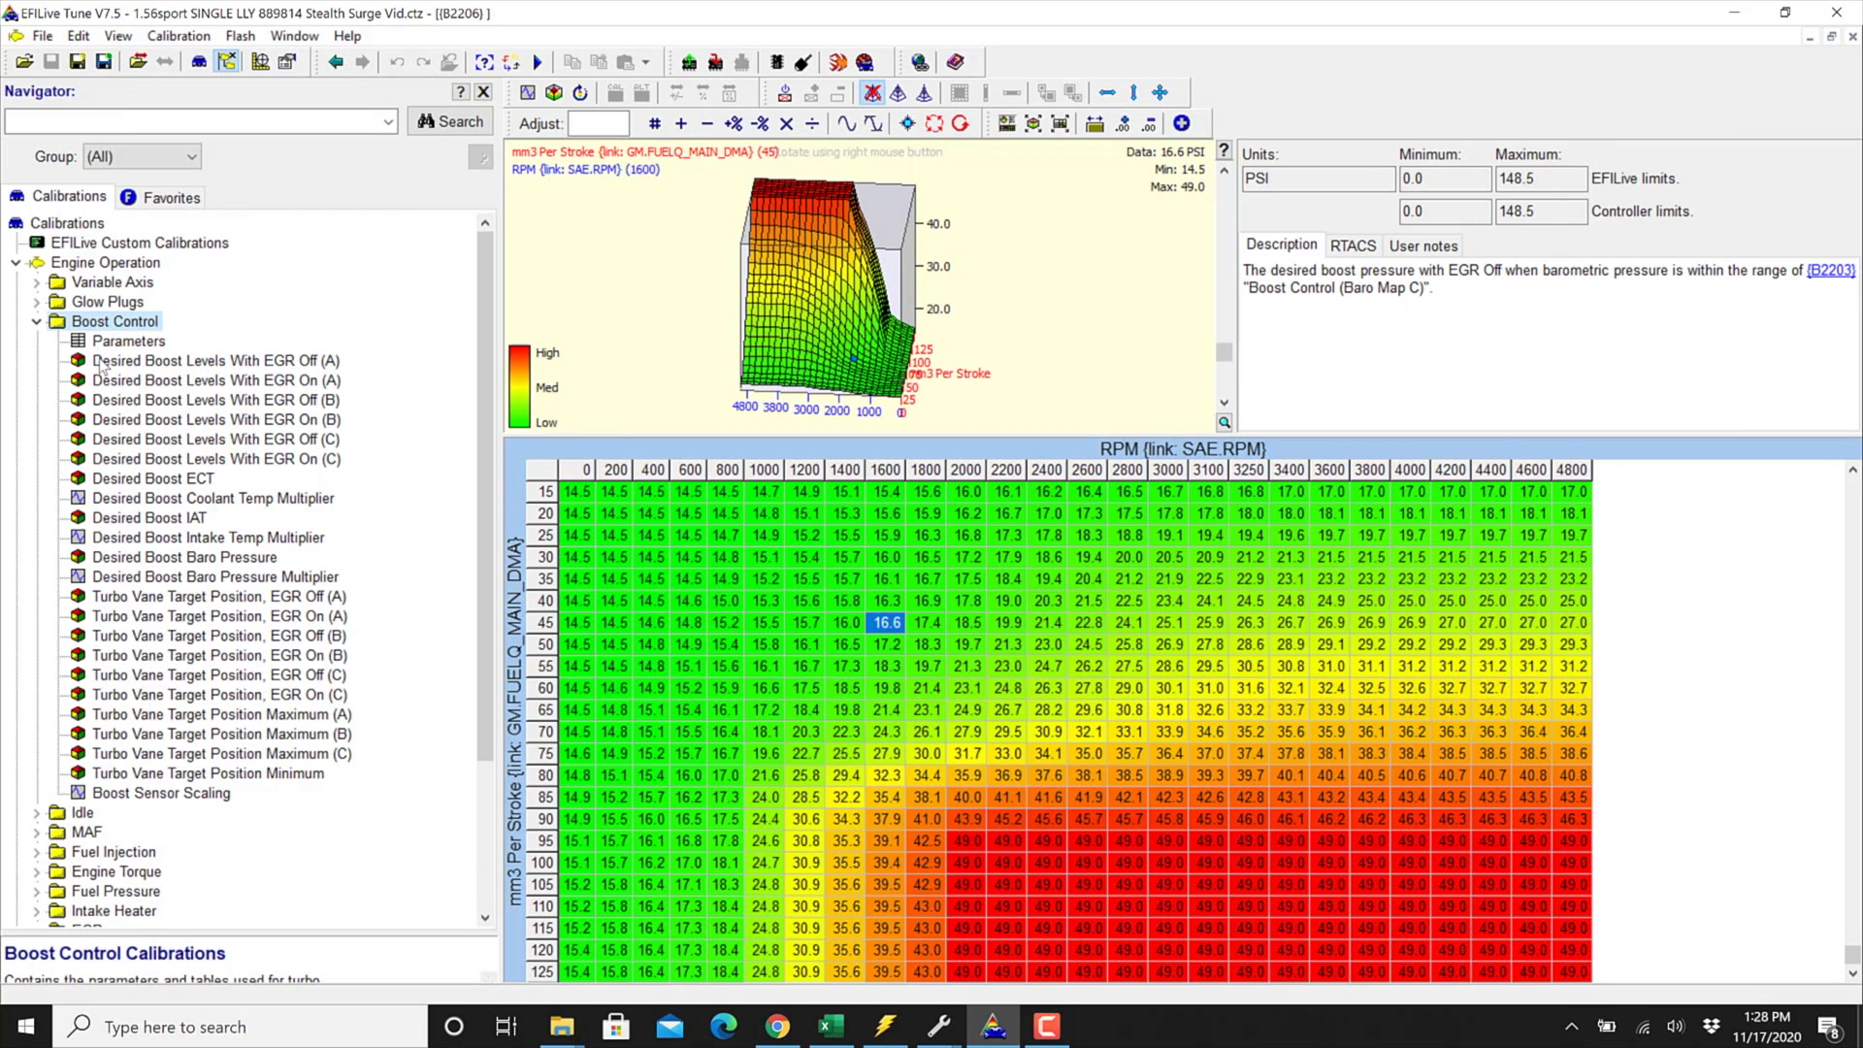
{"action": "mouse_move", "coordinate": [249, 482]}
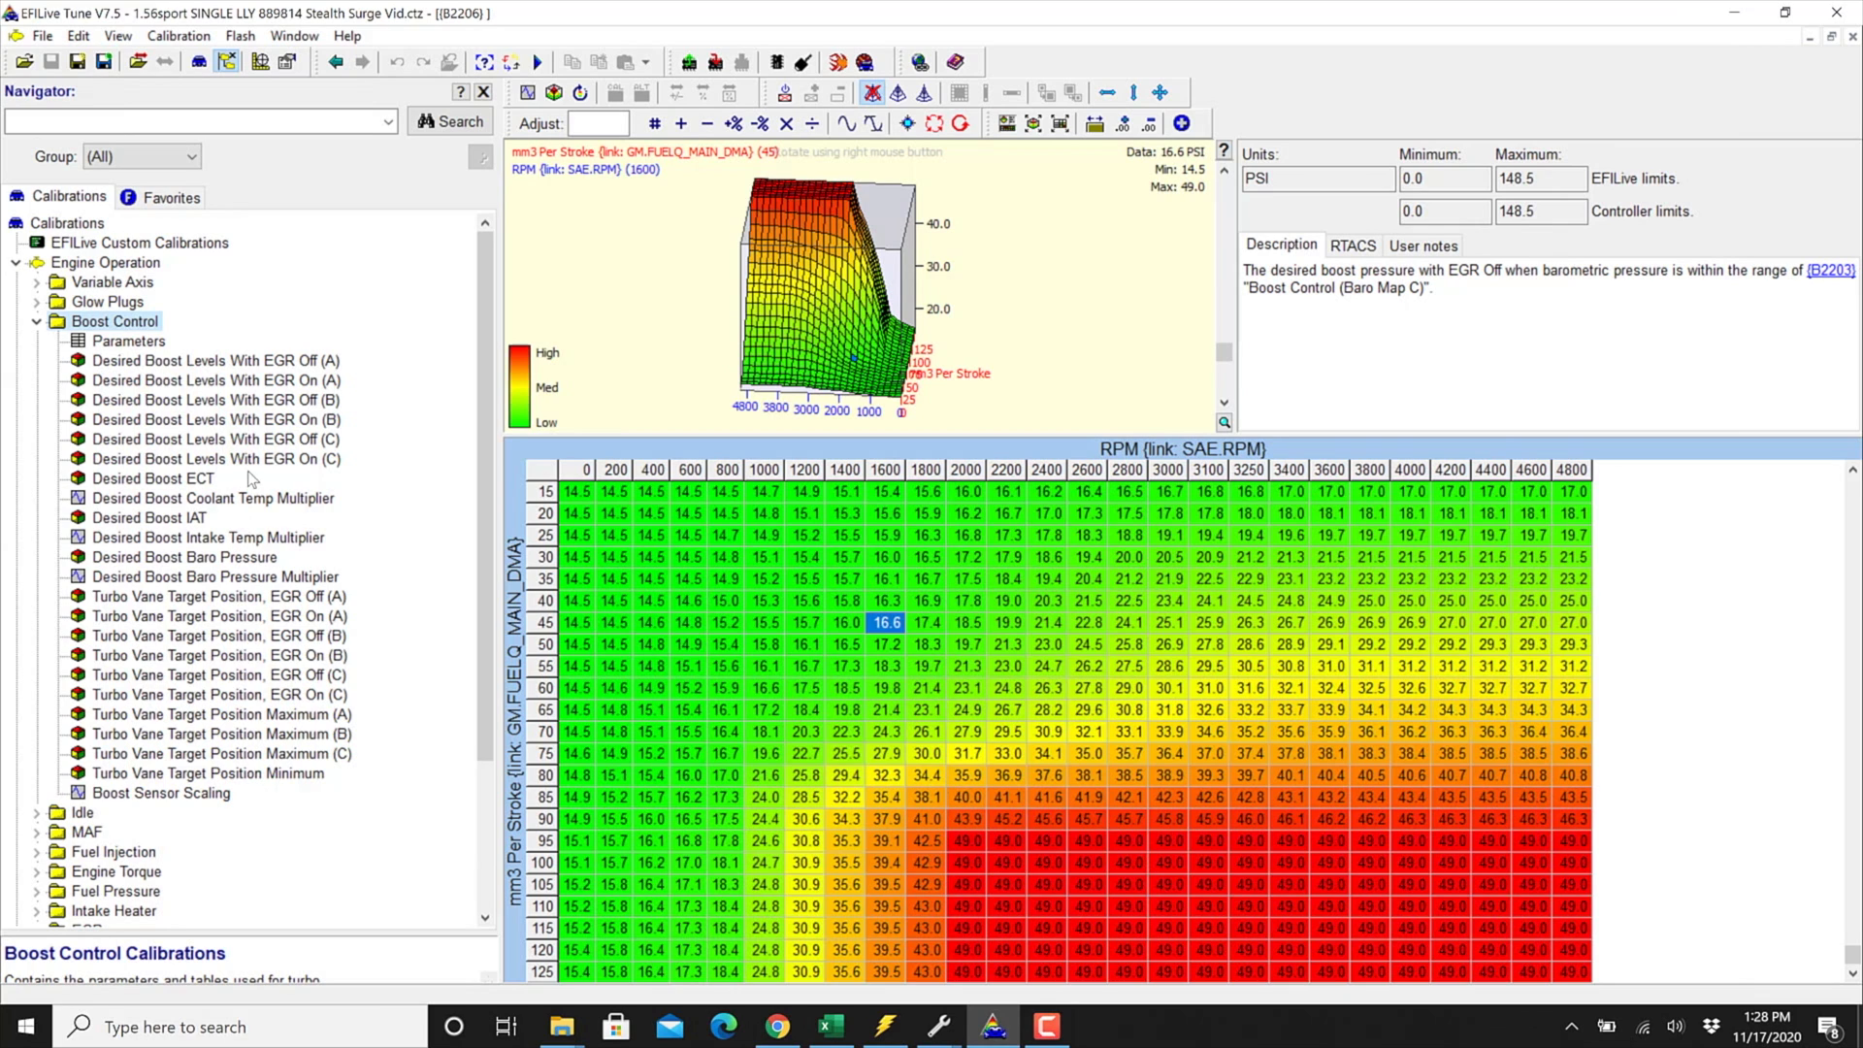
Select Desired Boost Levels With EGR Off (C) under Boost Control to show its description.
{"action": "left_click", "coordinate": [215, 439]}
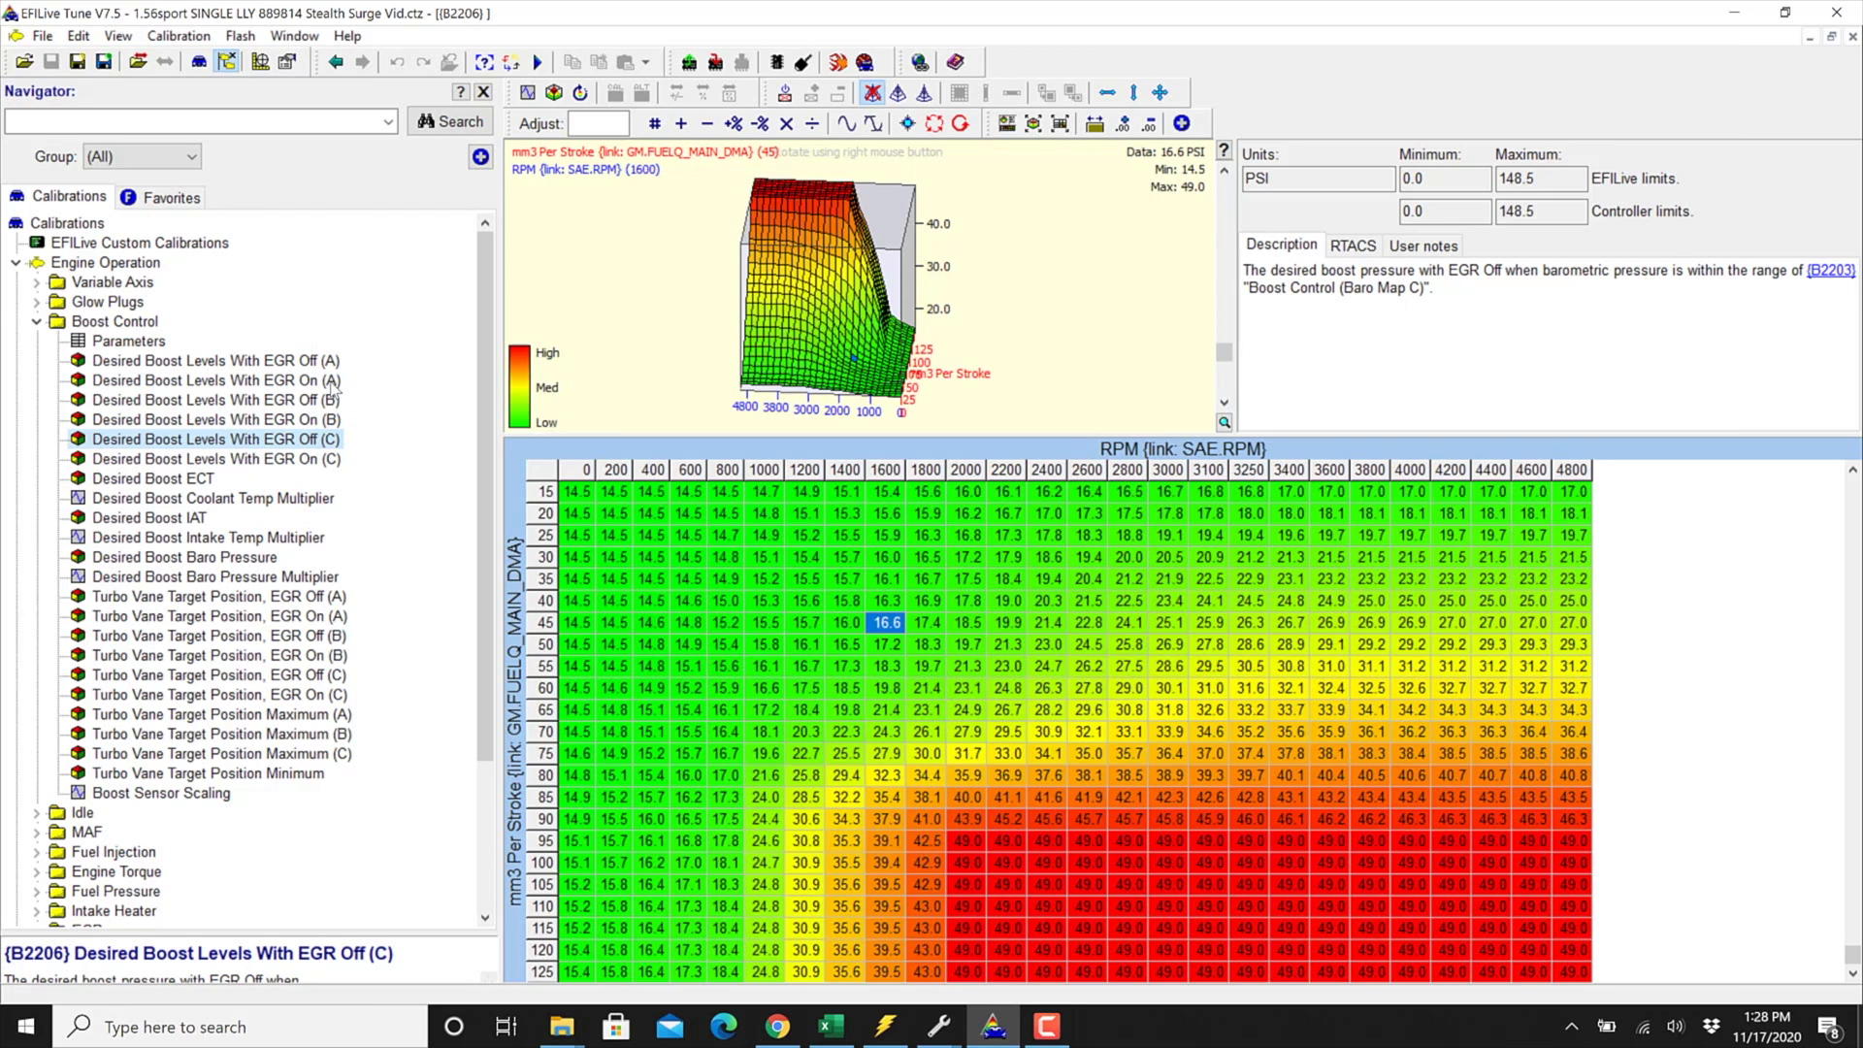
{"action": "mouse_move", "coordinate": [330, 458]}
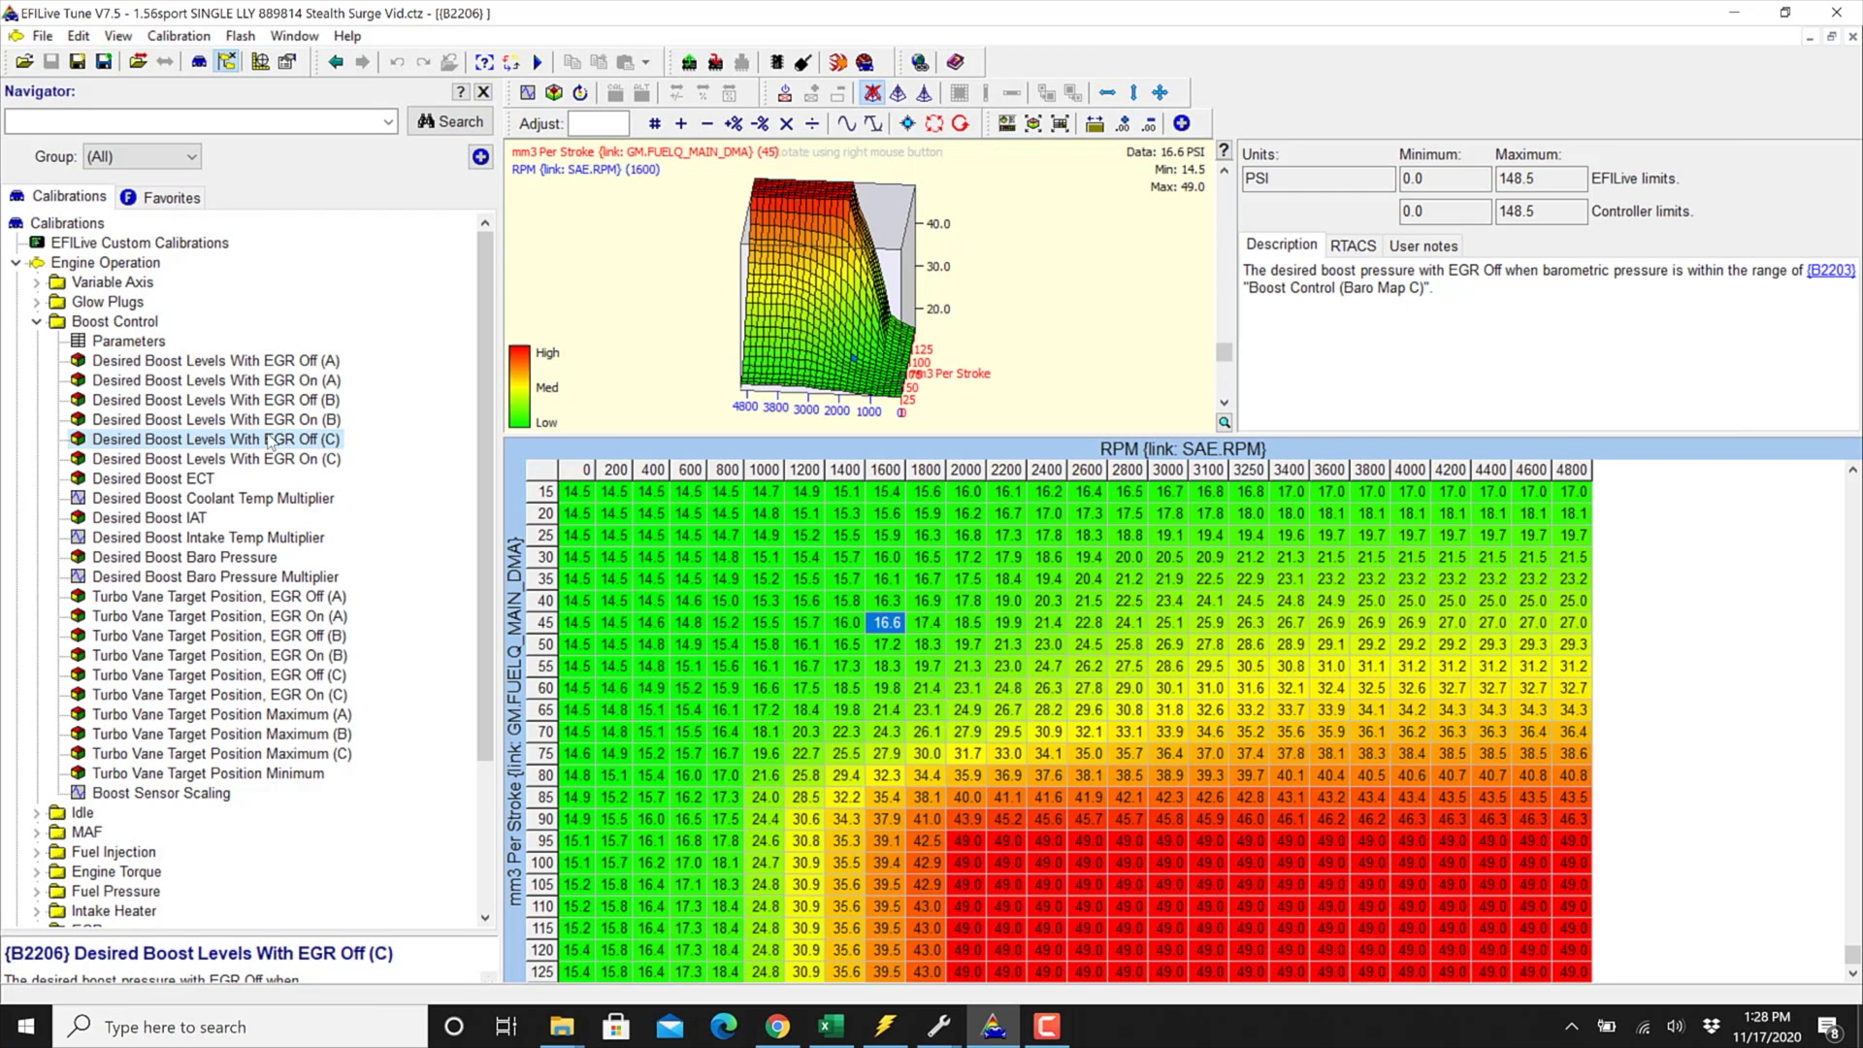
{"action": "mouse_move", "coordinate": [974, 993]}
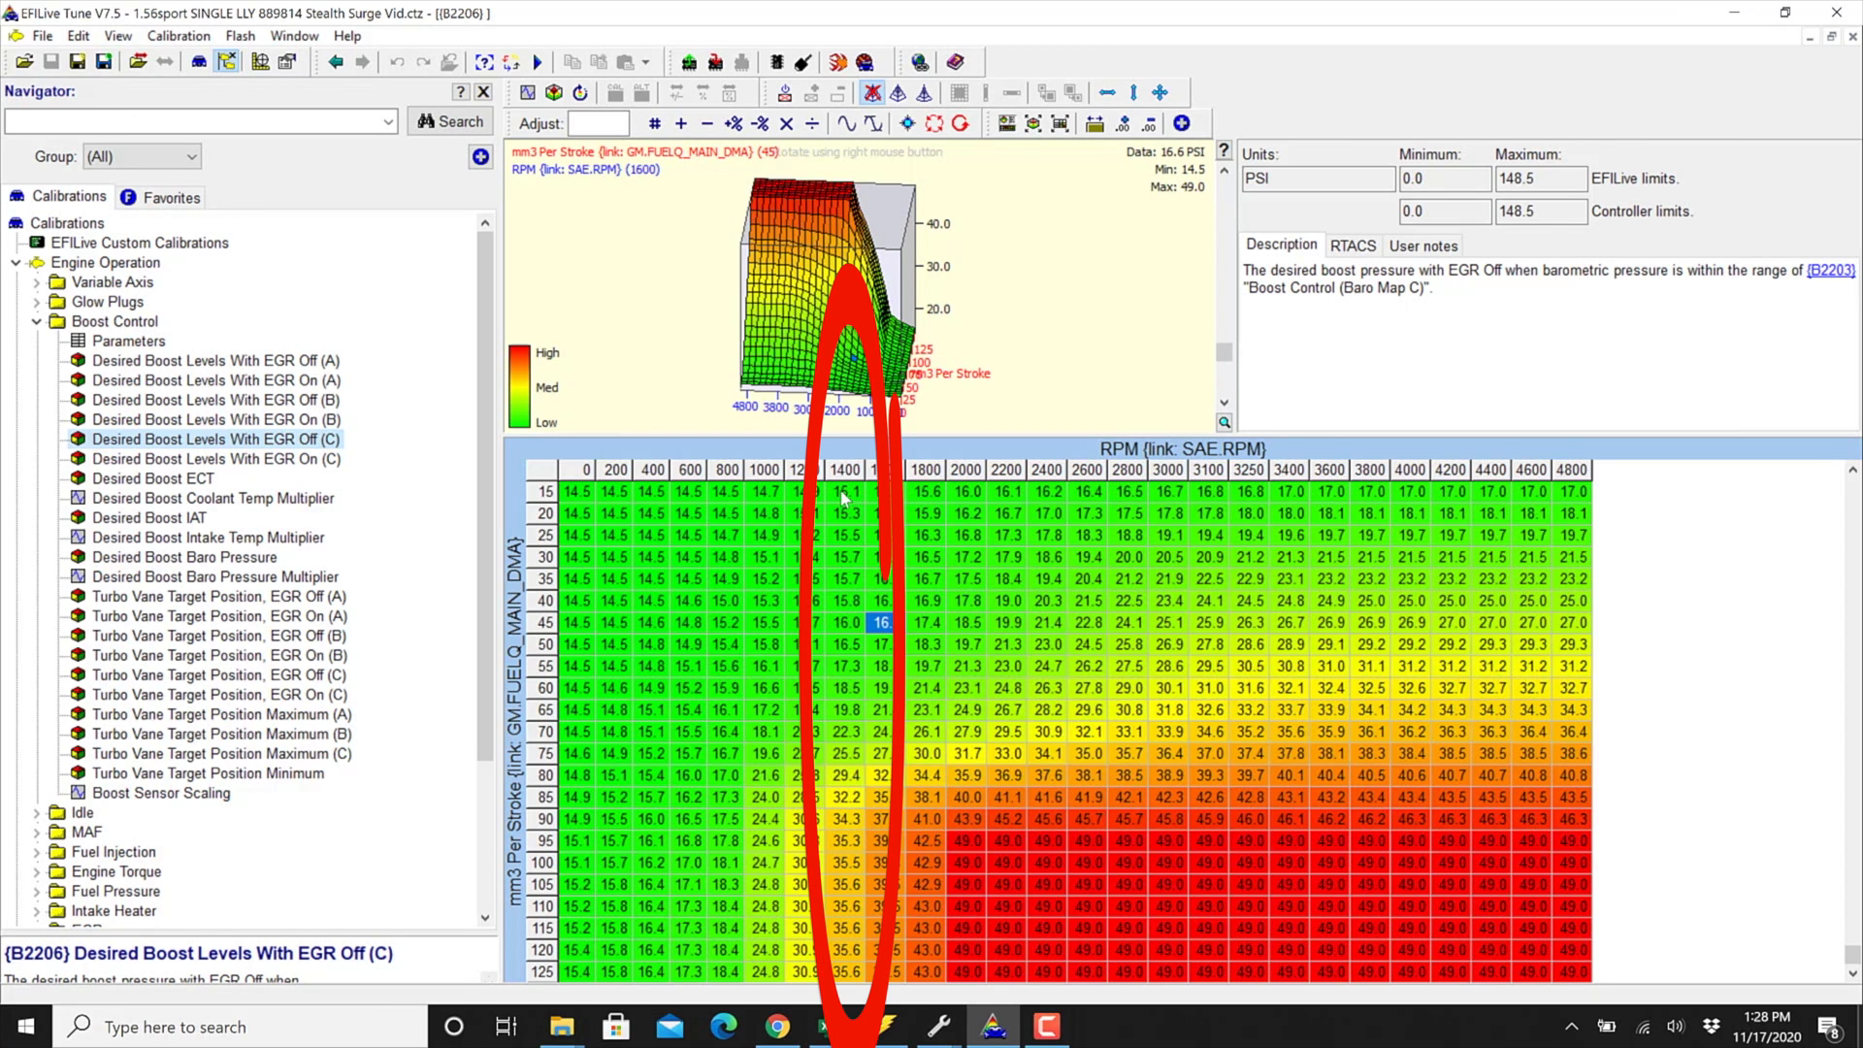
{"action": "mouse_move", "coordinate": [862, 567]}
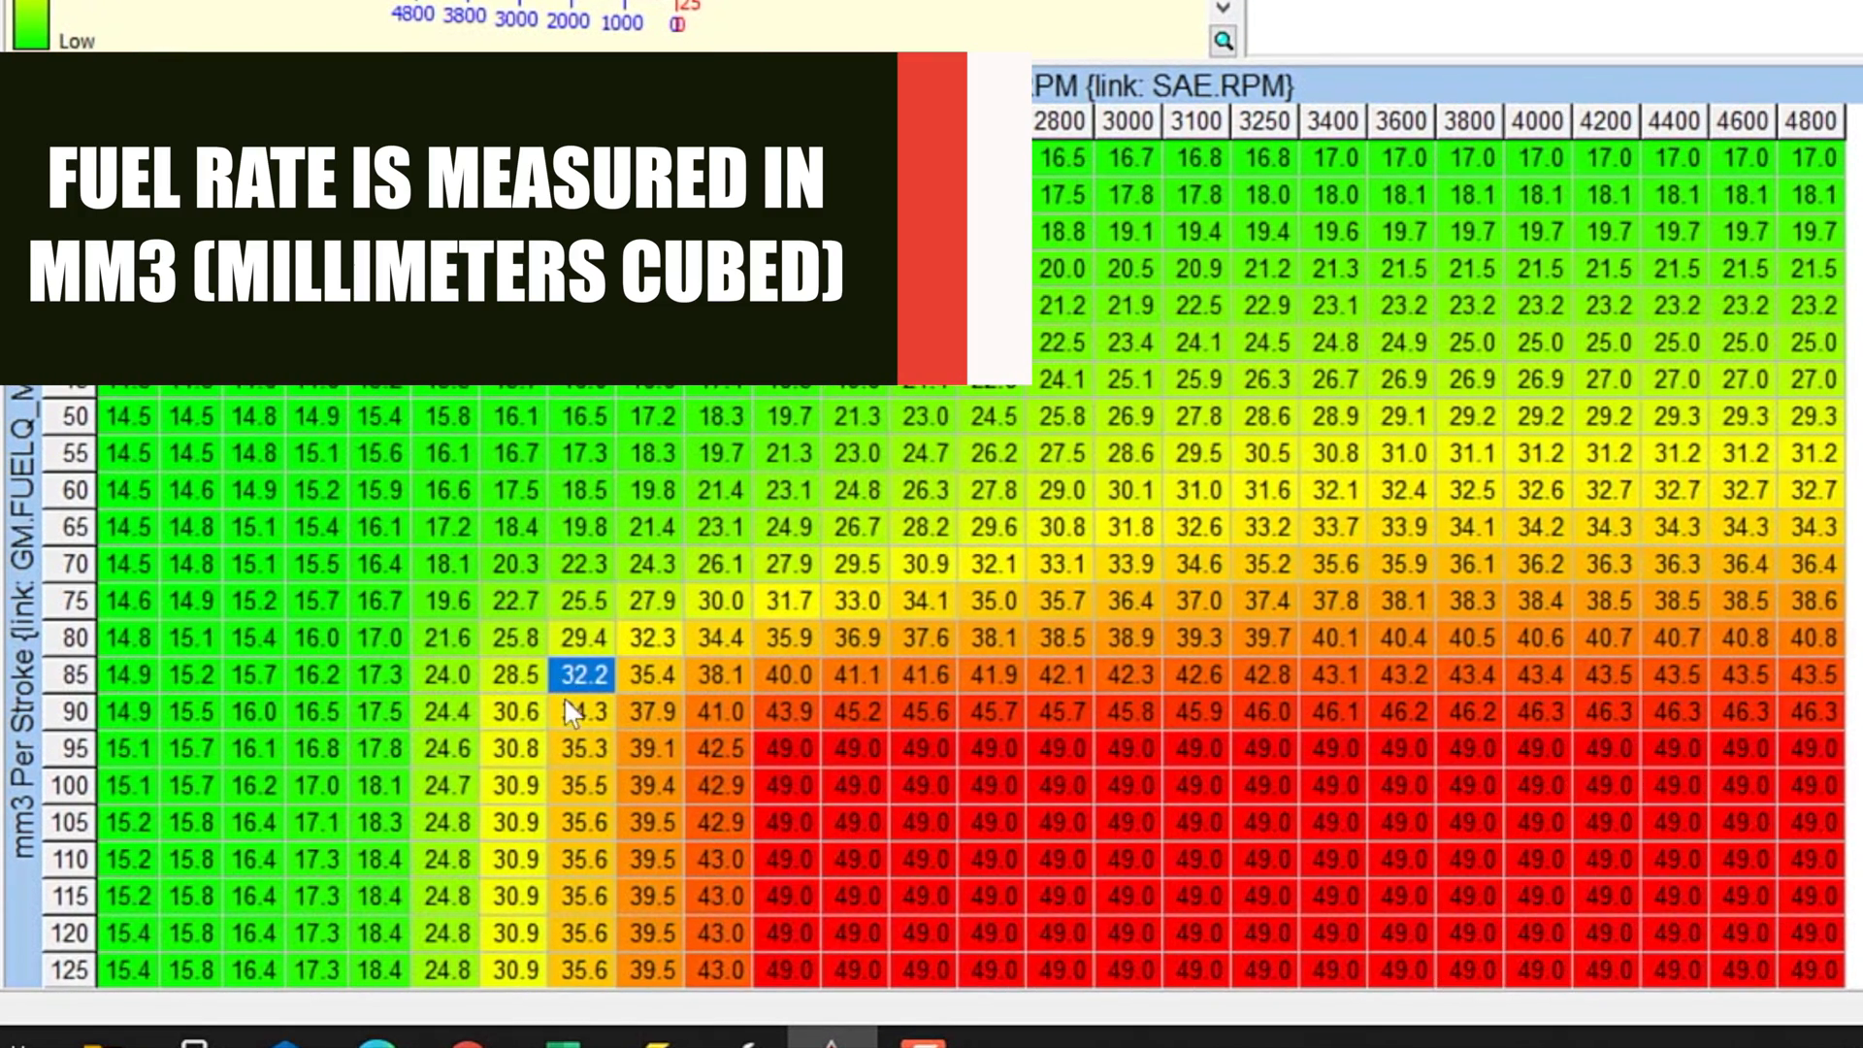
{"action": "mouse_move", "coordinate": [572, 720]}
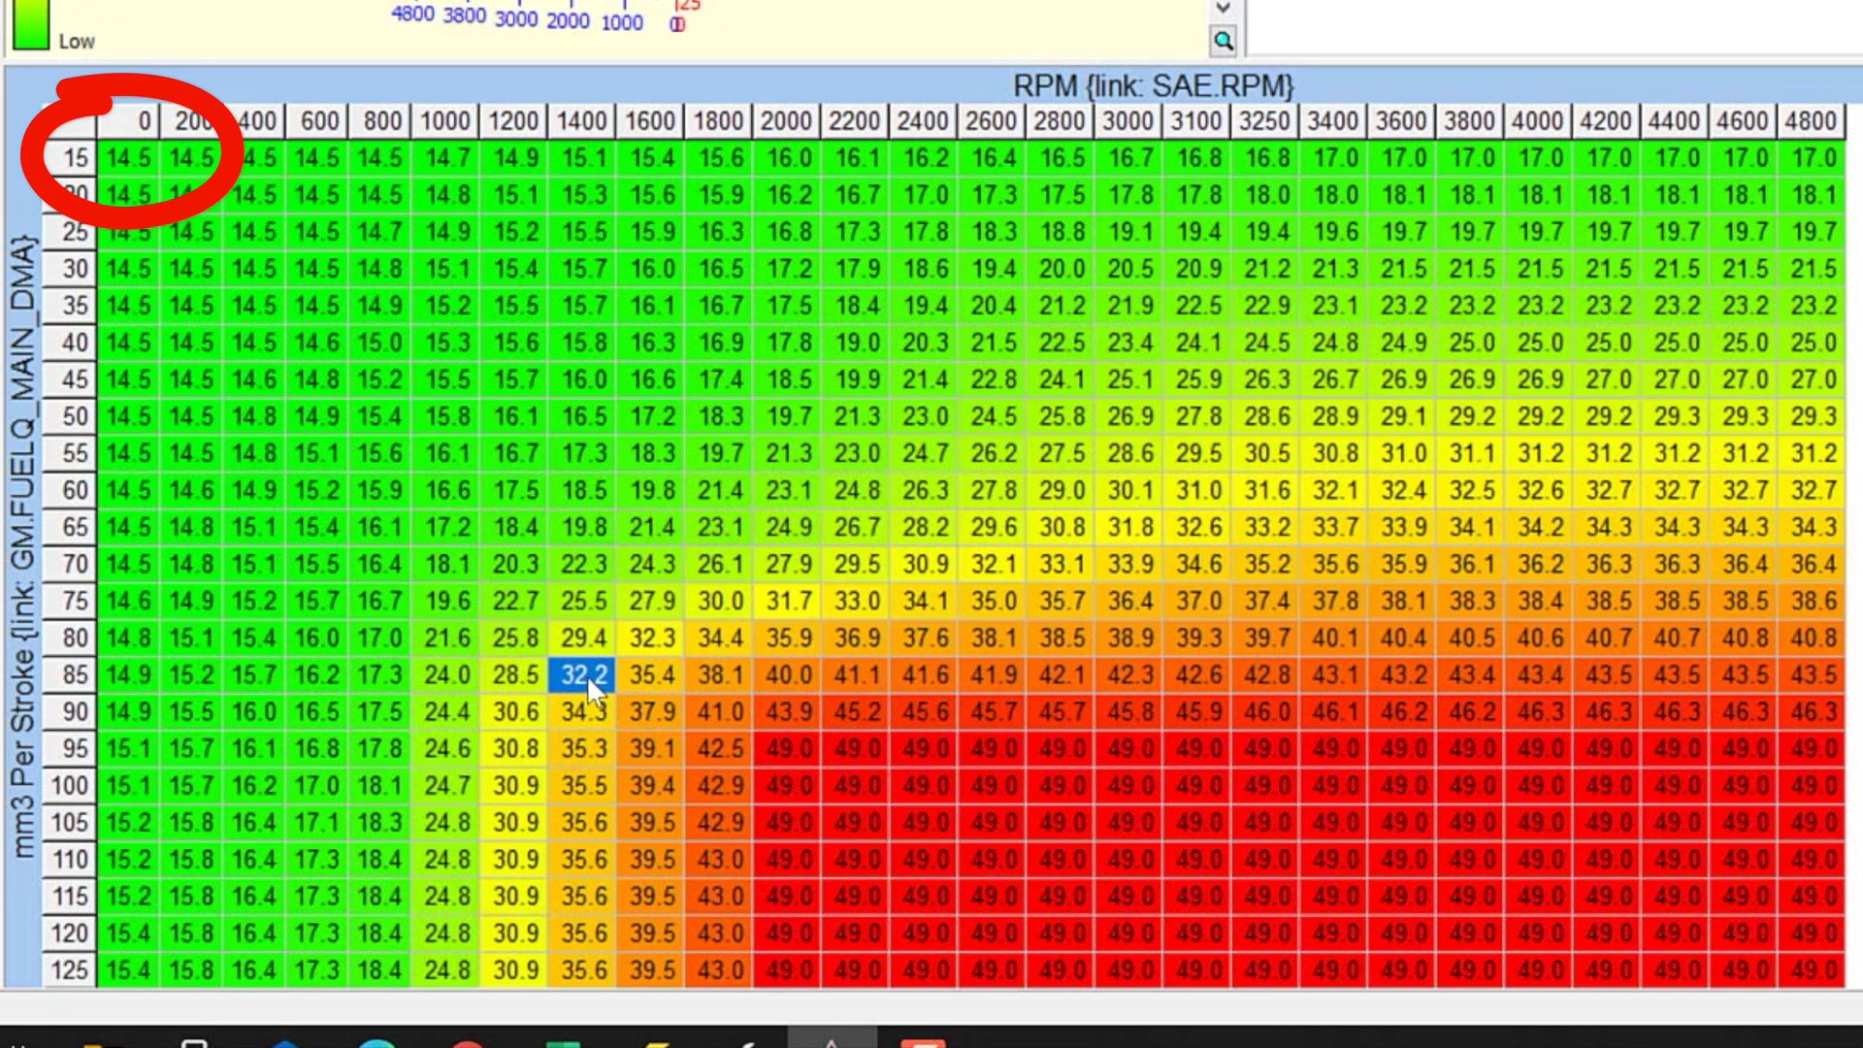
{"action": "left_click", "coordinate": [584, 714]}
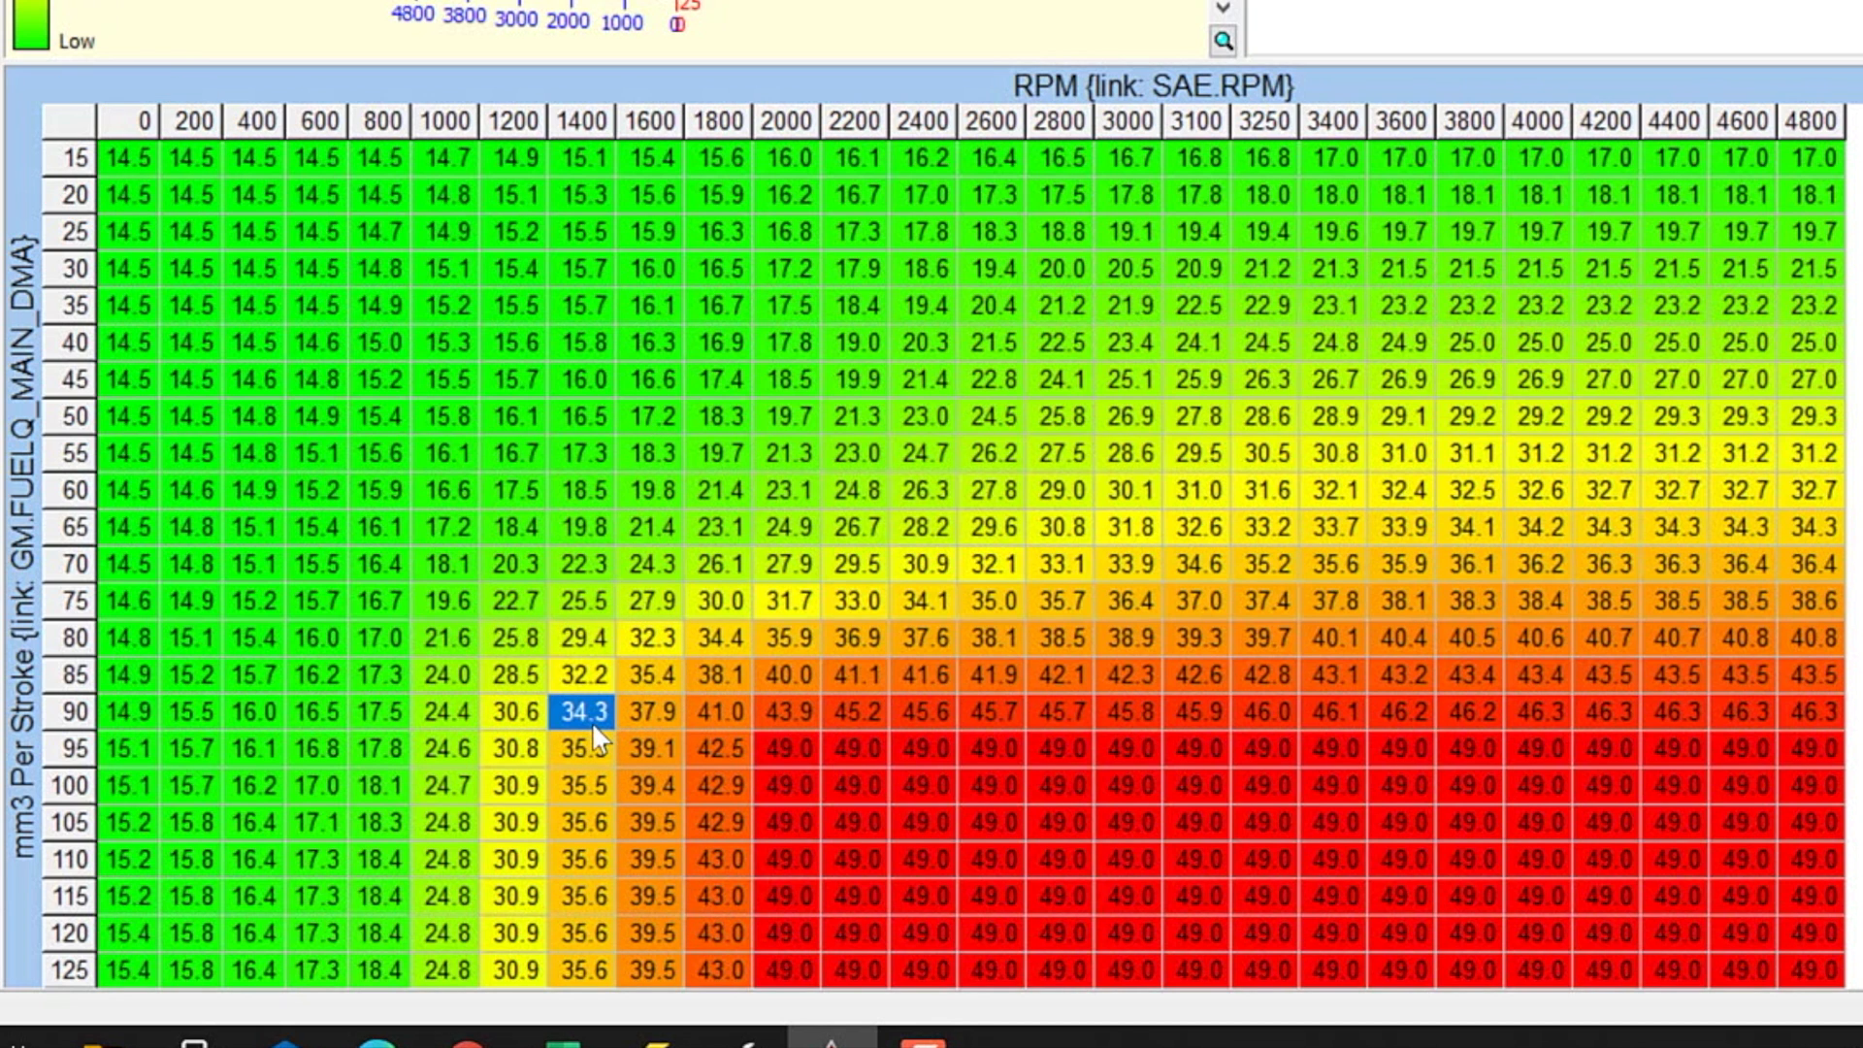
{"action": "mouse_move", "coordinate": [559, 741]}
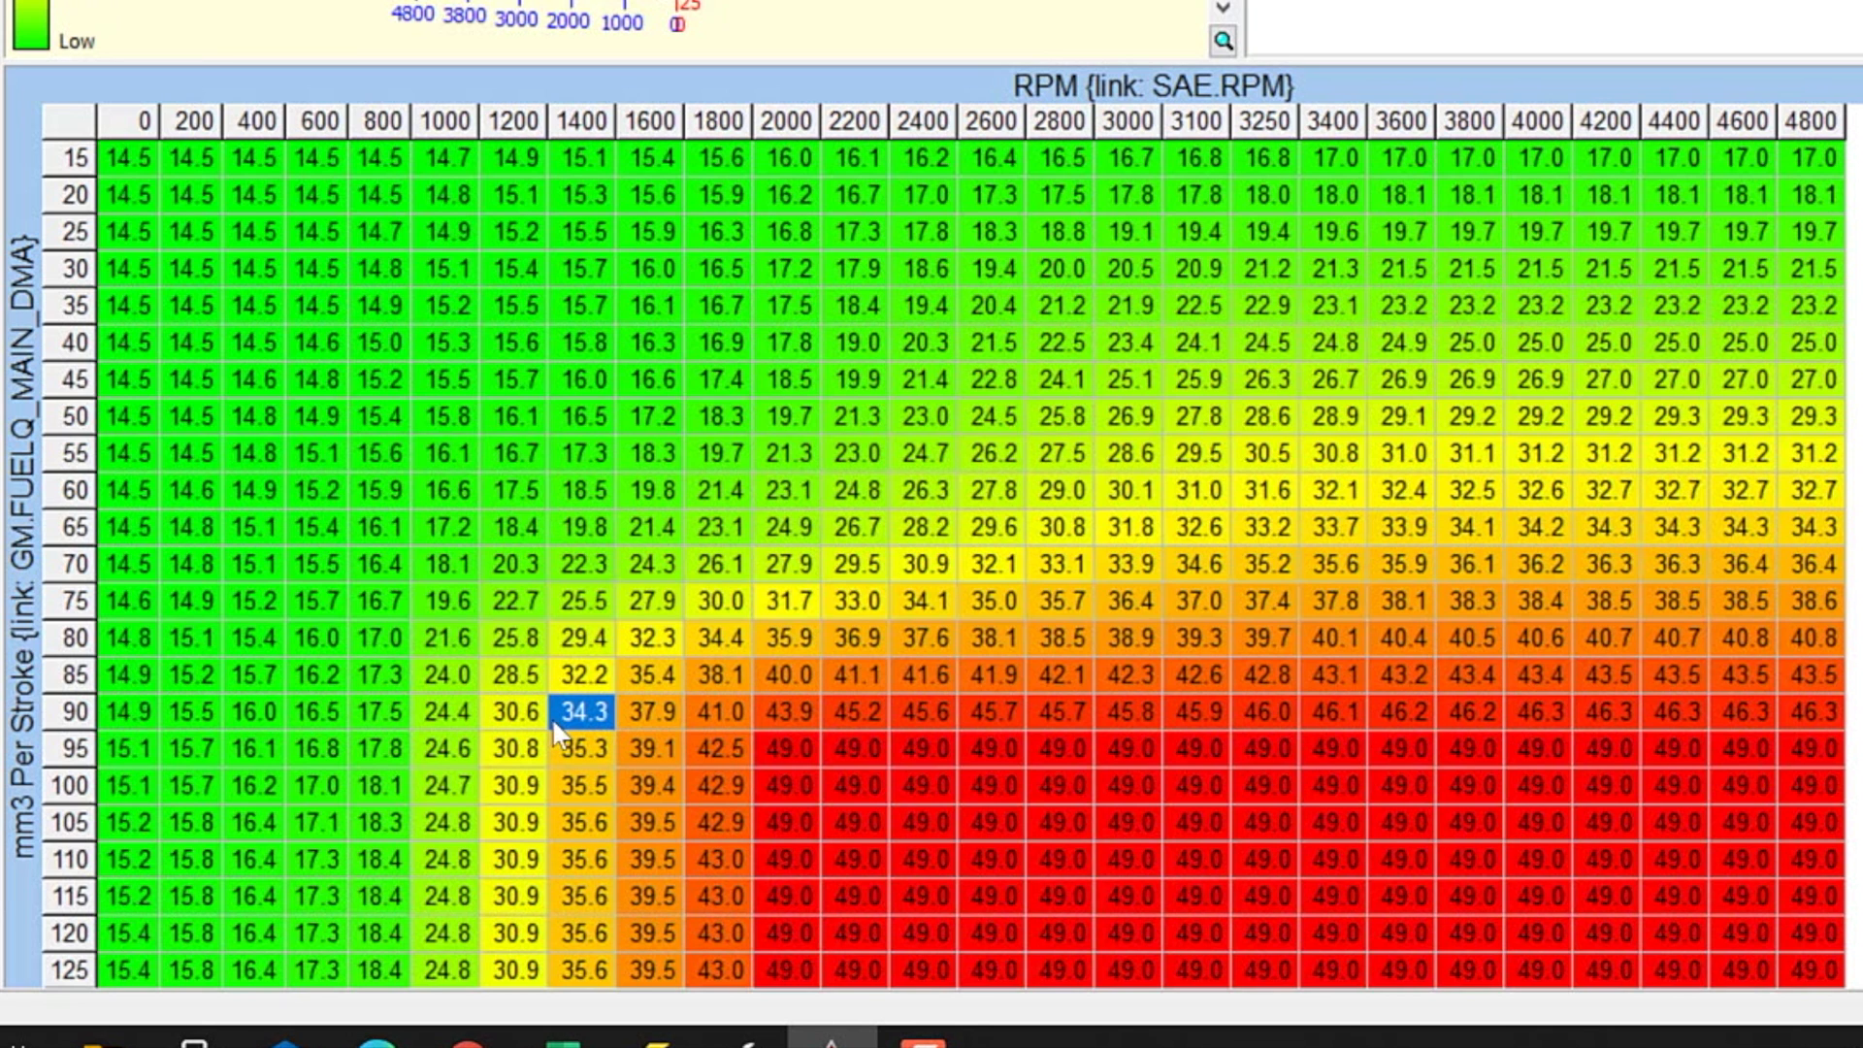
{"action": "mouse_move", "coordinate": [590, 722]}
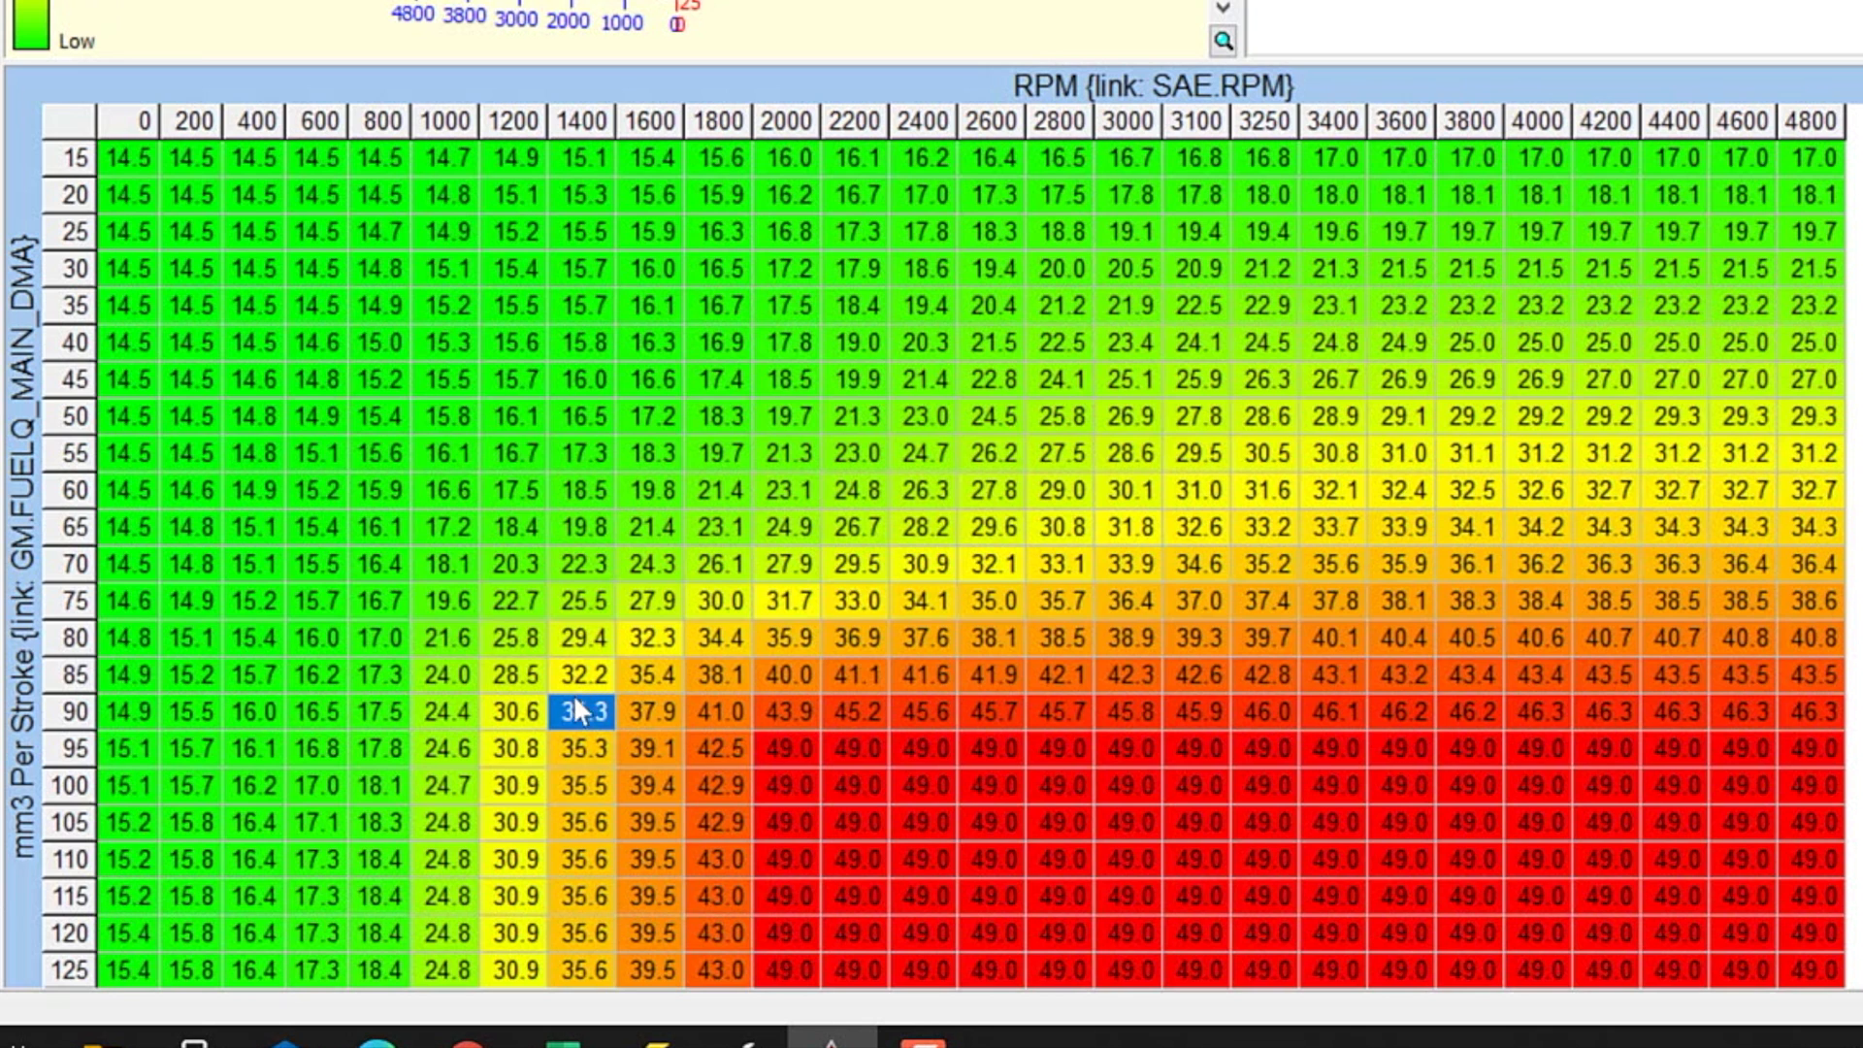
{"action": "mouse_move", "coordinate": [590, 725]}
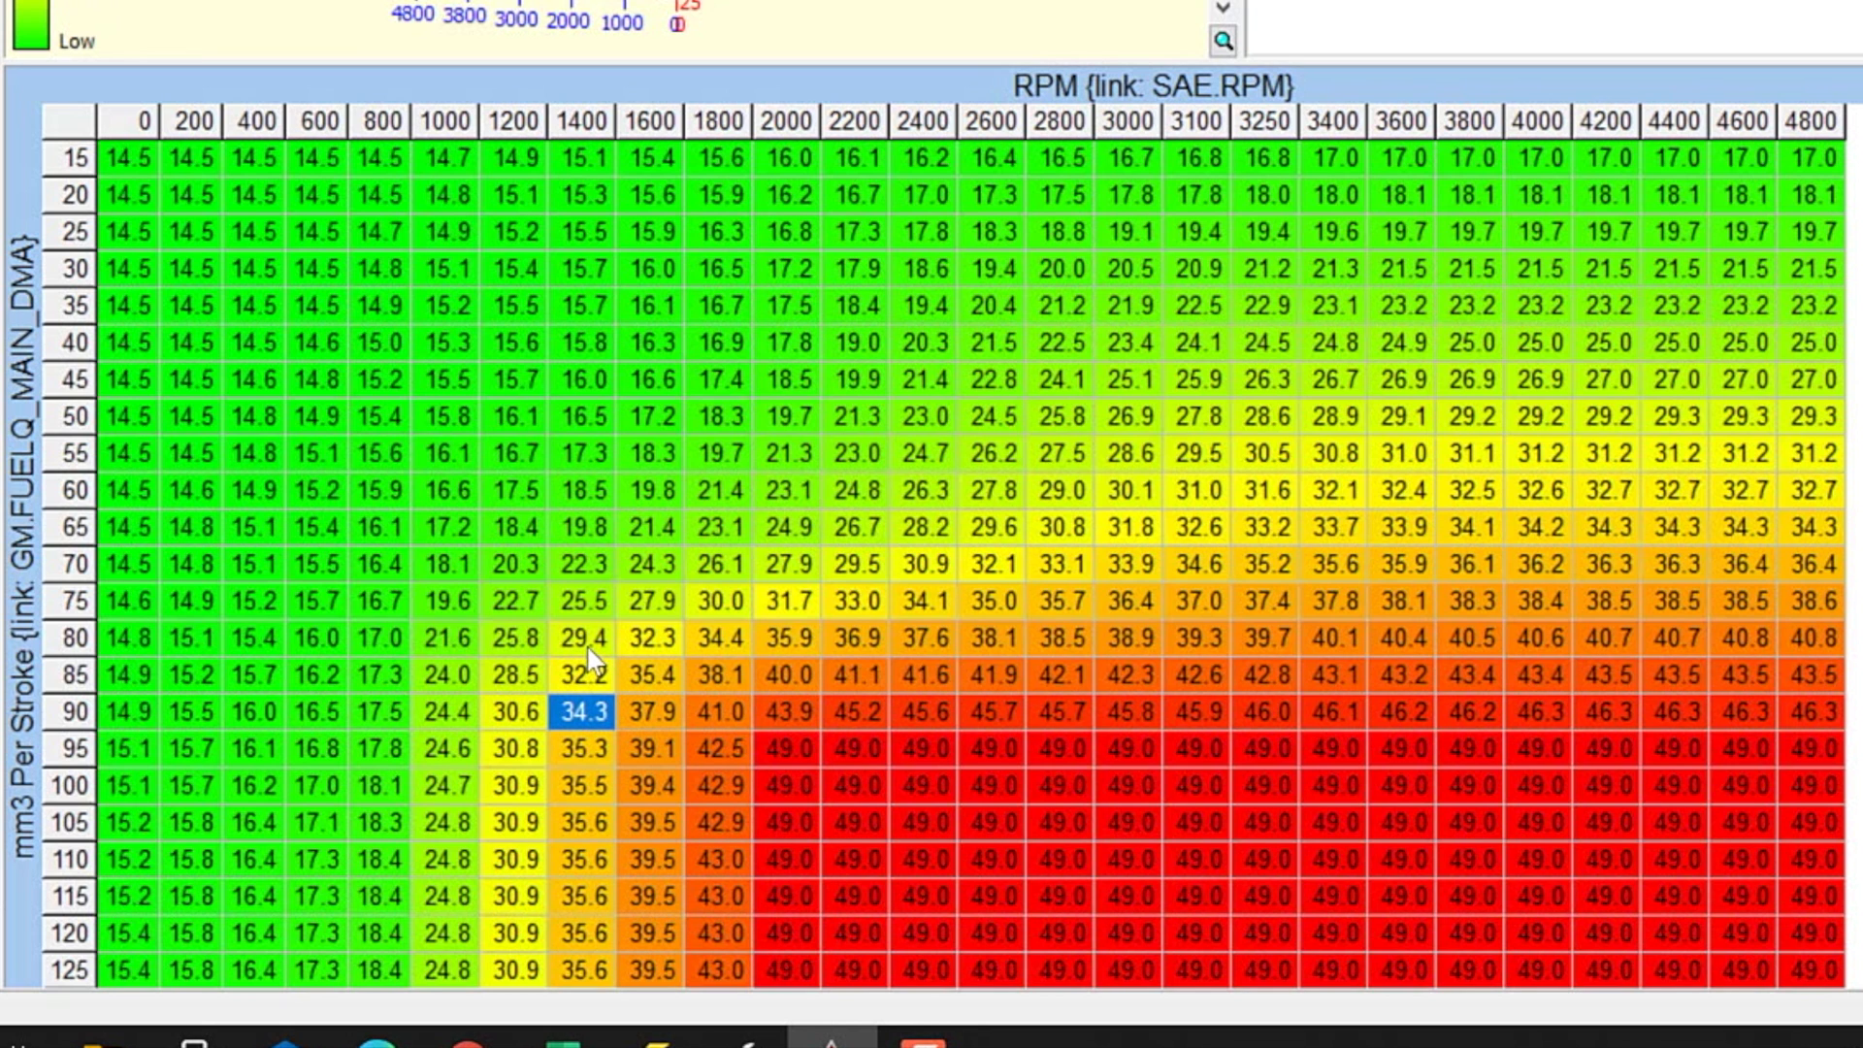
{"action": "mouse_move", "coordinate": [594, 652]}
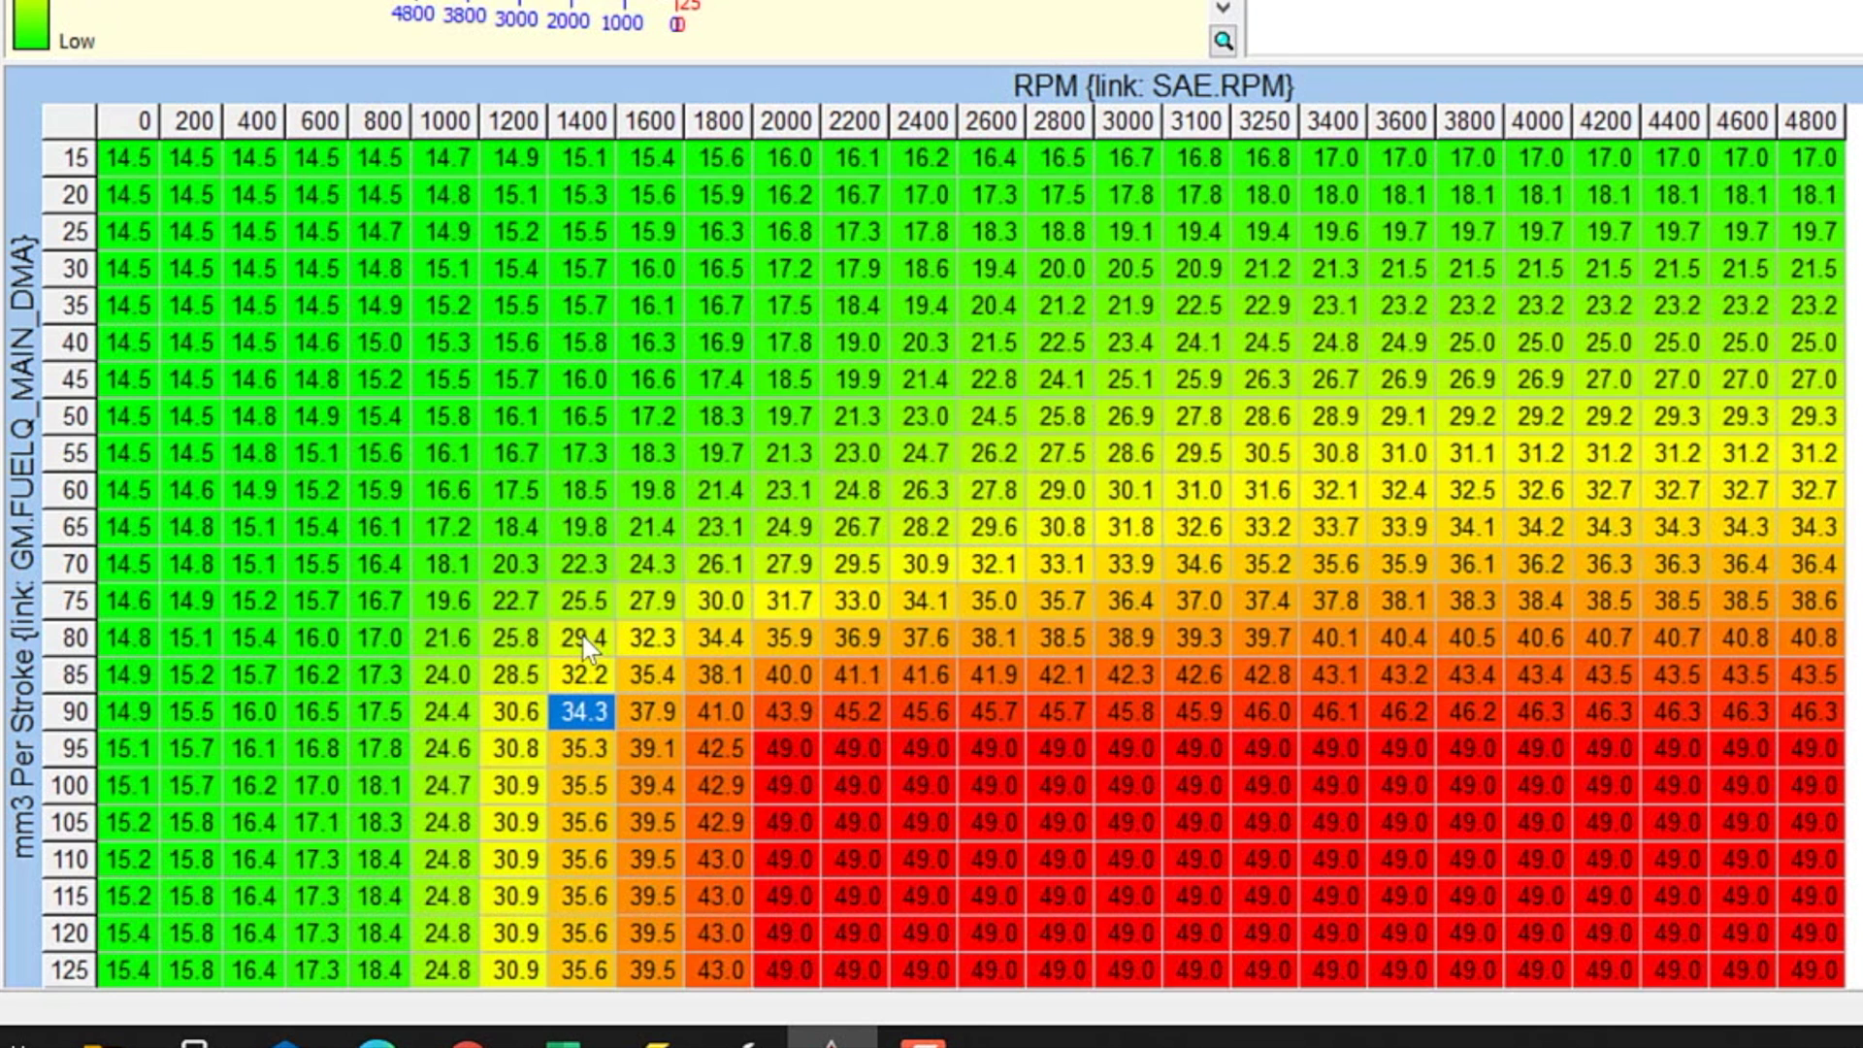
{"action": "left_click", "coordinate": [590, 641]}
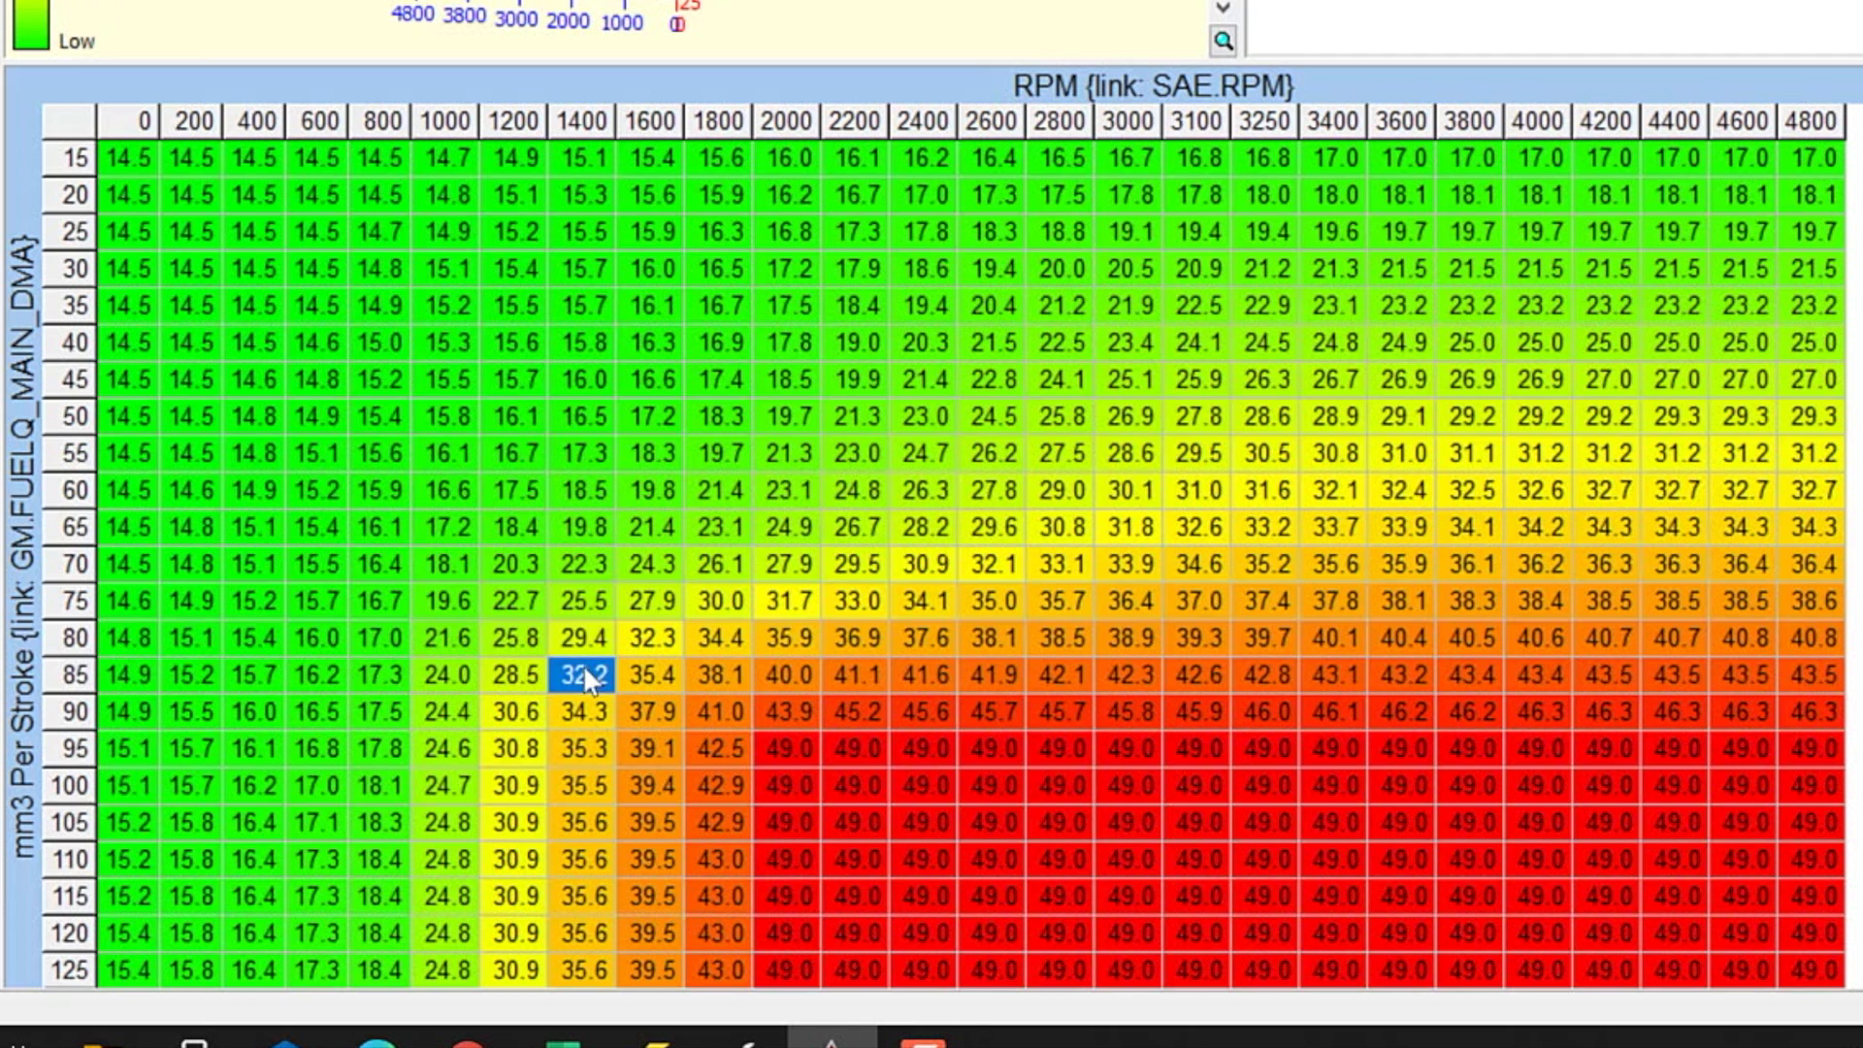
{"action": "mouse_move", "coordinate": [598, 691]}
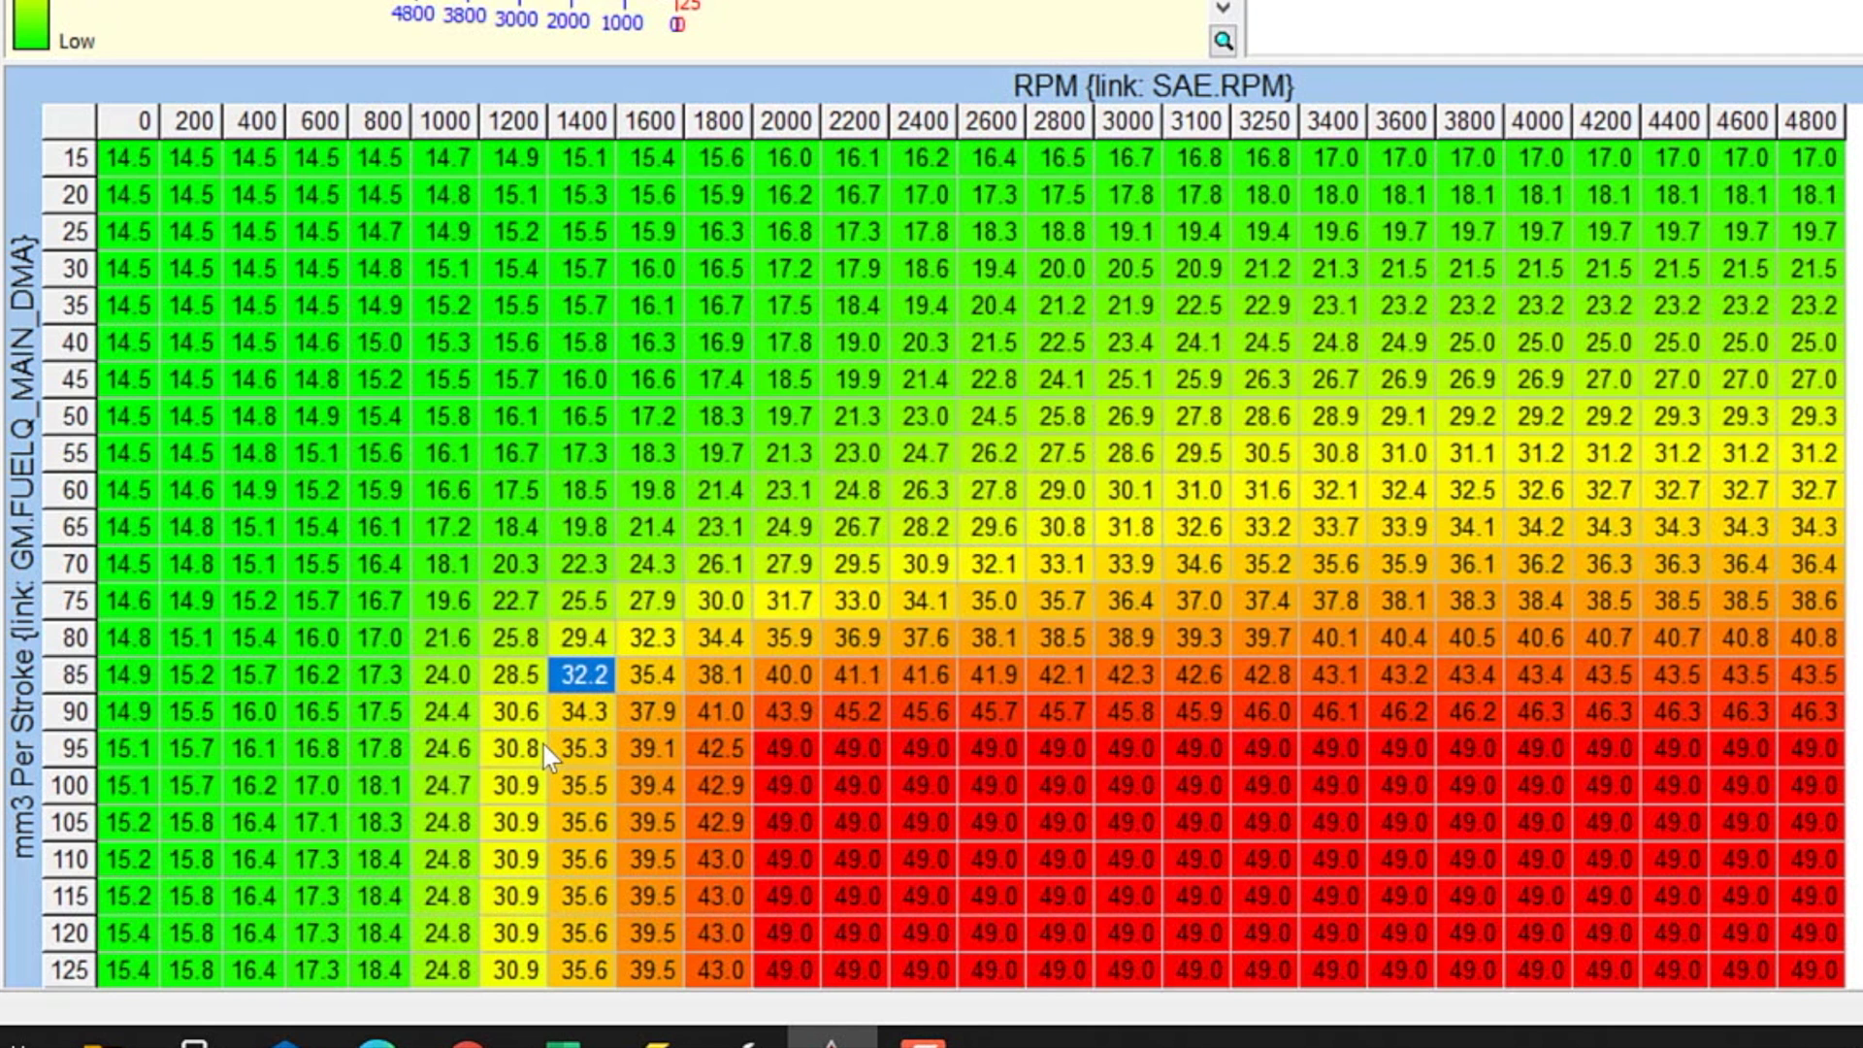
{"action": "mouse_move", "coordinate": [578, 669]}
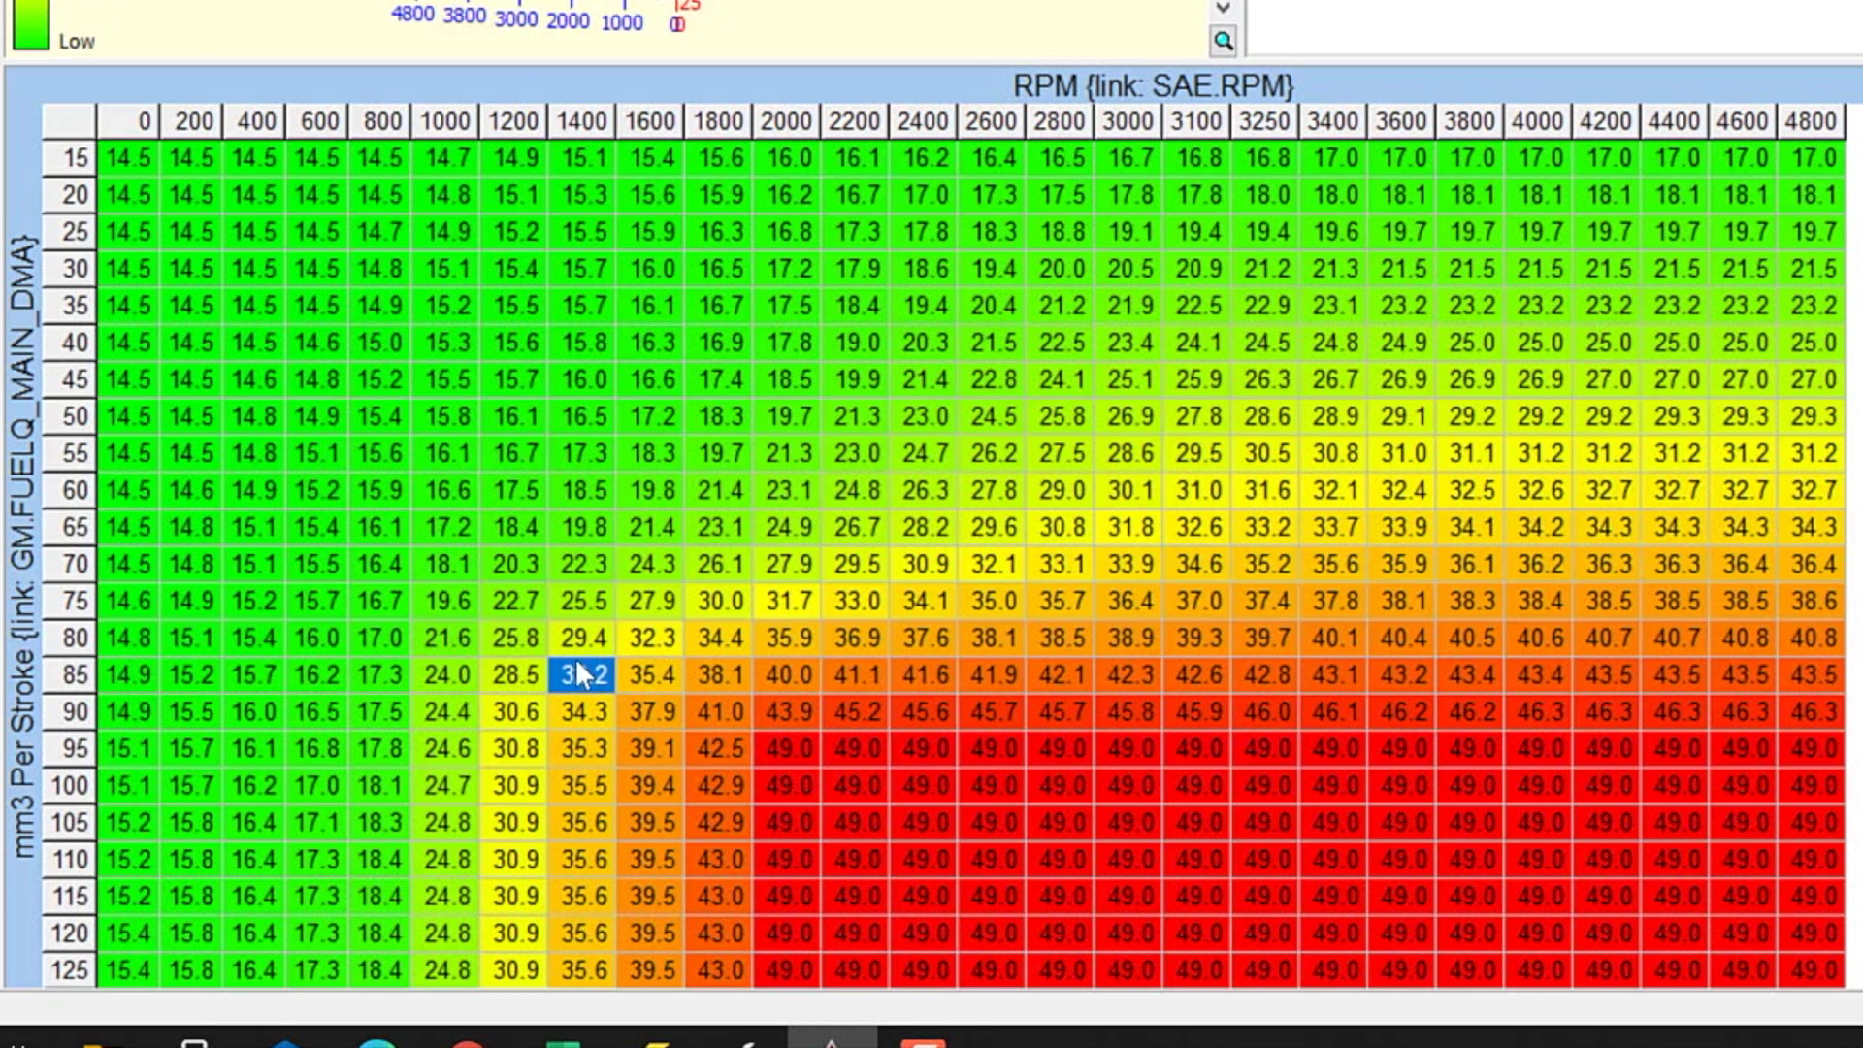
{"action": "left_click", "coordinate": [583, 712]}
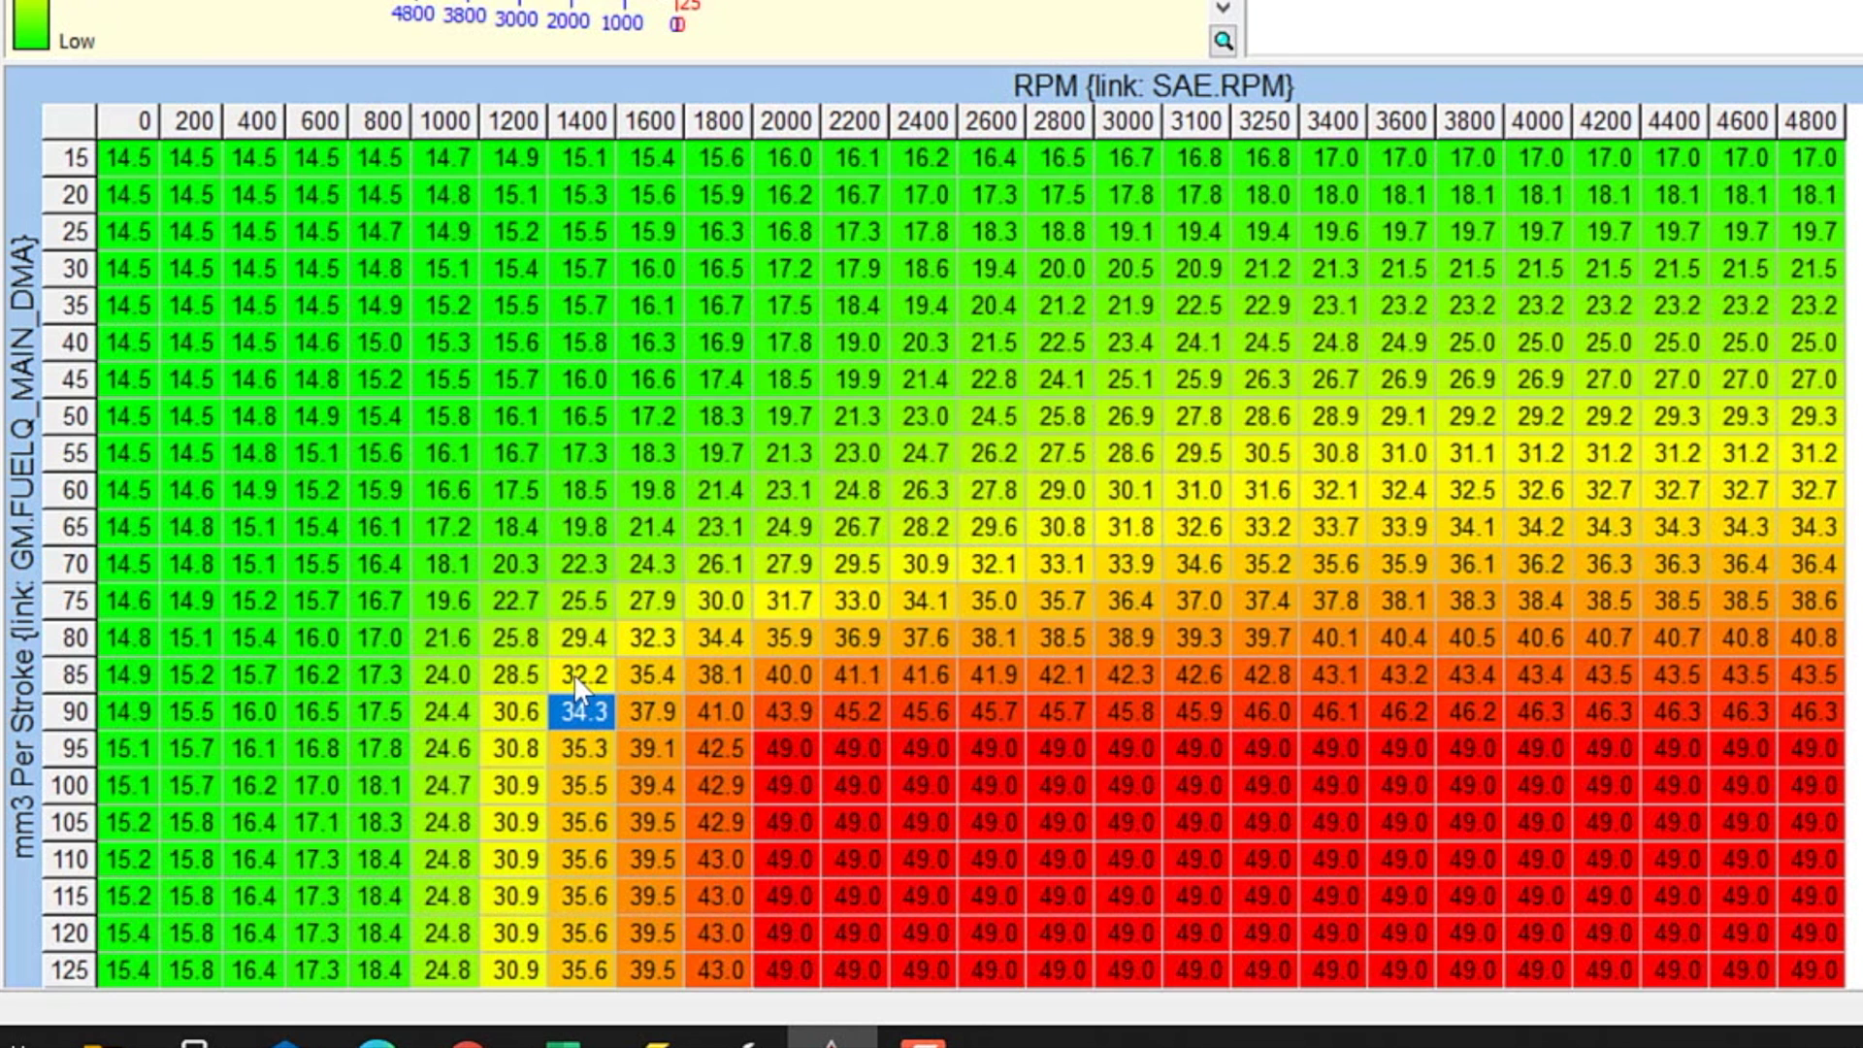
{"action": "left_click", "coordinate": [590, 676]}
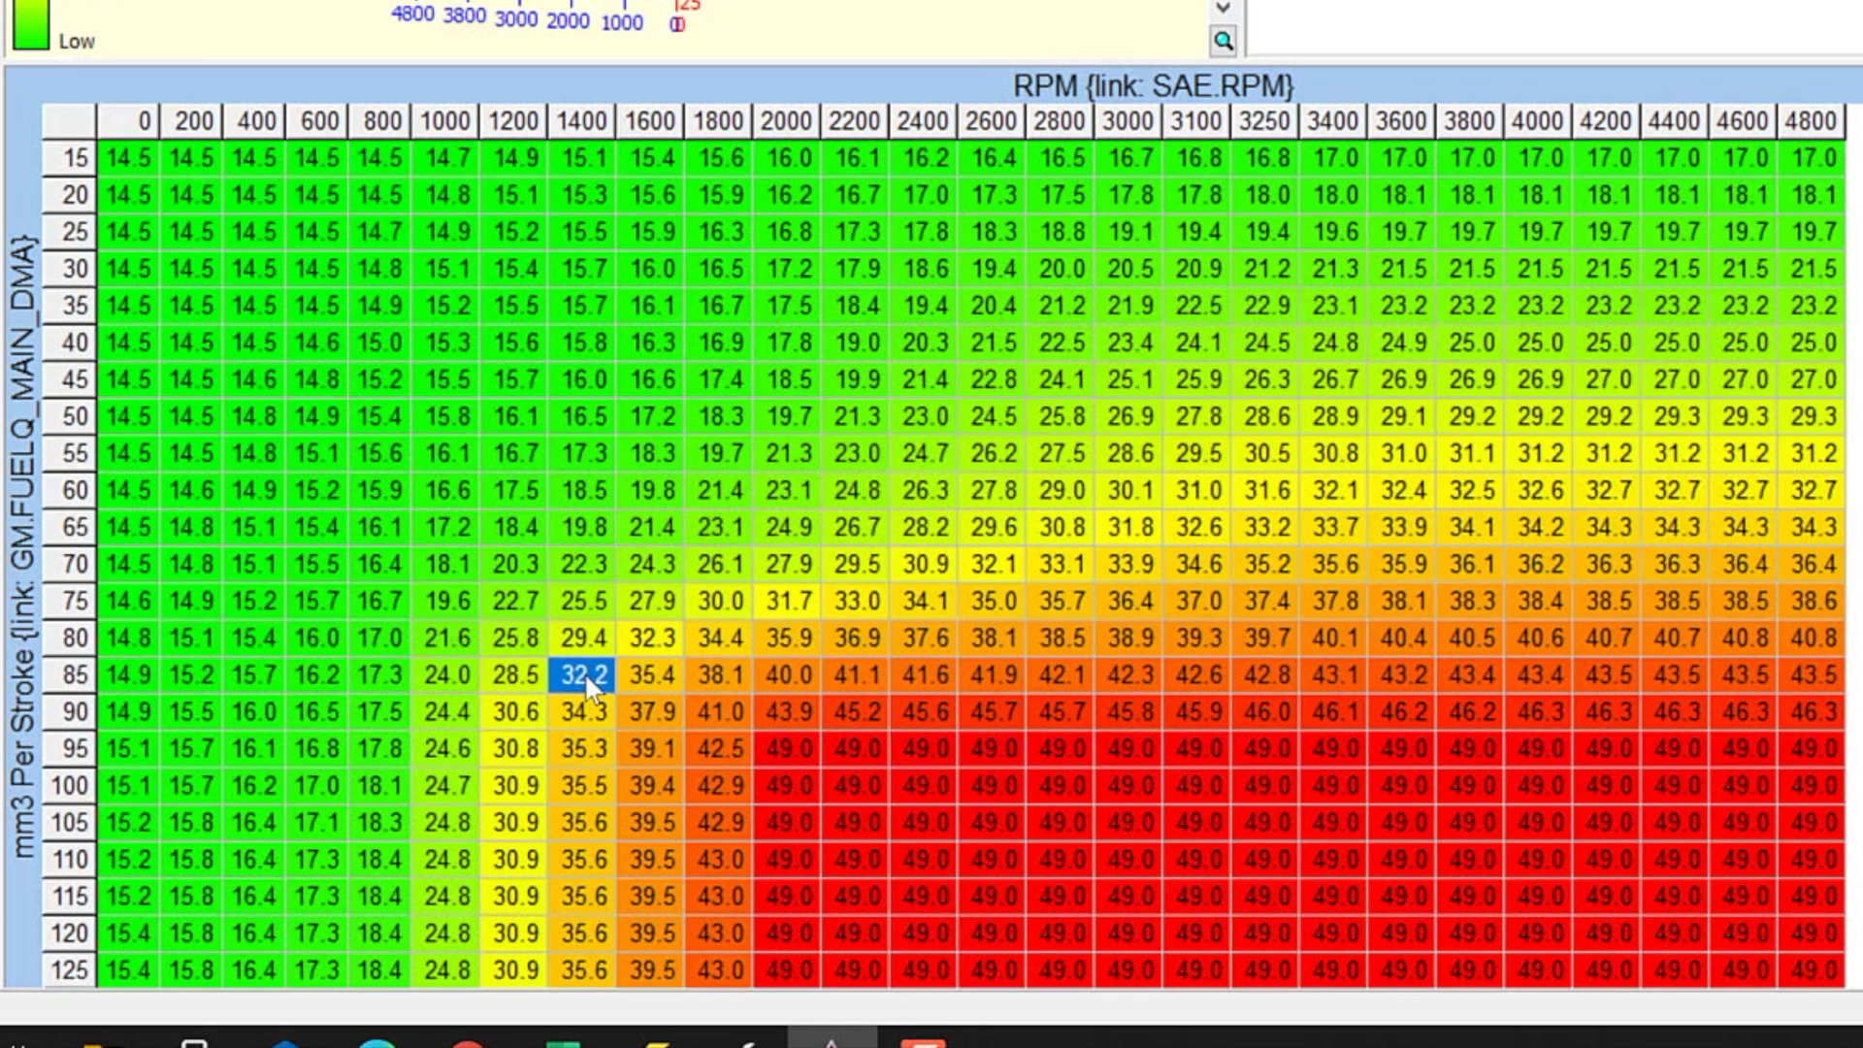
Set the 1400 RPM column to 32.0 and 1600 RPM column to 35.0 from 85 mm3 upward.
{"action": "left_click_drag", "start_coordinate": [581, 674], "coordinate": [580, 970]}
{"action": "type", "text": "32"}
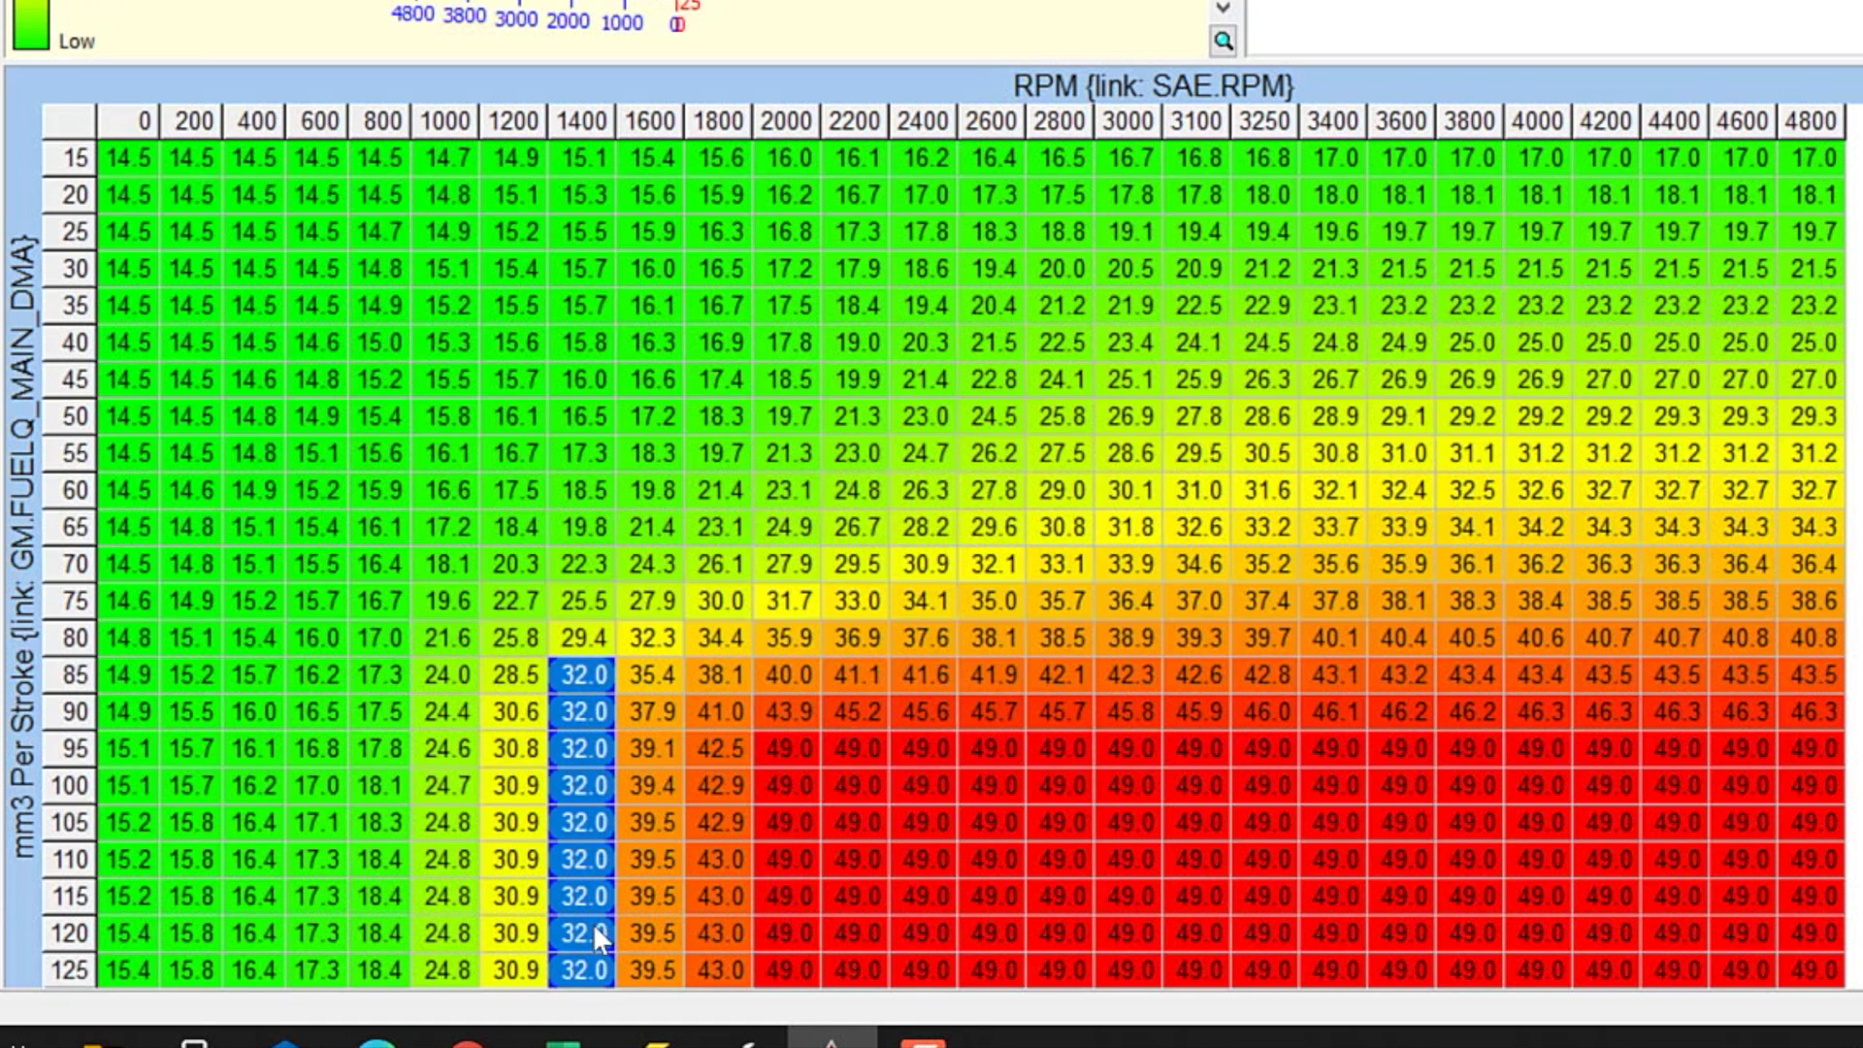
{"action": "mouse_move", "coordinate": [596, 697]}
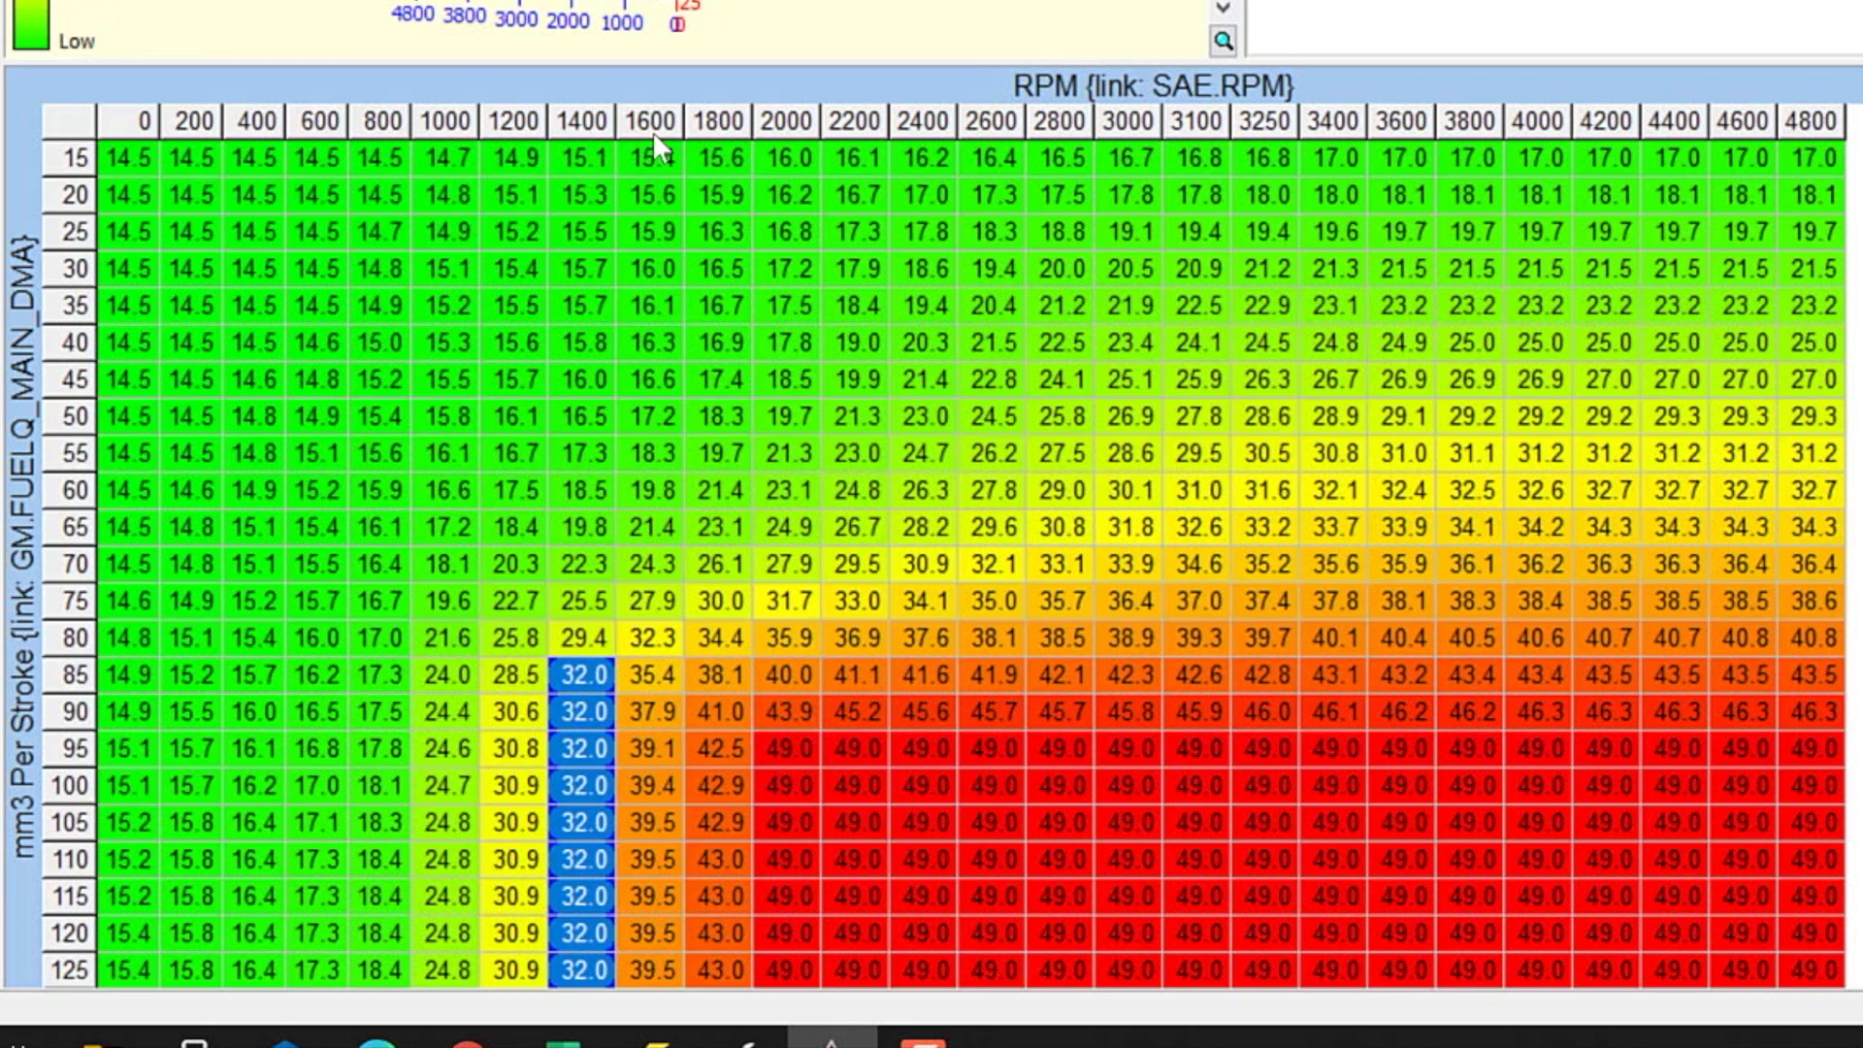
{"action": "mouse_move", "coordinate": [660, 668]}
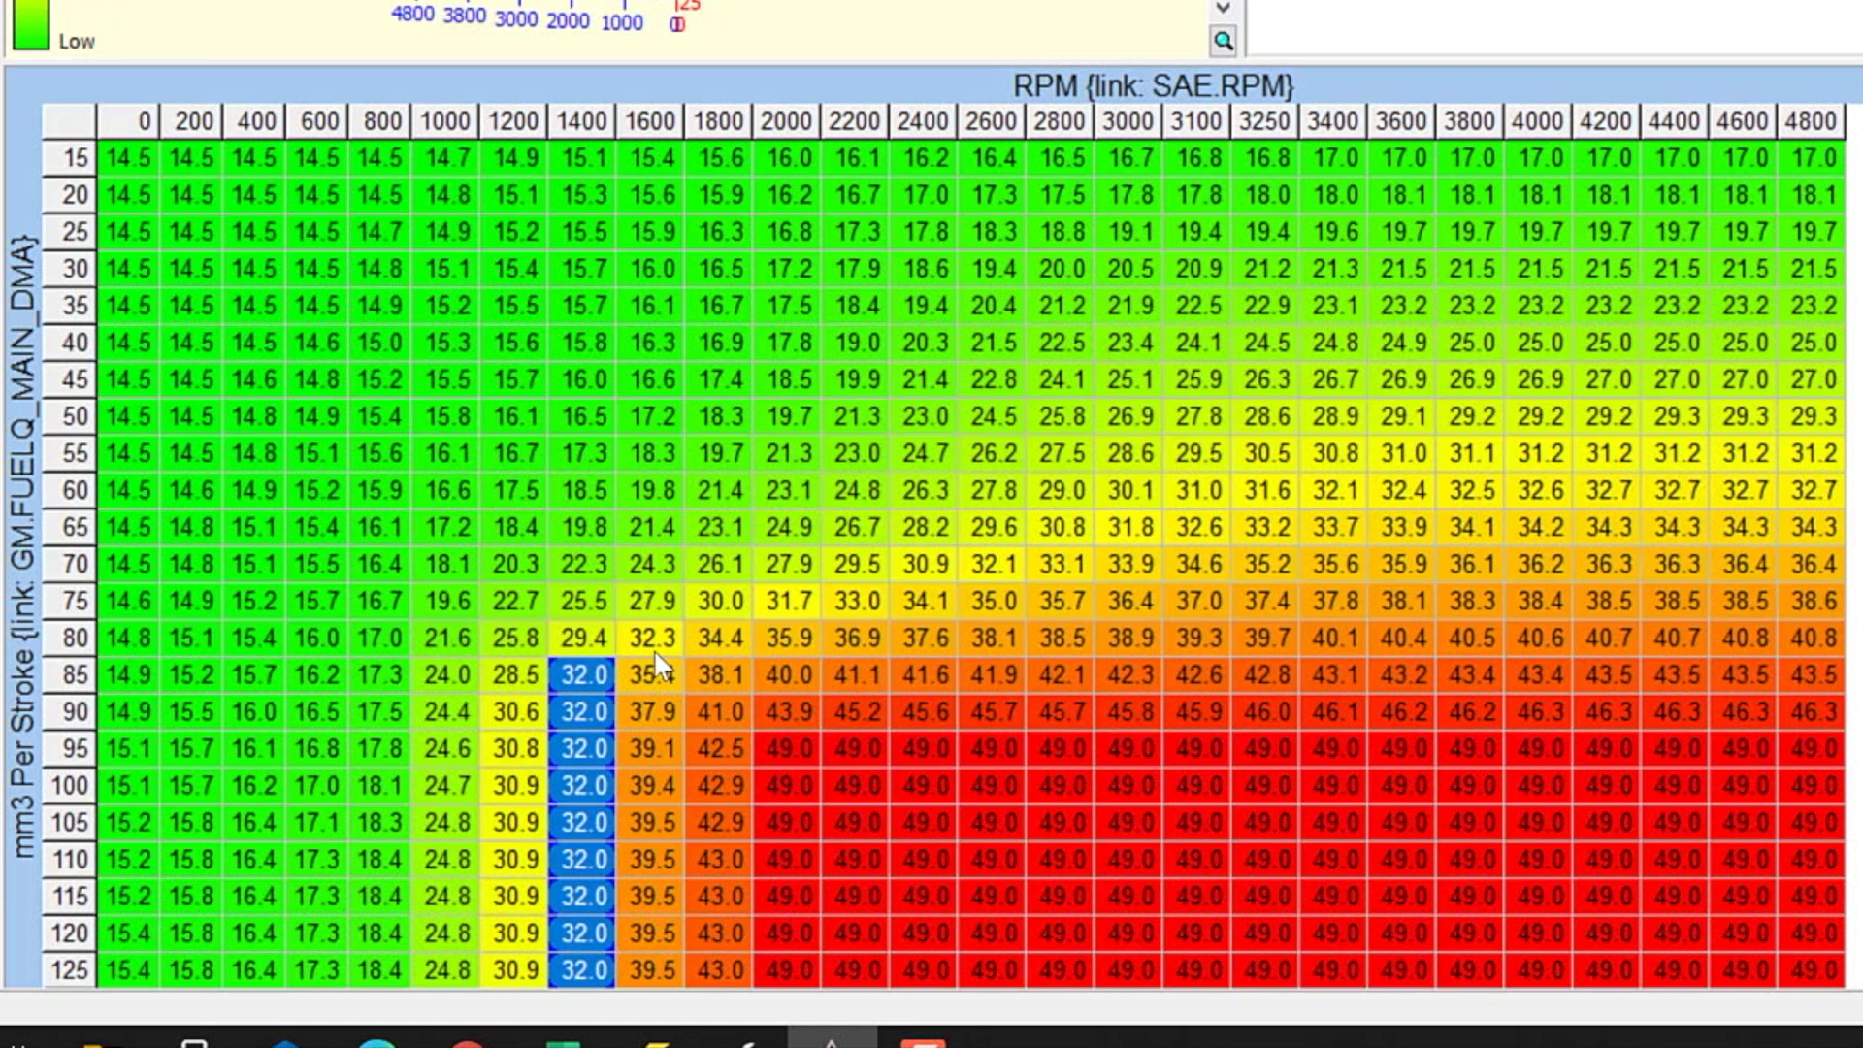
{"action": "left_click", "coordinate": [648, 675]}
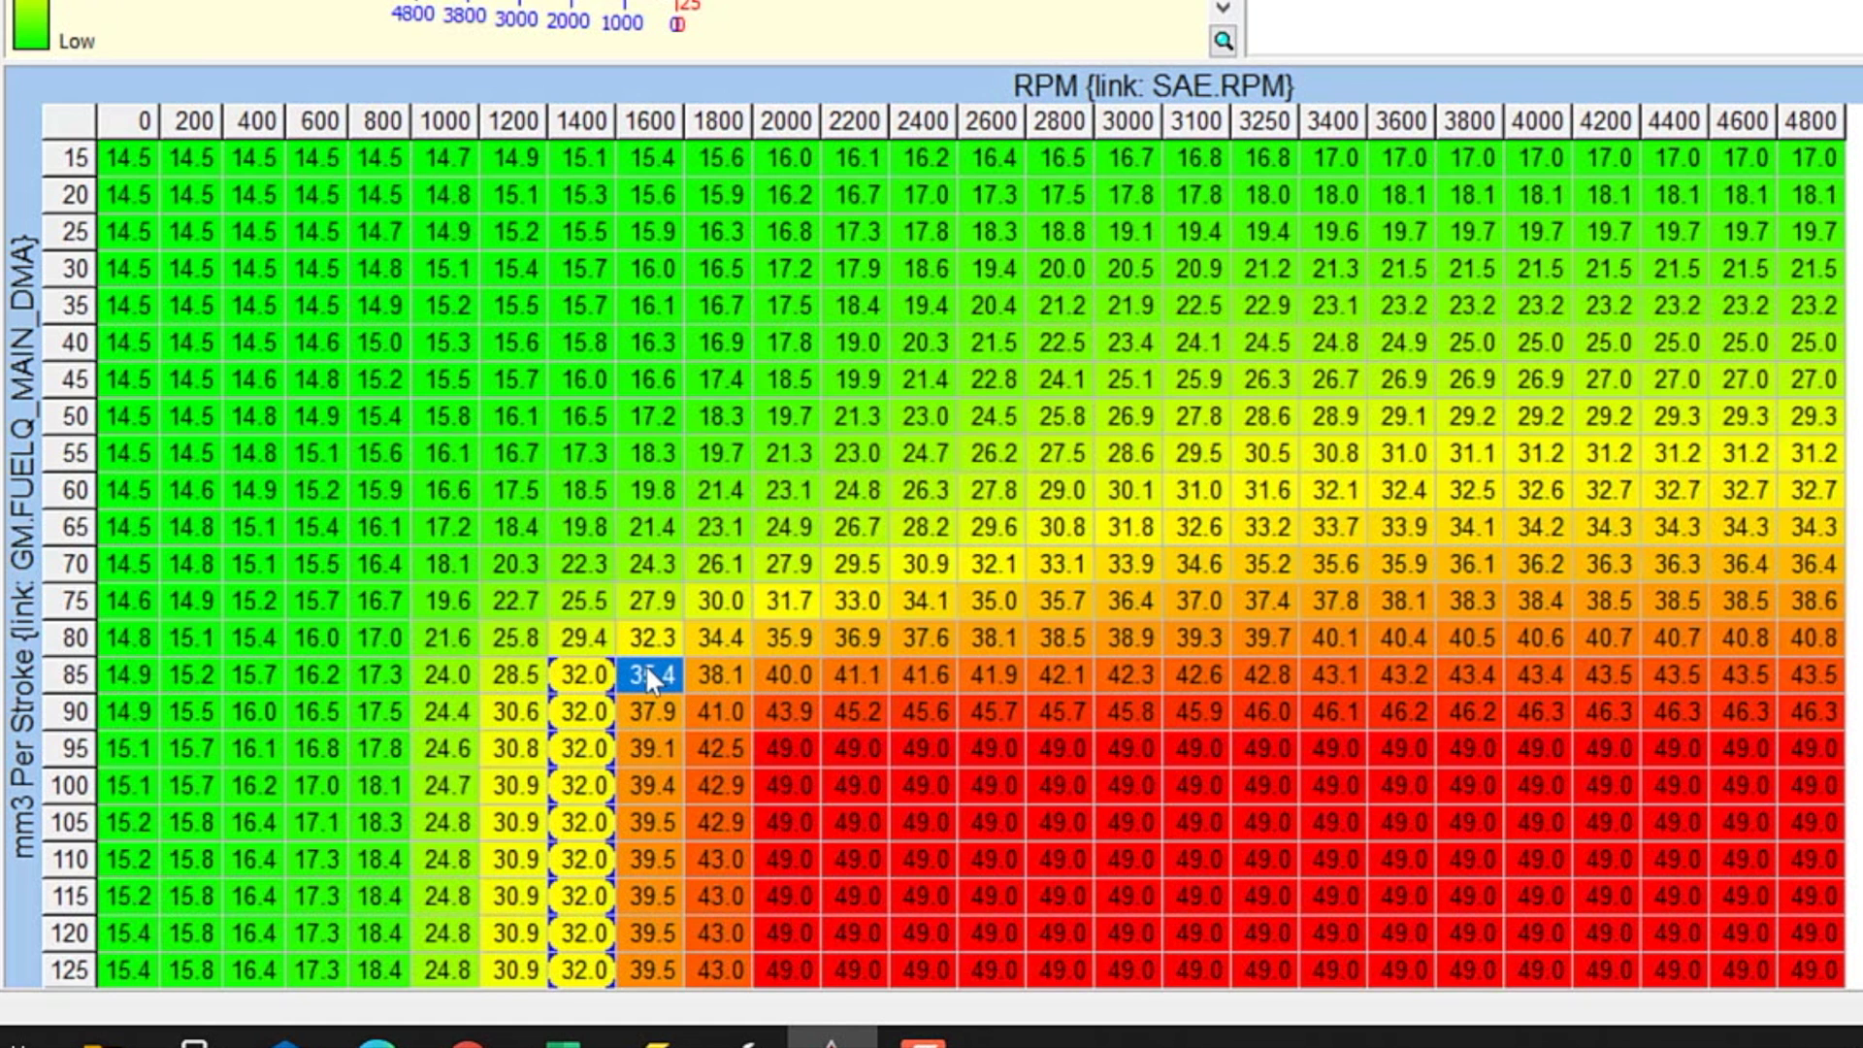
{"action": "left_click", "coordinate": [652, 712]}
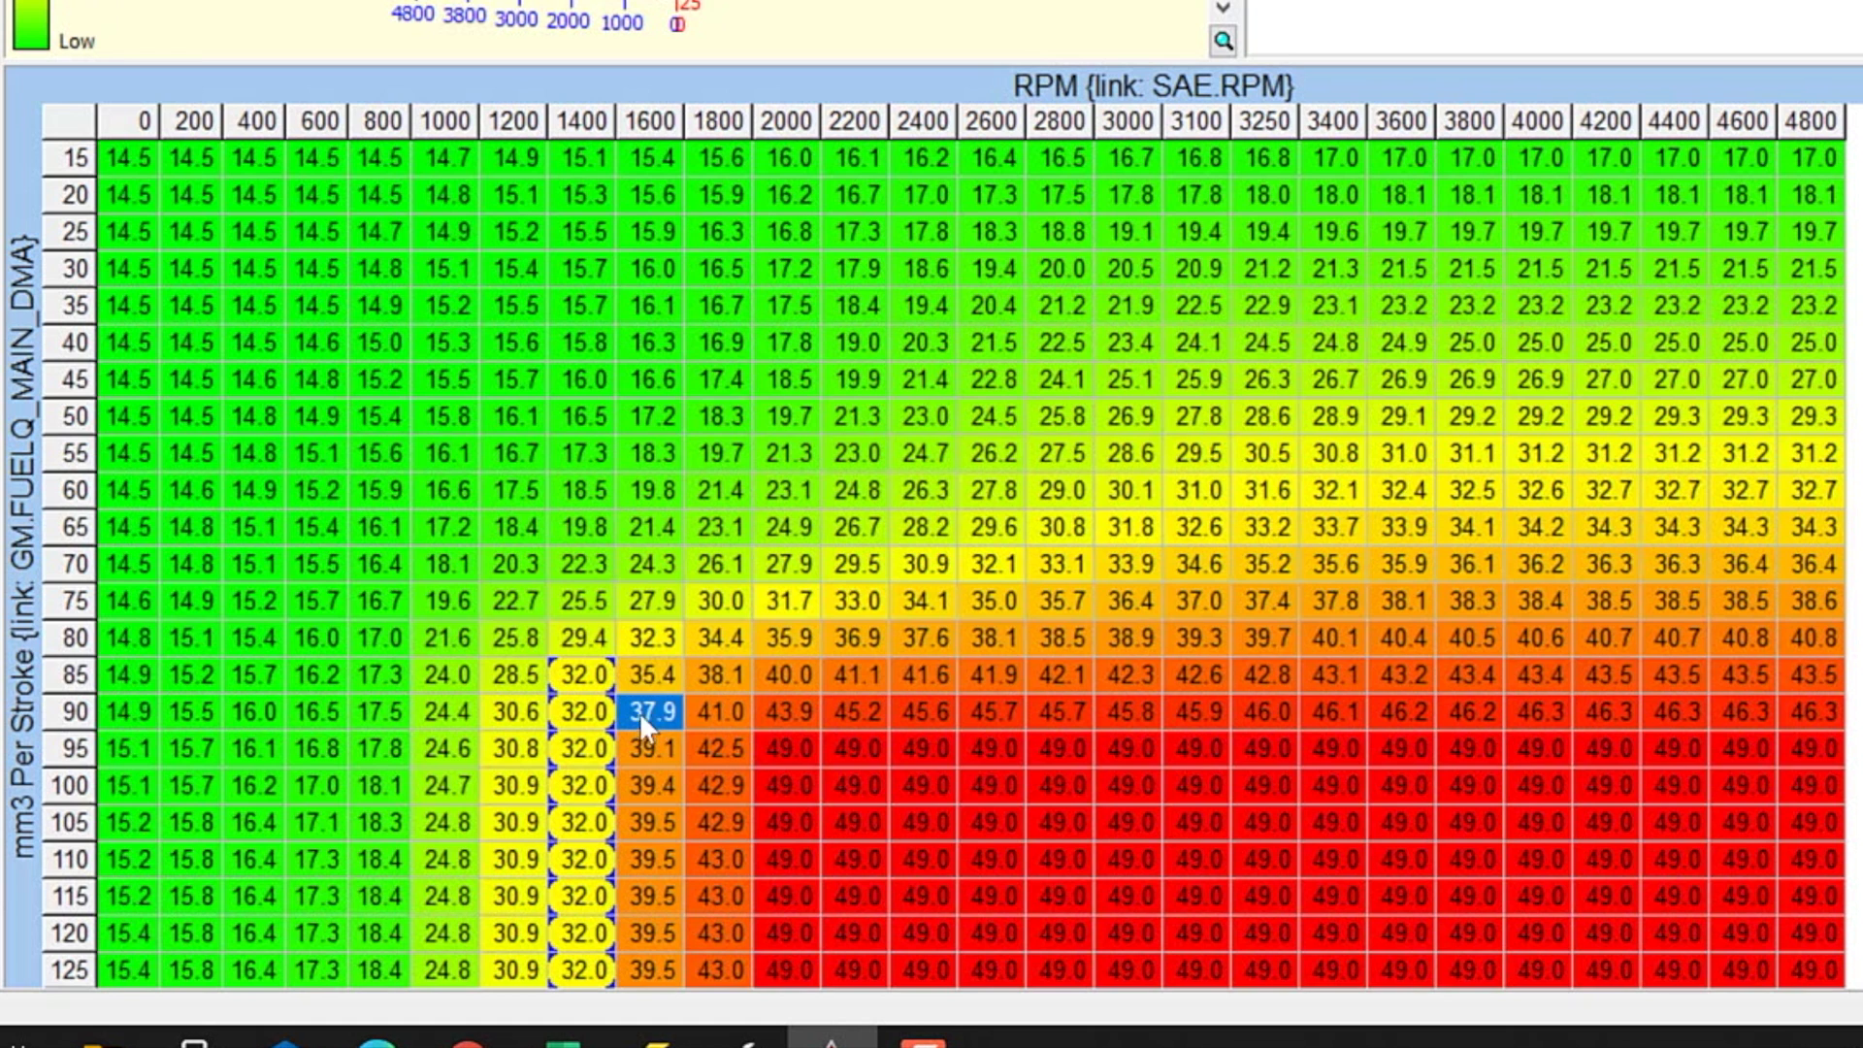
{"action": "left_click", "coordinate": [640, 672]}
{"action": "type", "text": "35"}
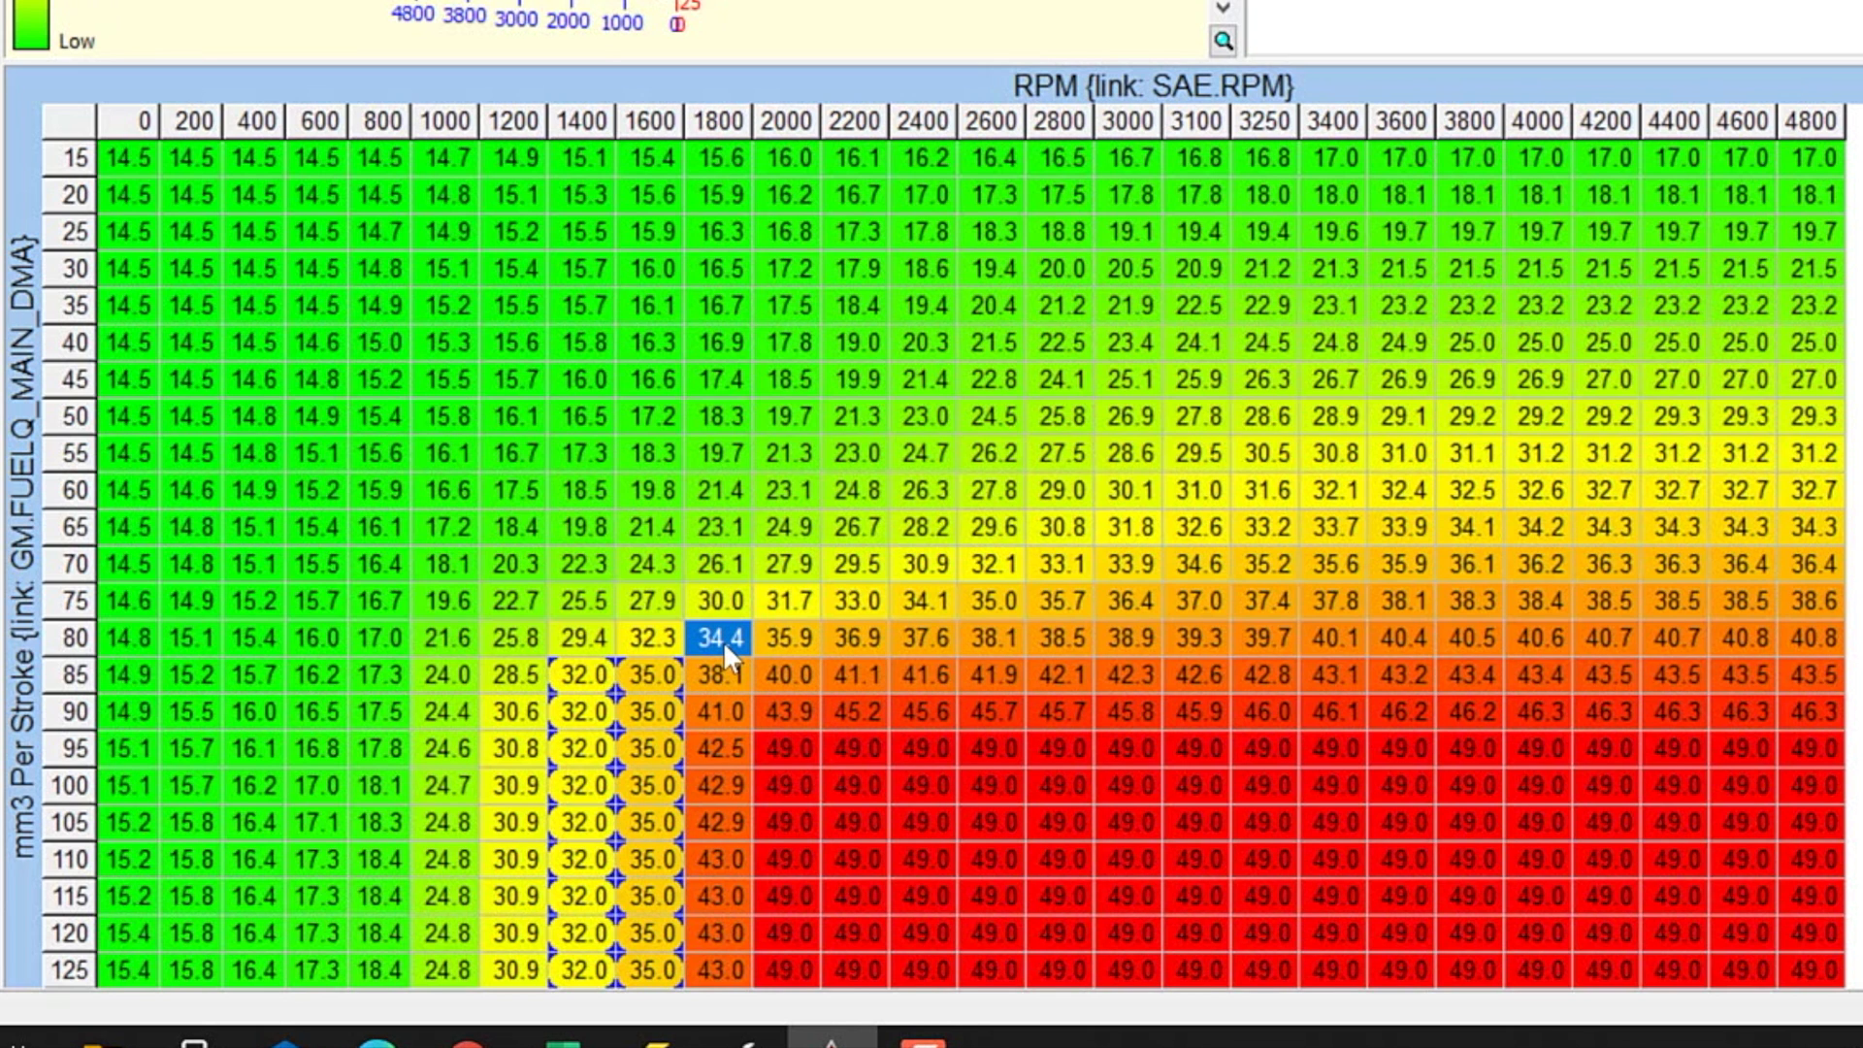
Set the 1800 RPM boost cells from 90 mm3 upward to 40.0.
{"action": "left_click", "coordinate": [718, 710]}
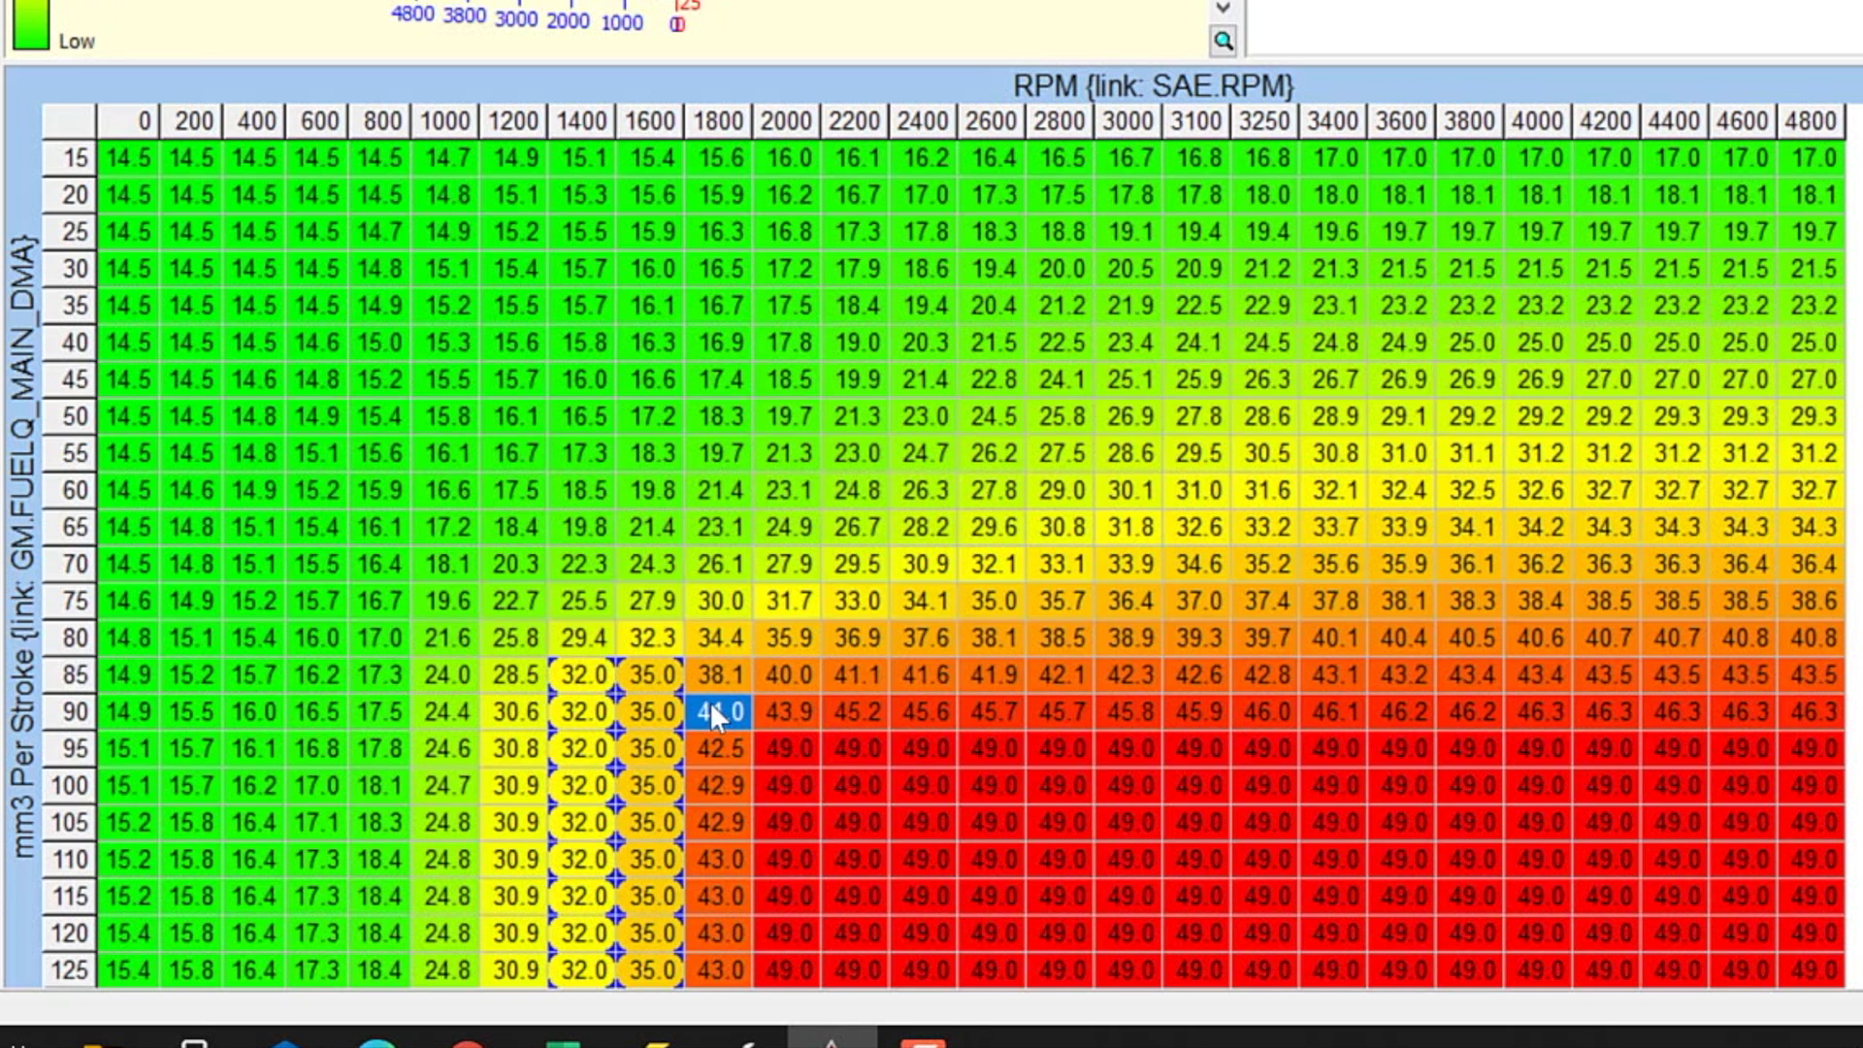
{"action": "left_click", "coordinate": [714, 675]}
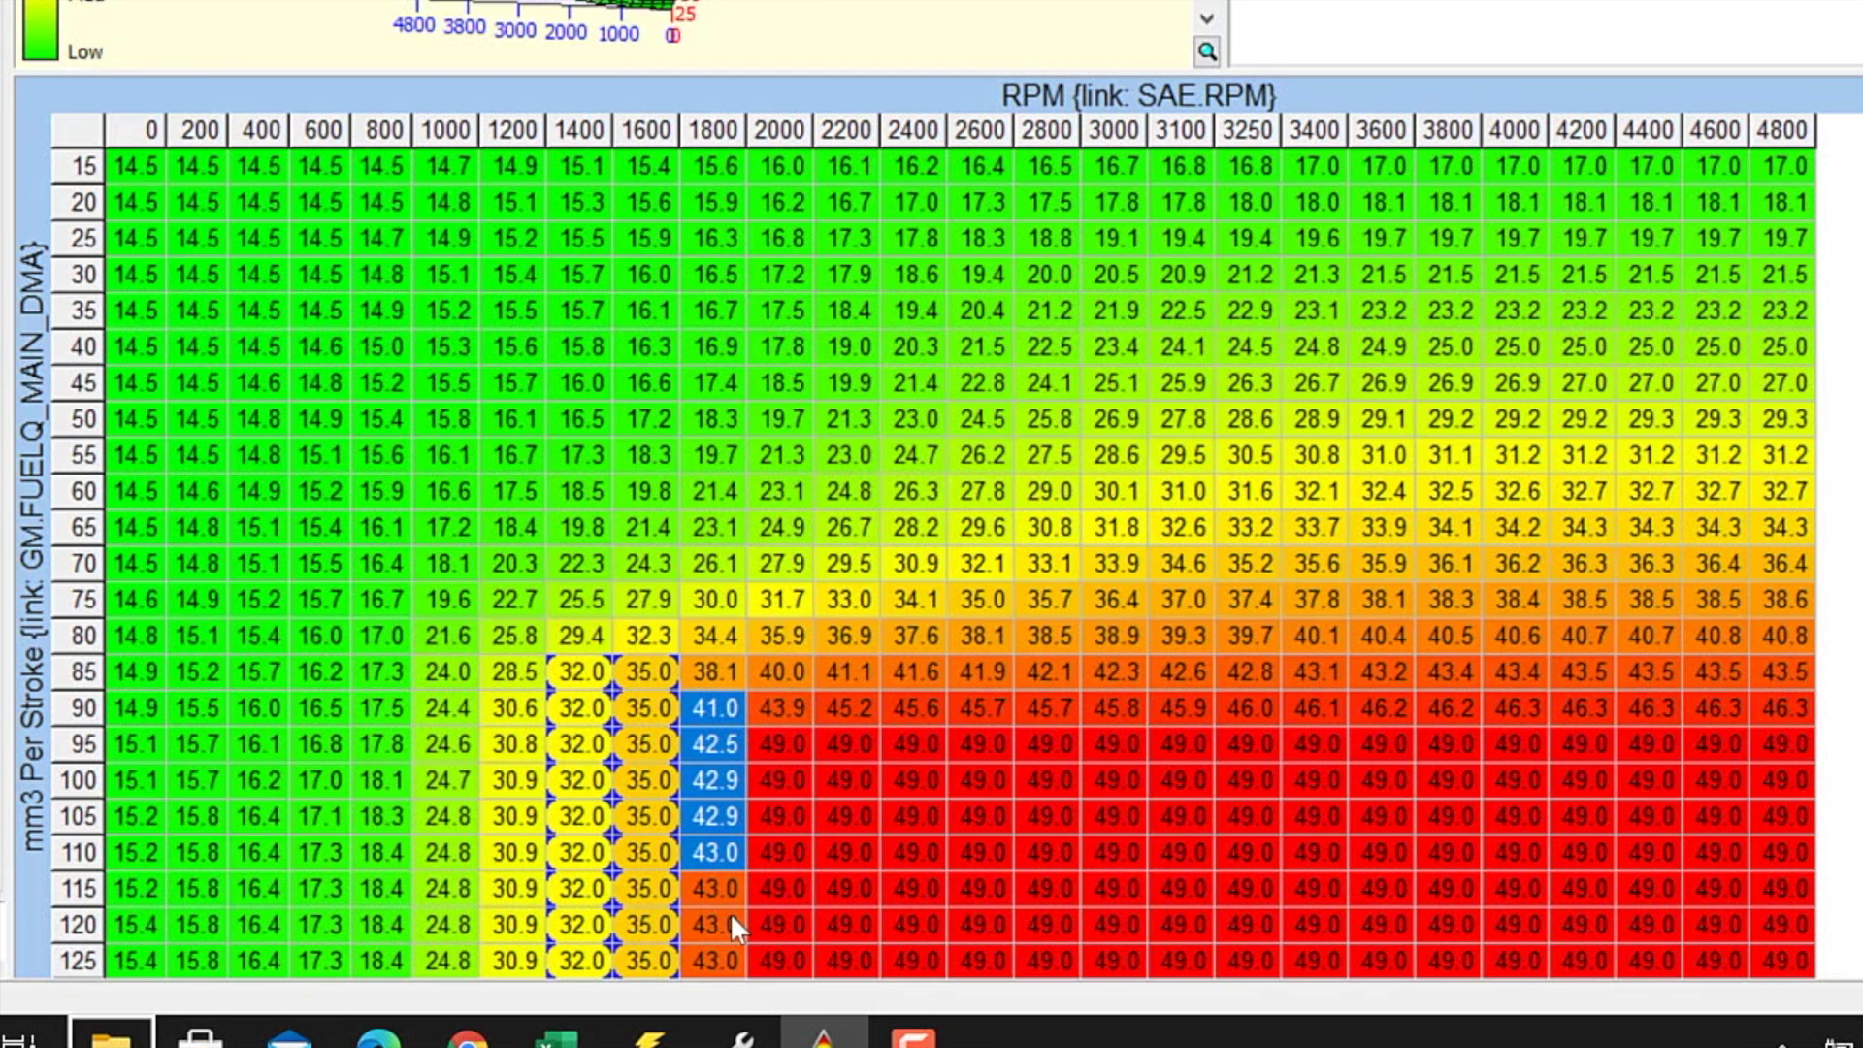
{"action": "type", "text": "40"}
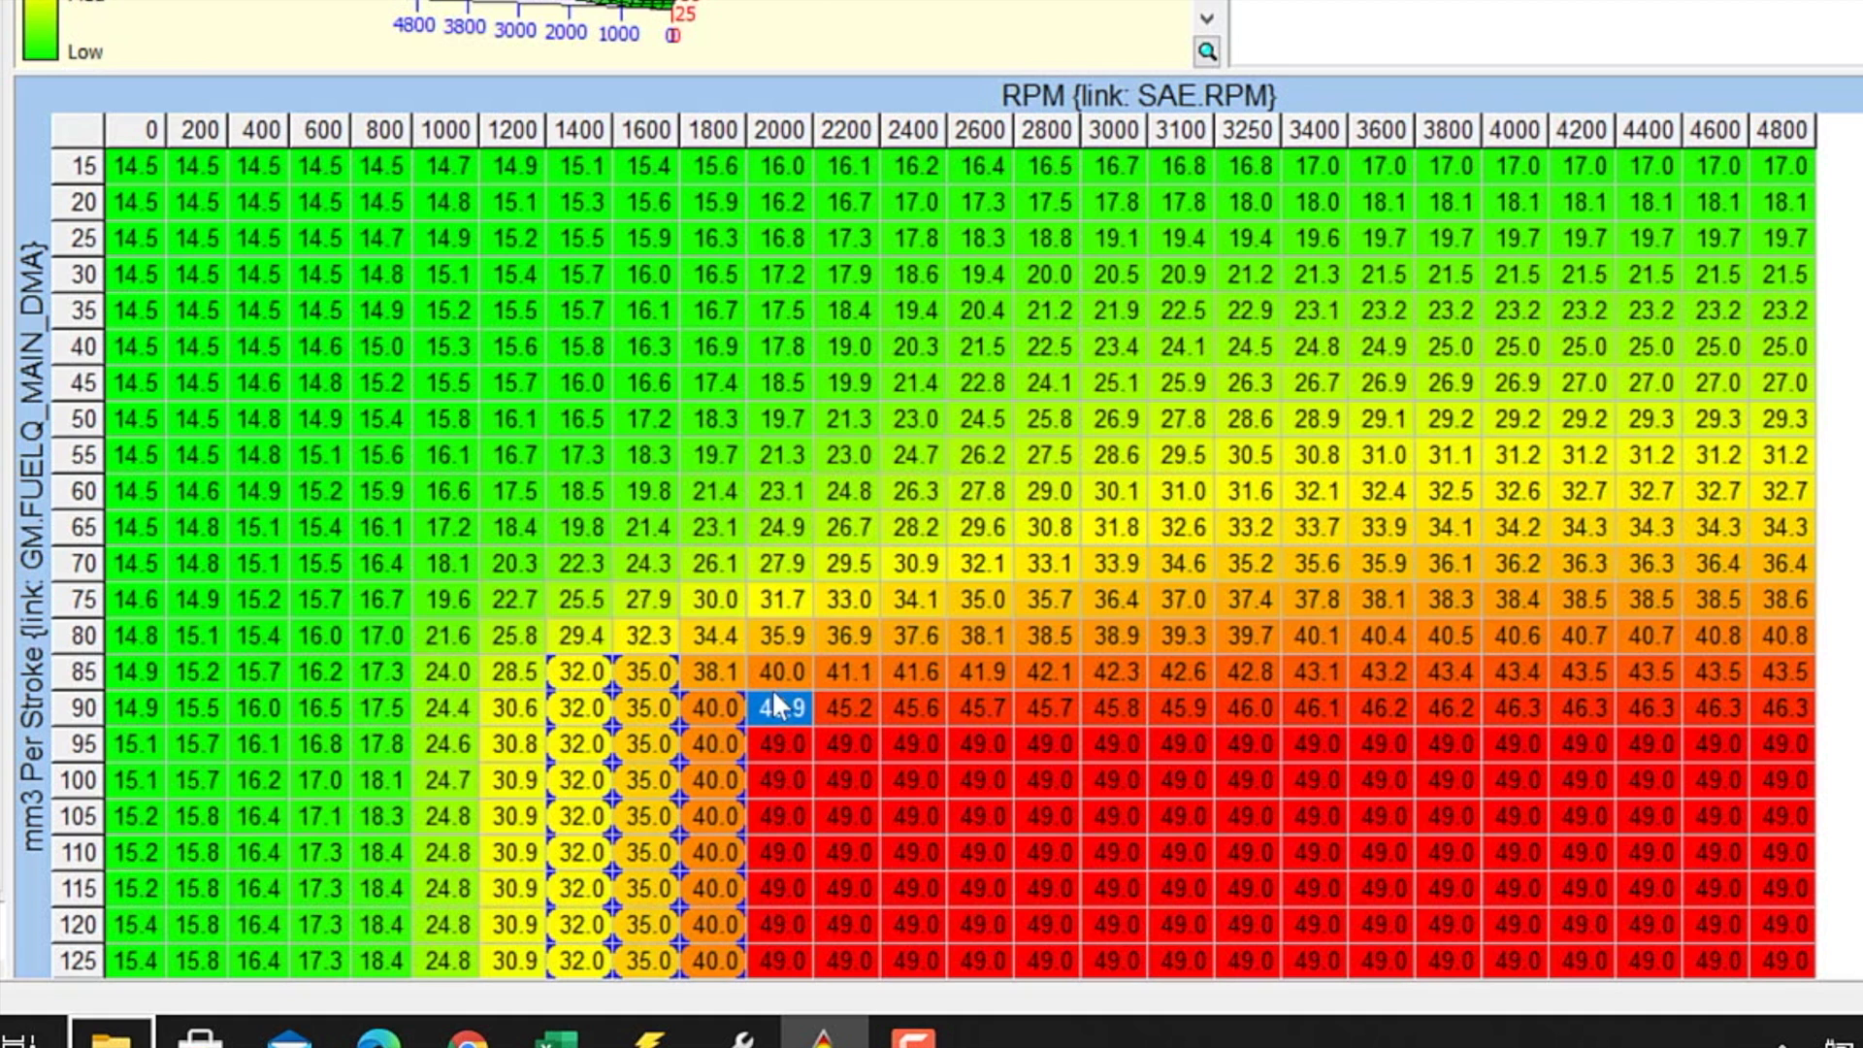
{"action": "mouse_move", "coordinate": [804, 613]}
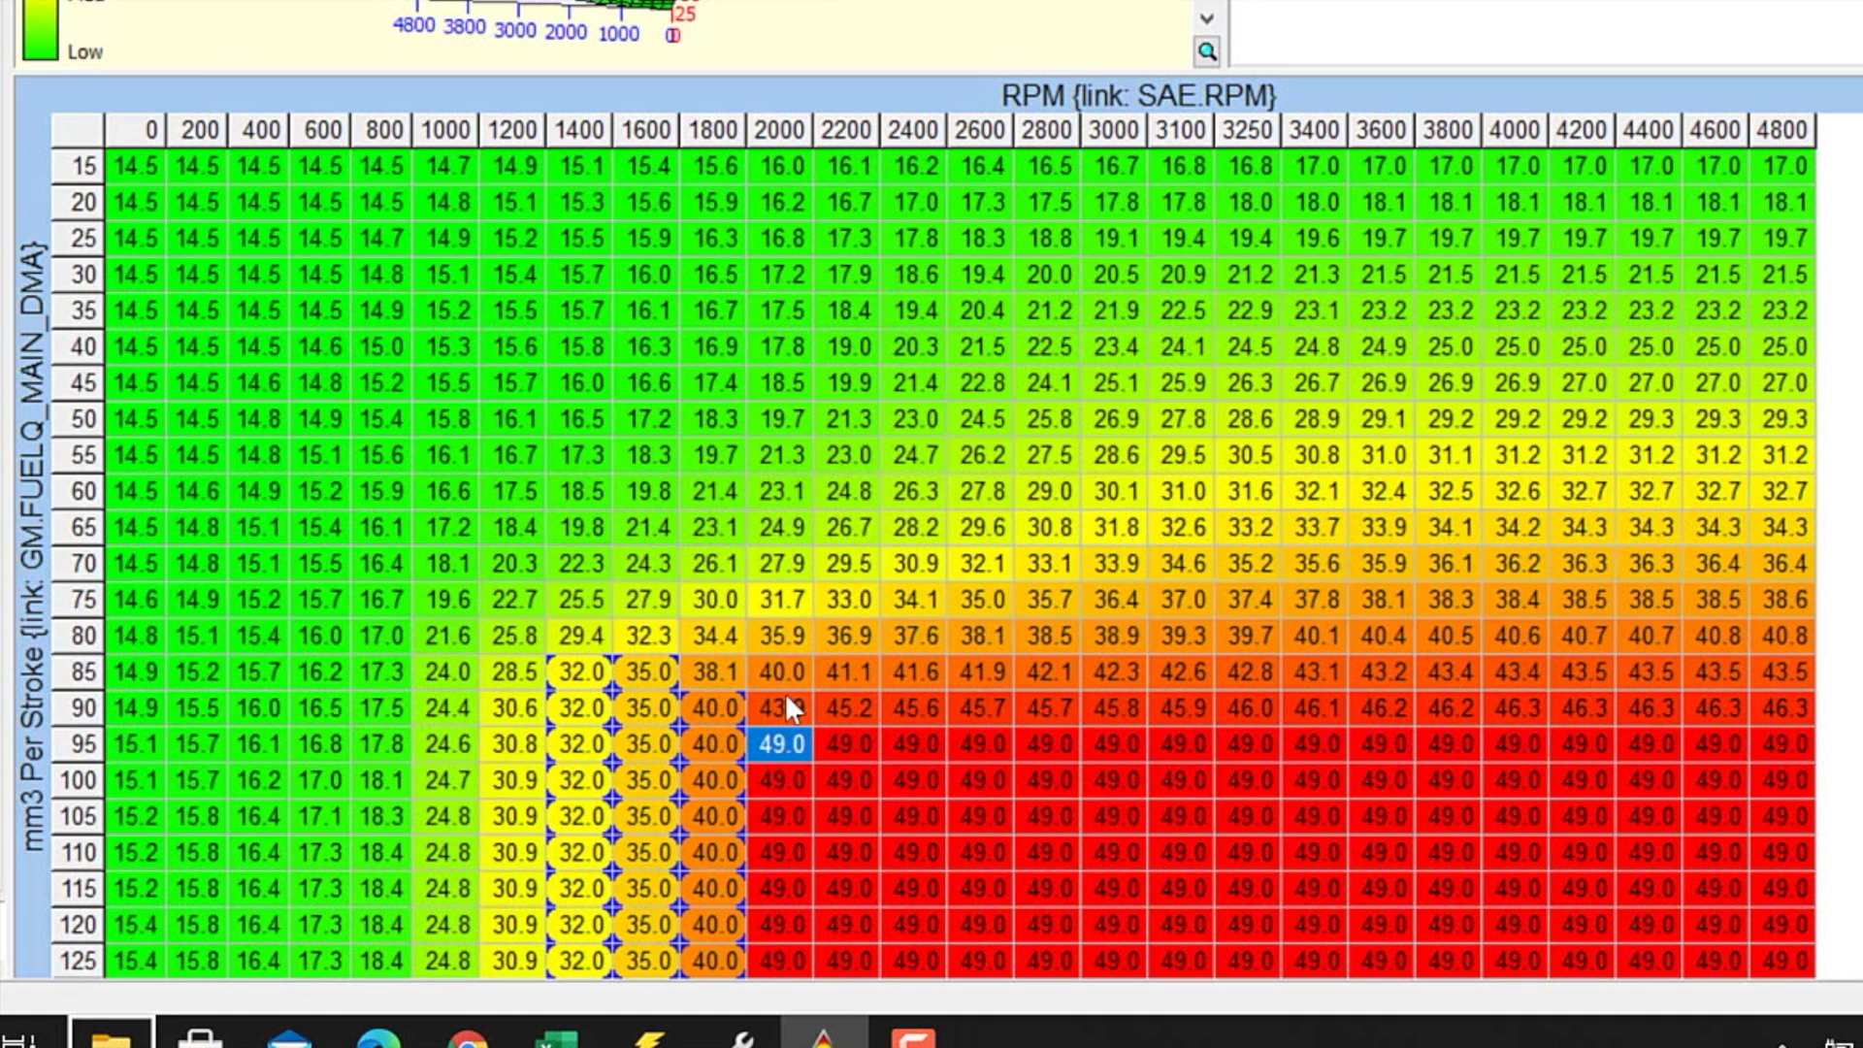
{"action": "mouse_move", "coordinate": [786, 716]}
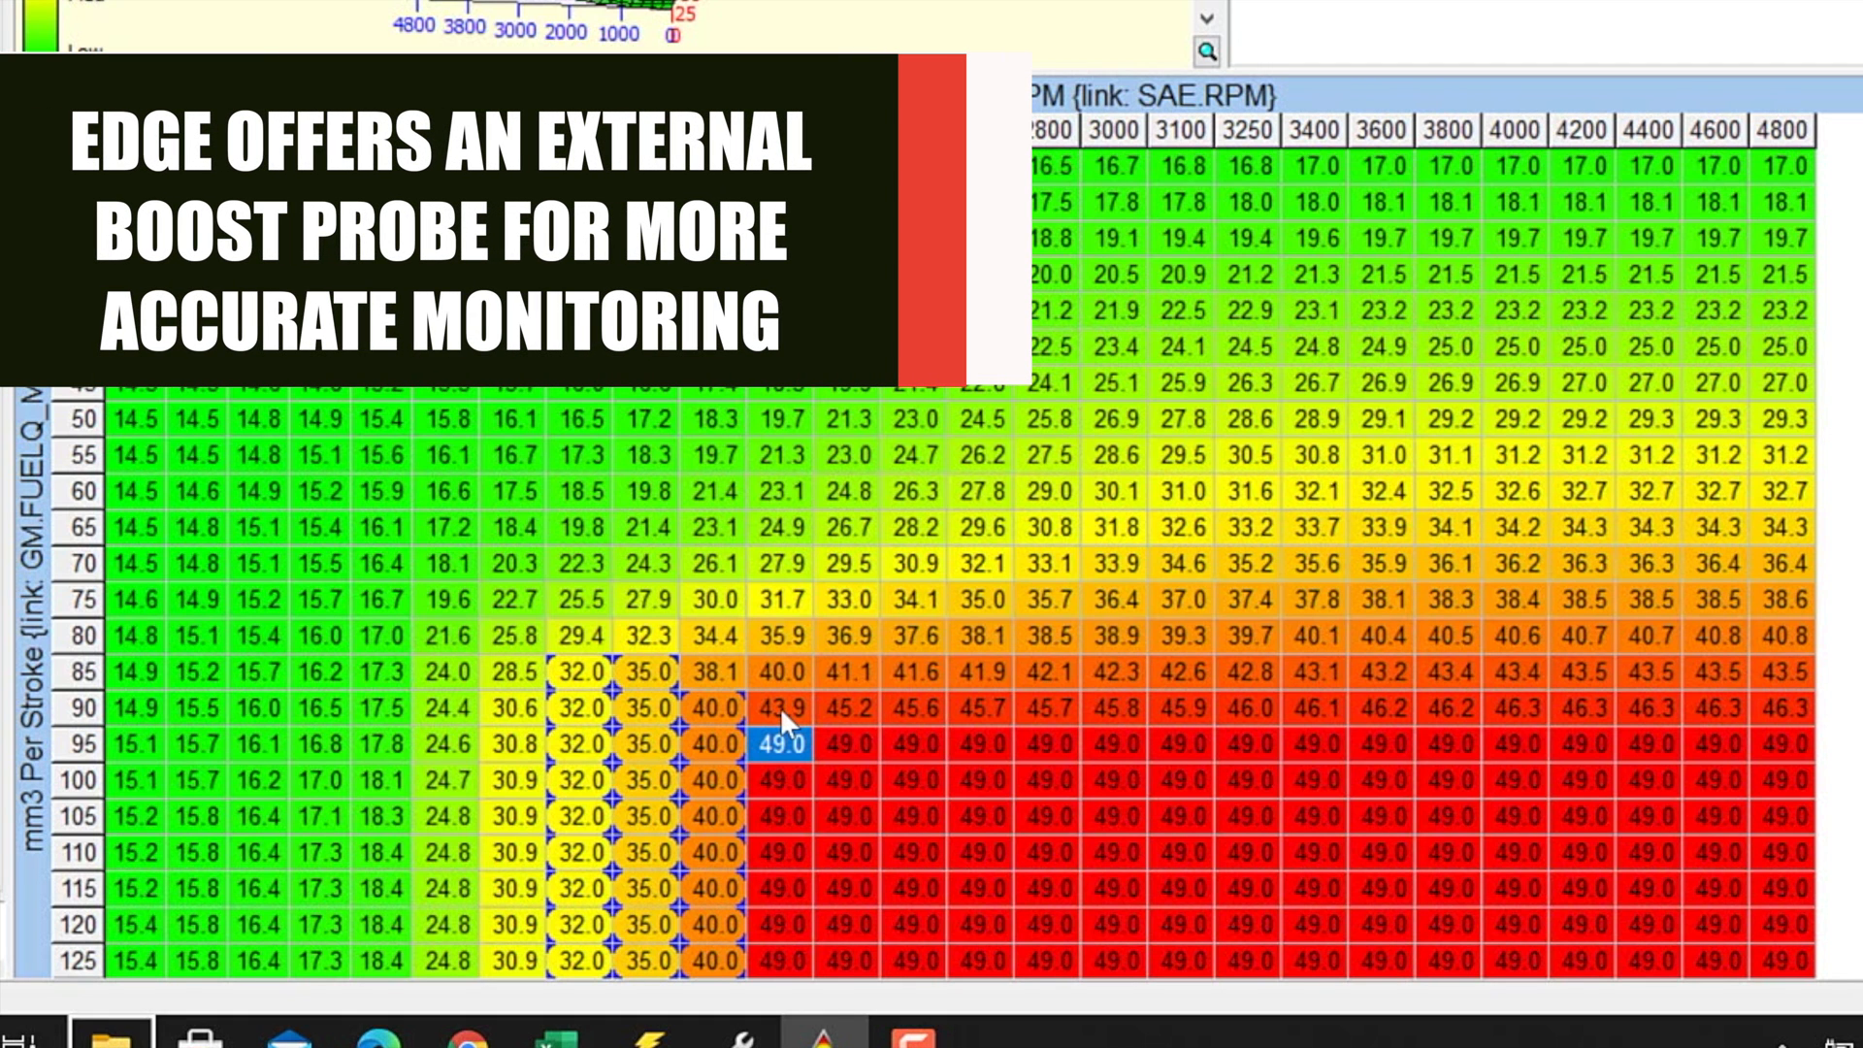
Lower the 2000 RPM boost cells from 95 mm3 upward to 47.0 and review the capped columns.
{"action": "left_click", "coordinate": [787, 706]}
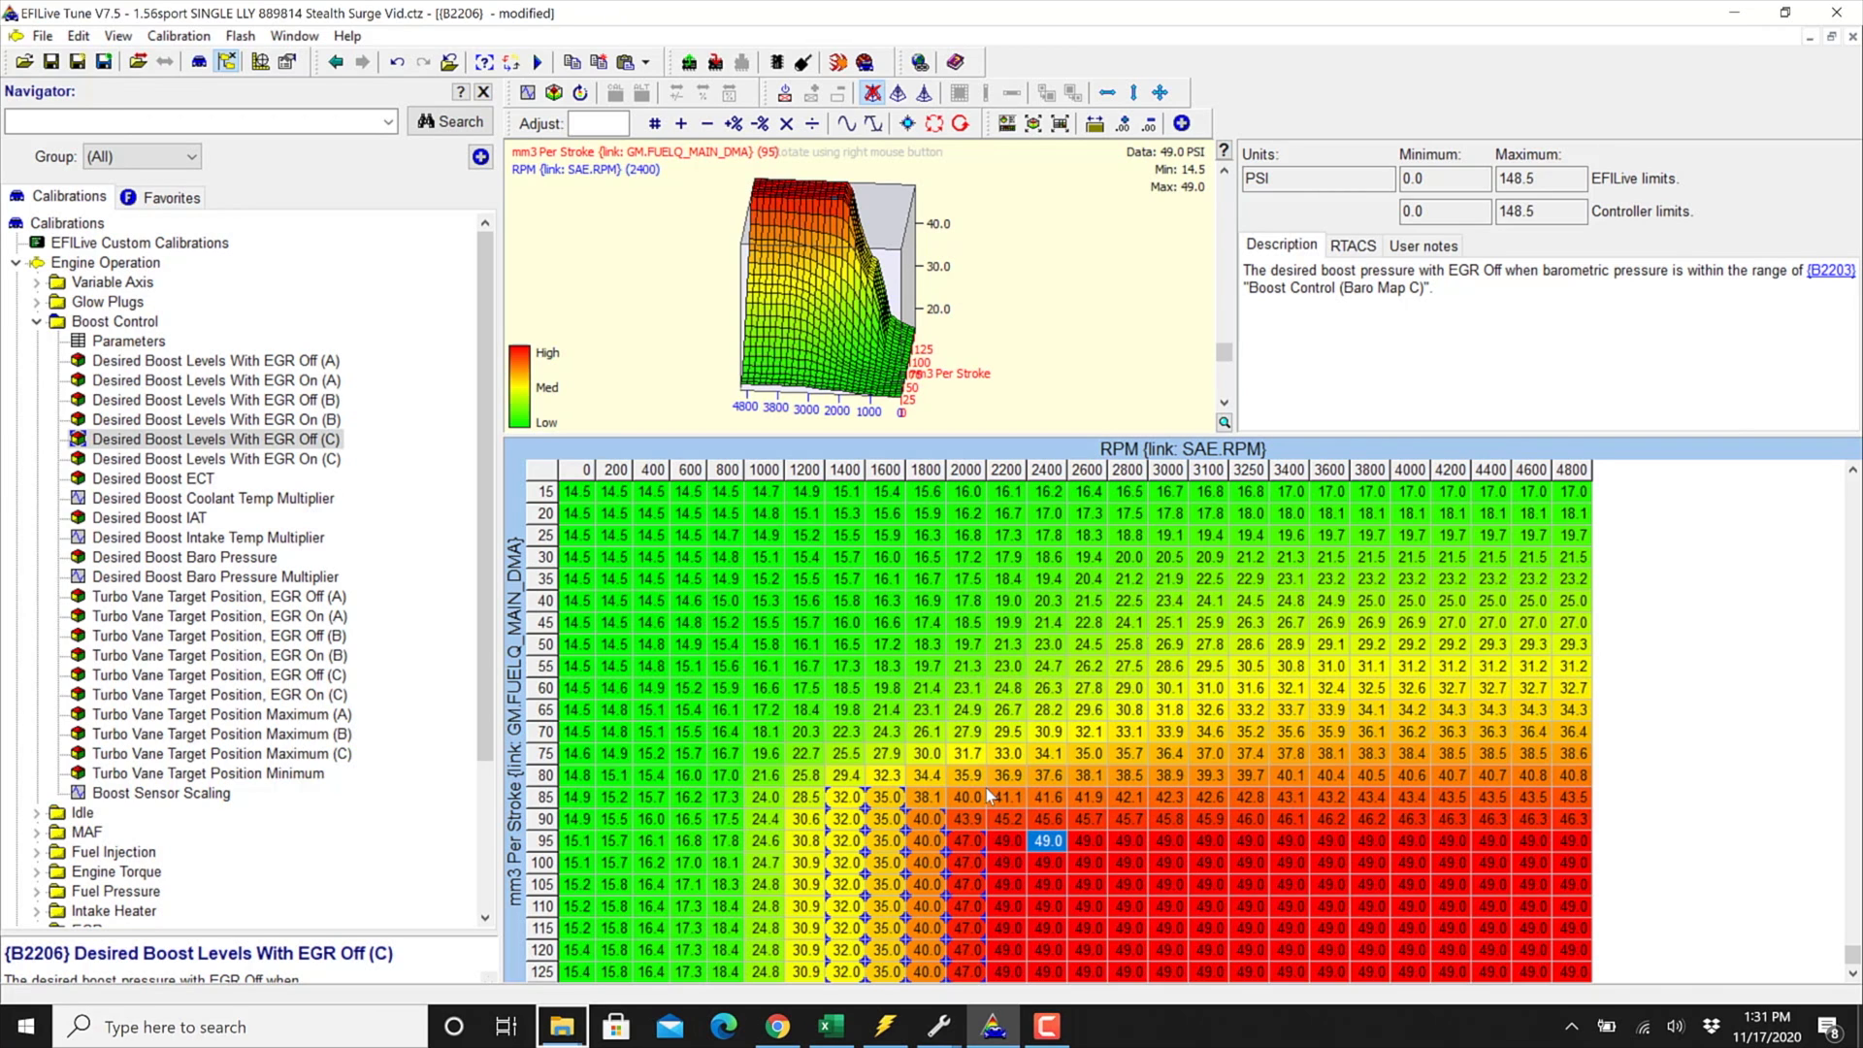
{"action": "mouse_move", "coordinate": [299, 404]}
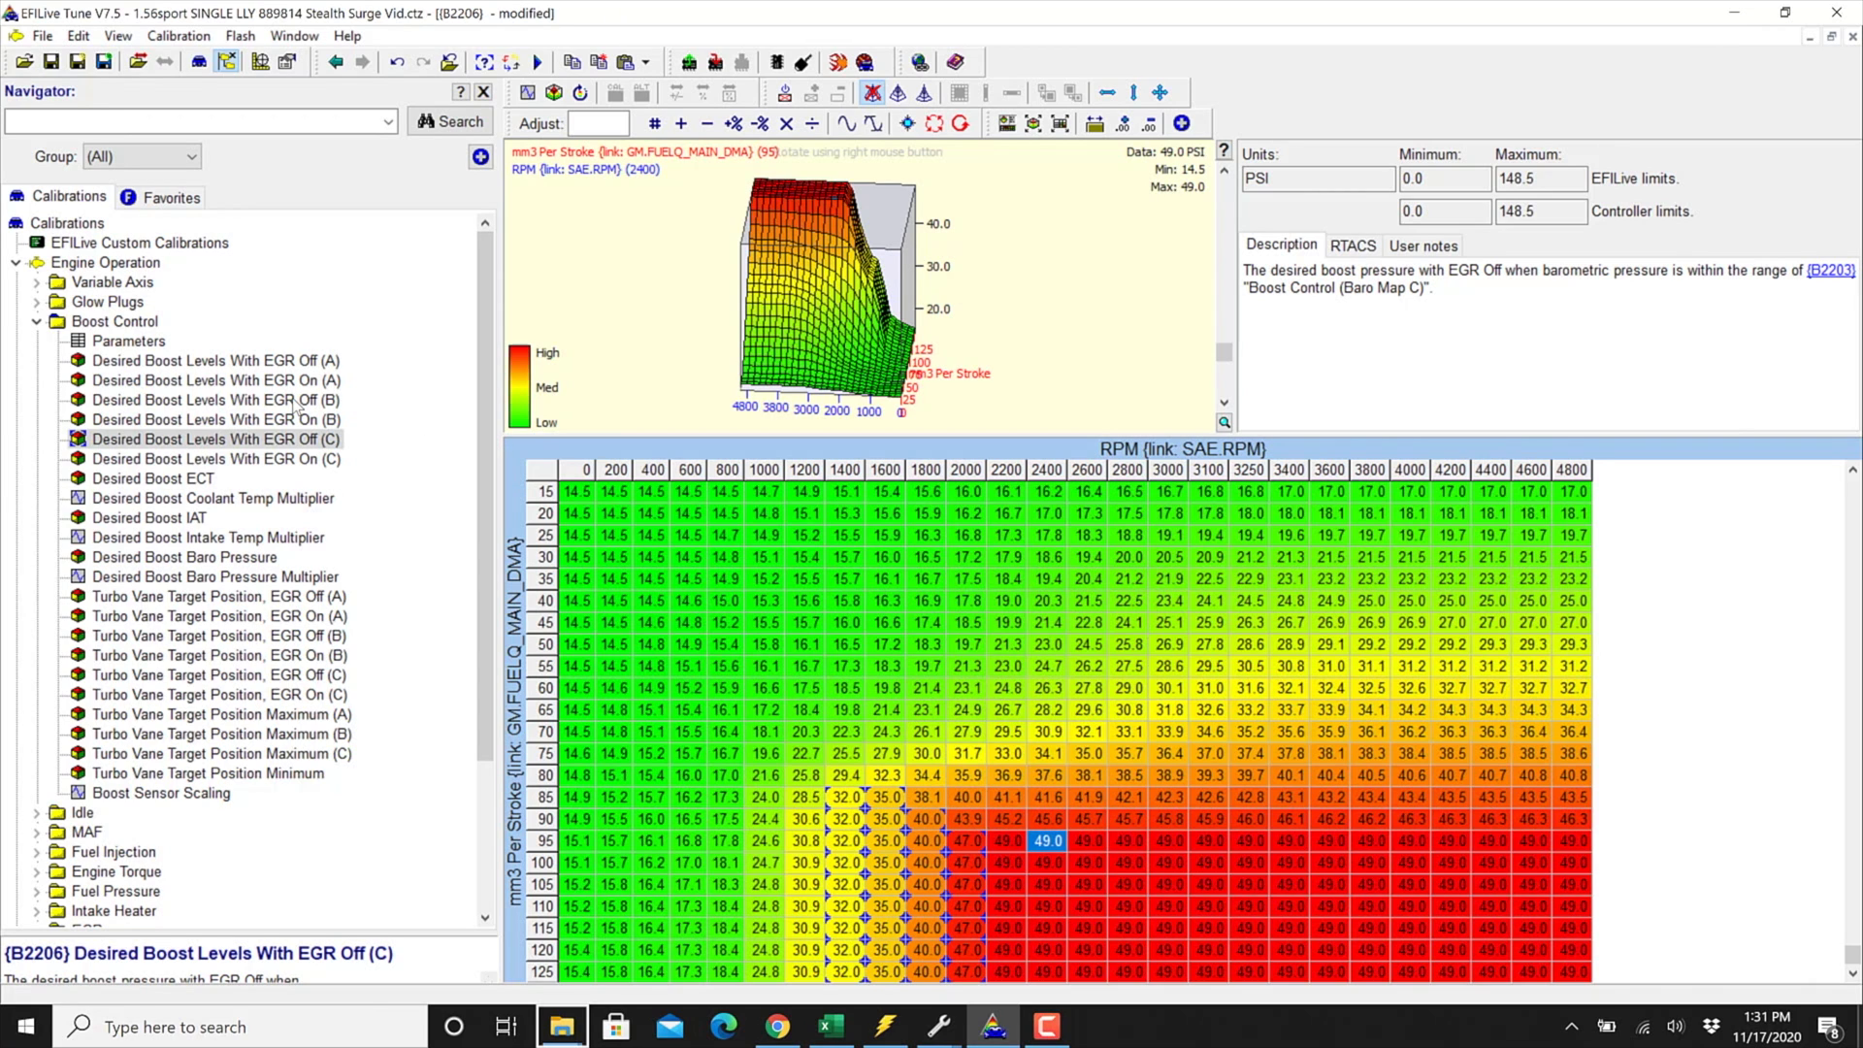
{"action": "mouse_move", "coordinate": [1221, 943]}
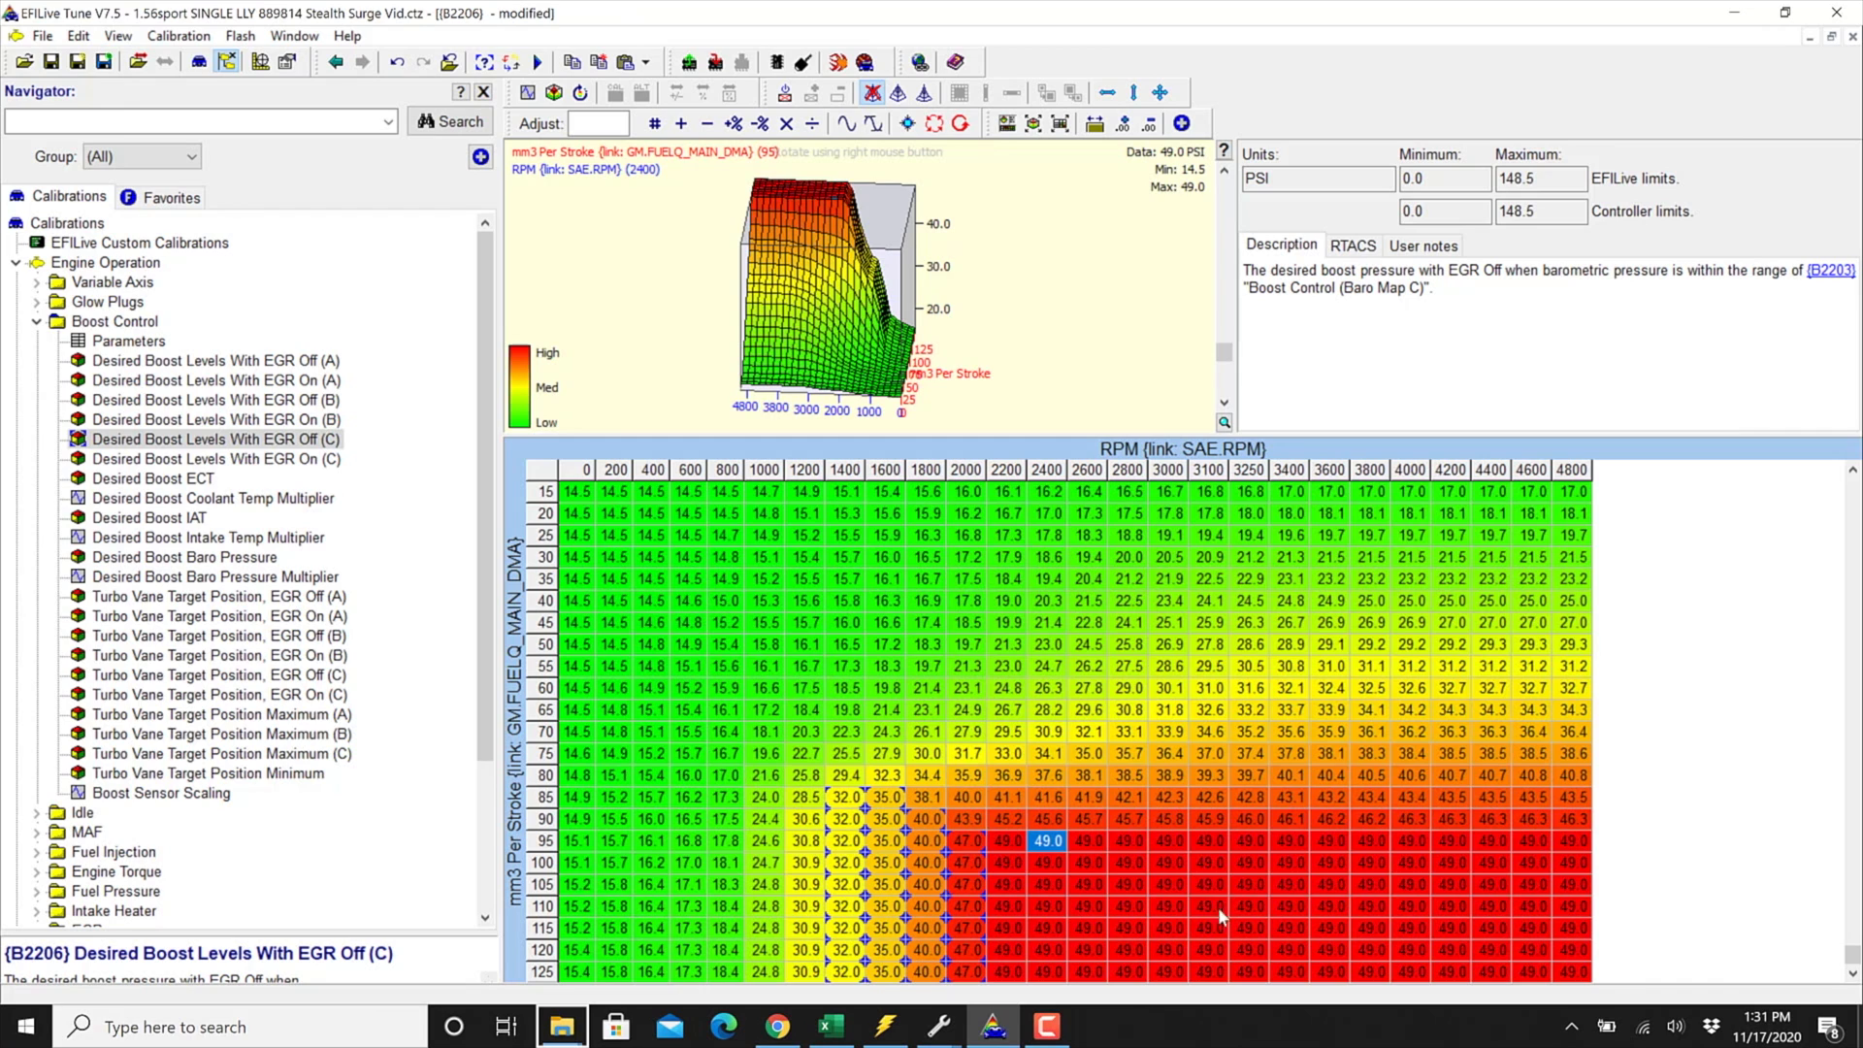
{"action": "mouse_move", "coordinate": [935, 881]}
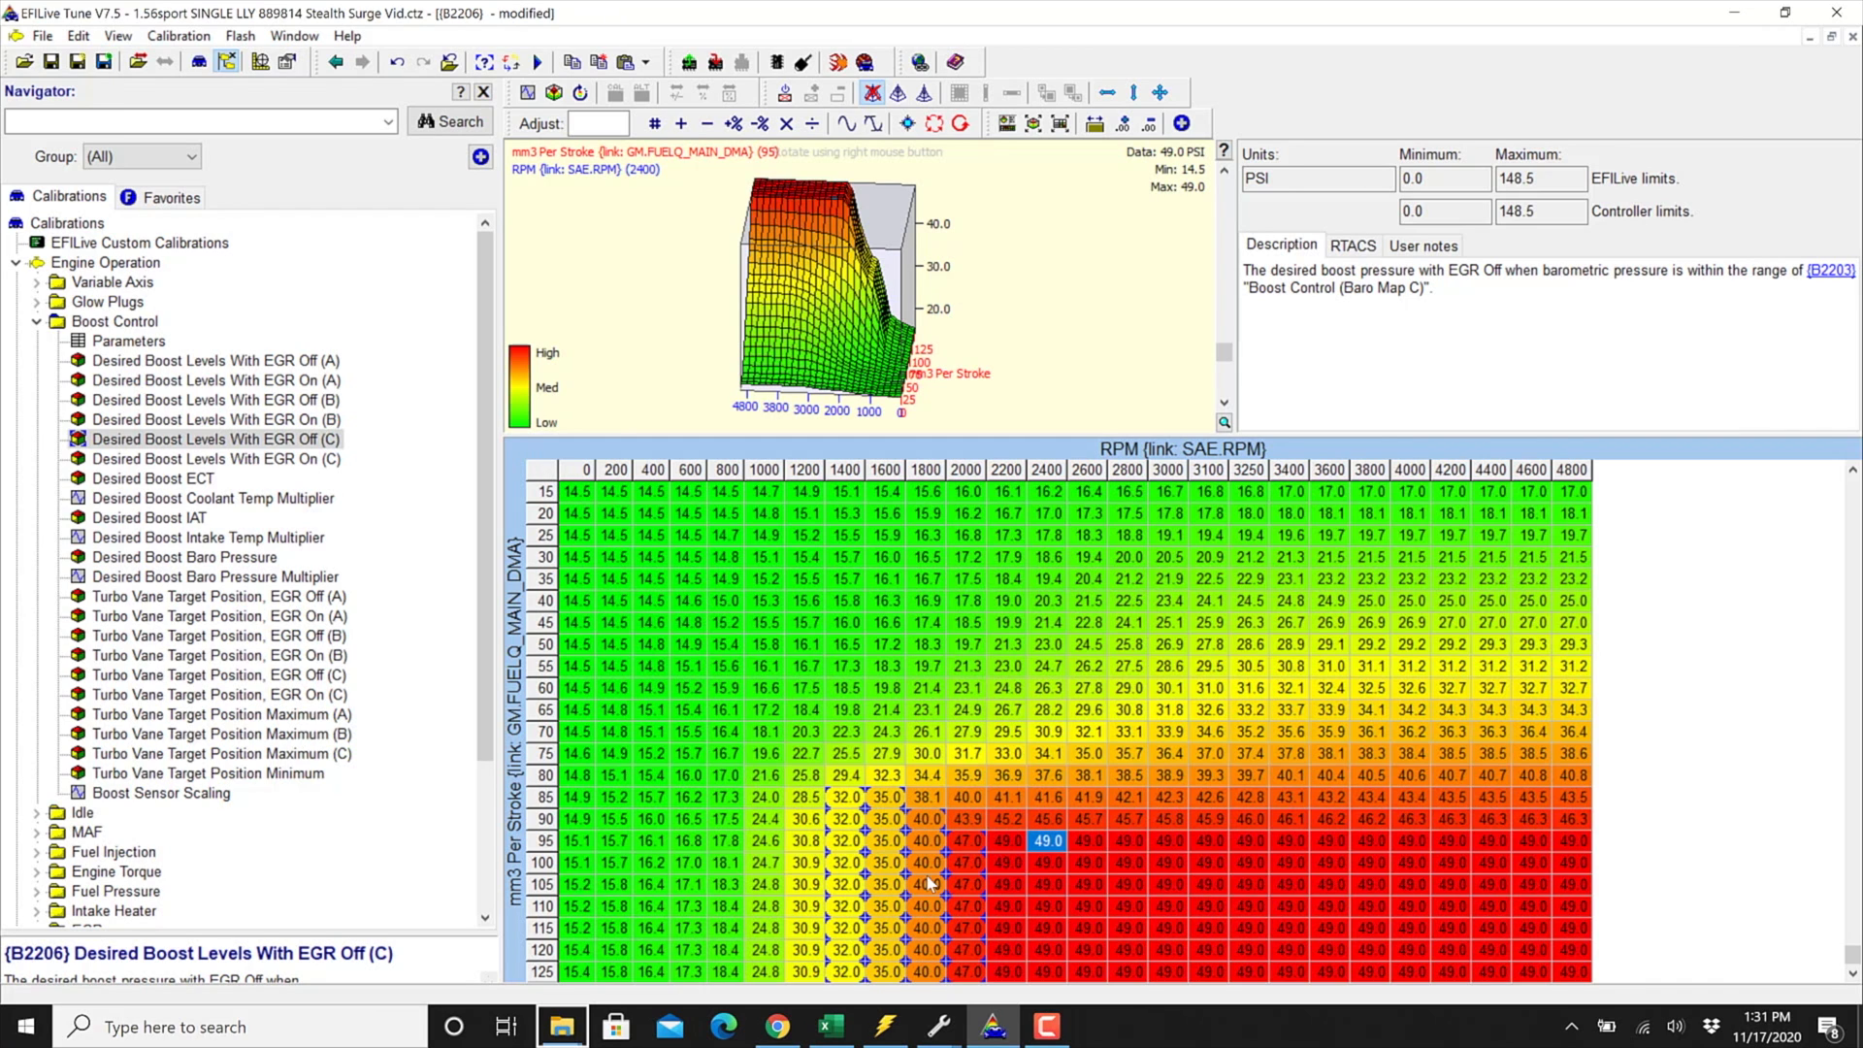
{"action": "left_click", "coordinate": [928, 908]}
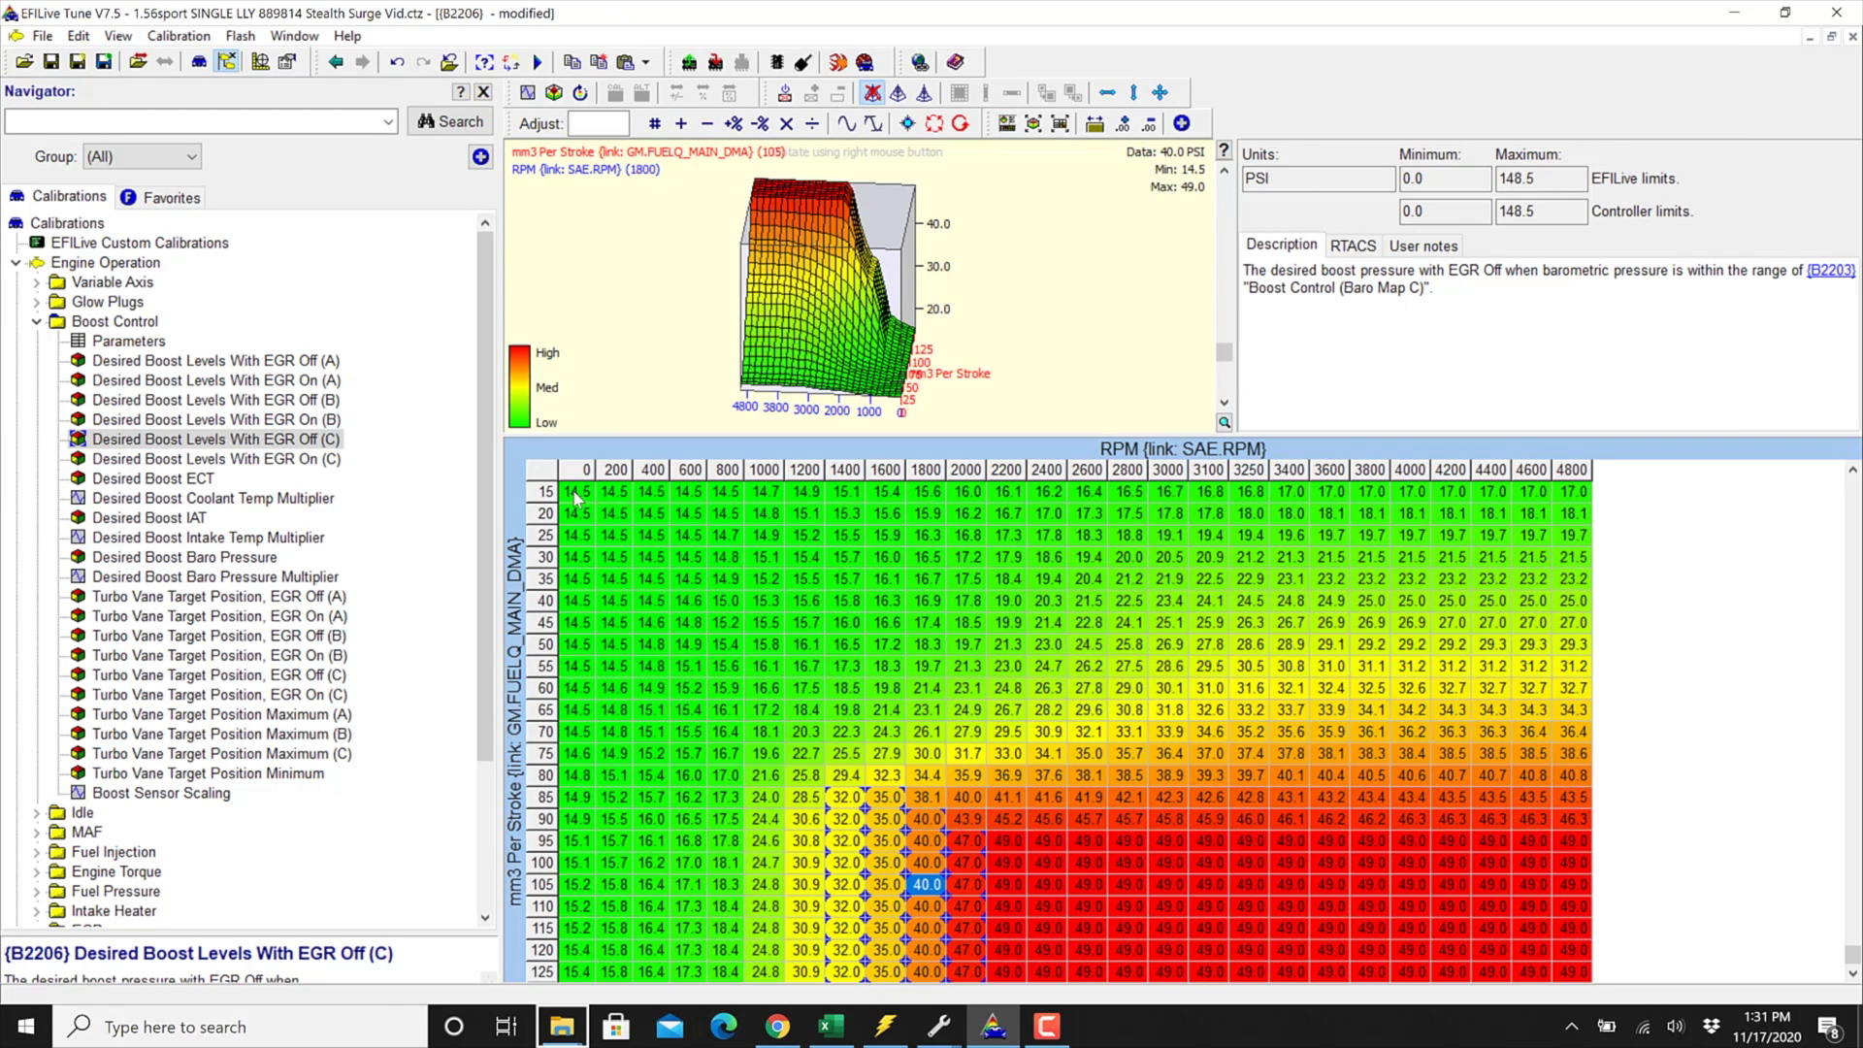
{"action": "mouse_move", "coordinate": [322, 419]}
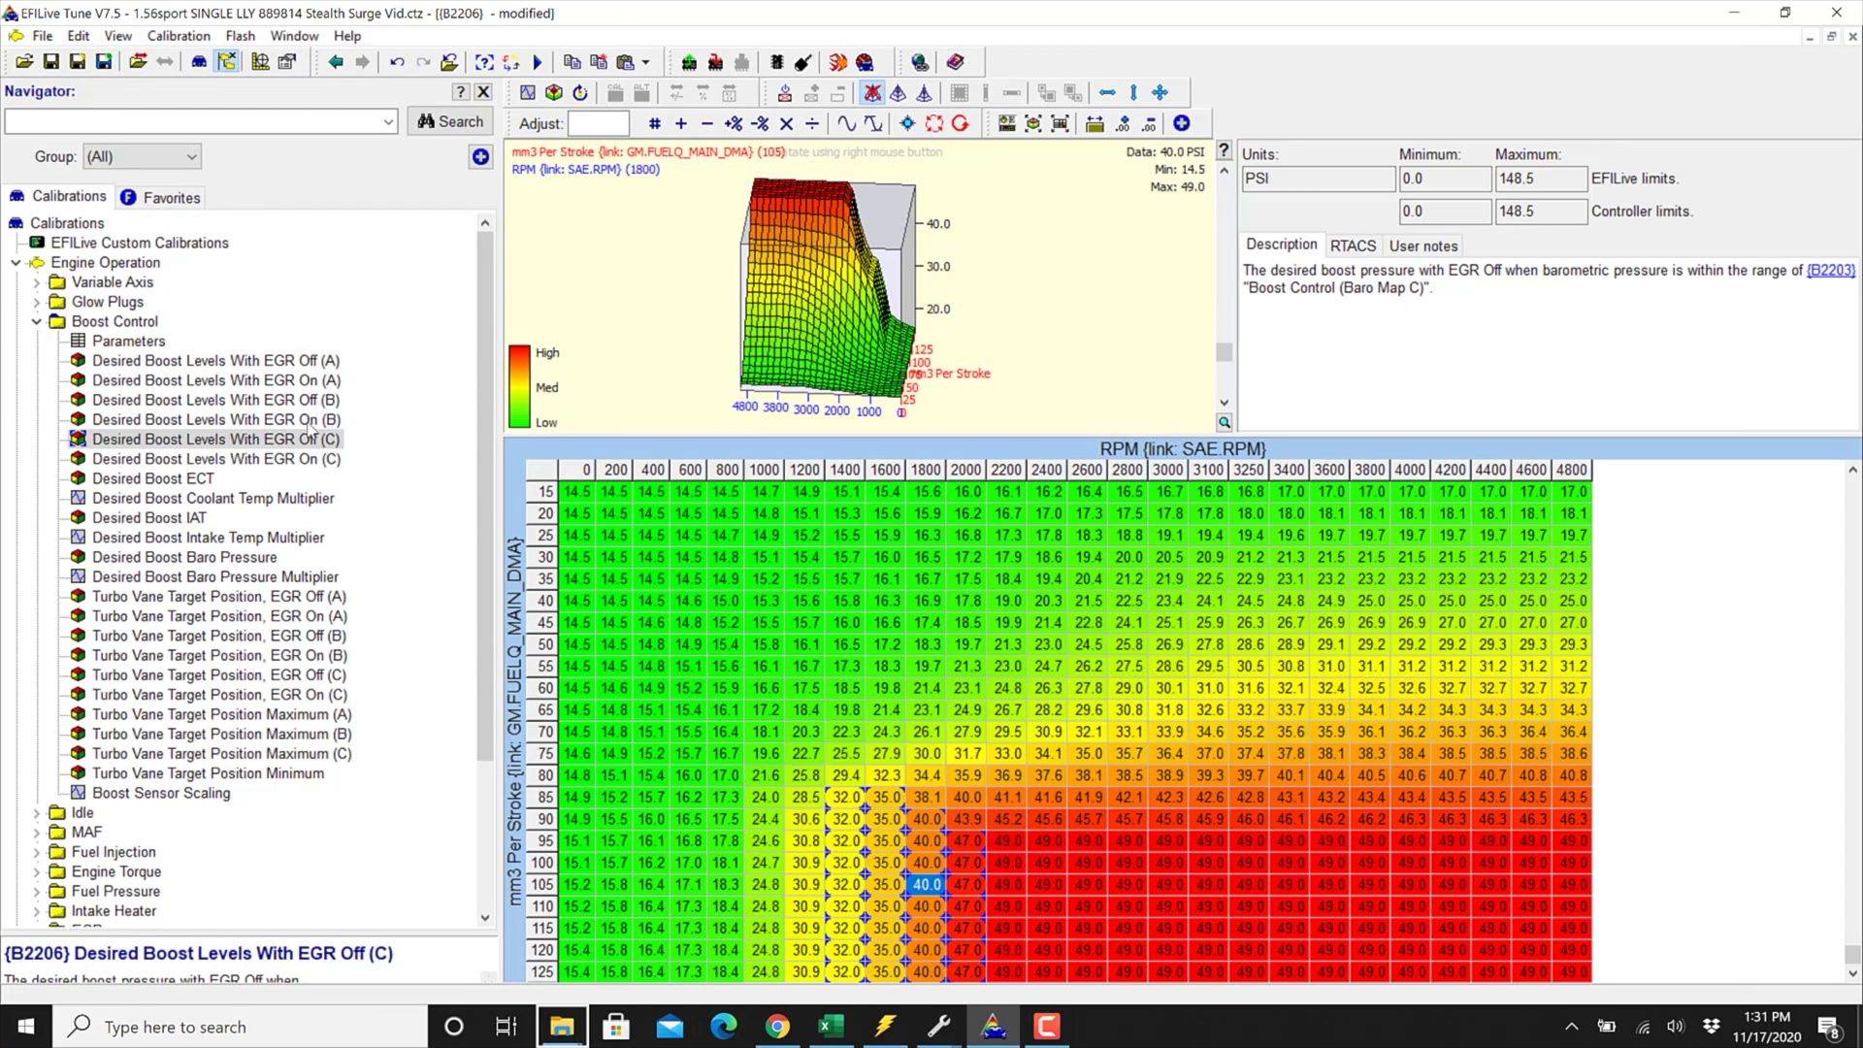
{"action": "left_click", "coordinate": [216, 420]}
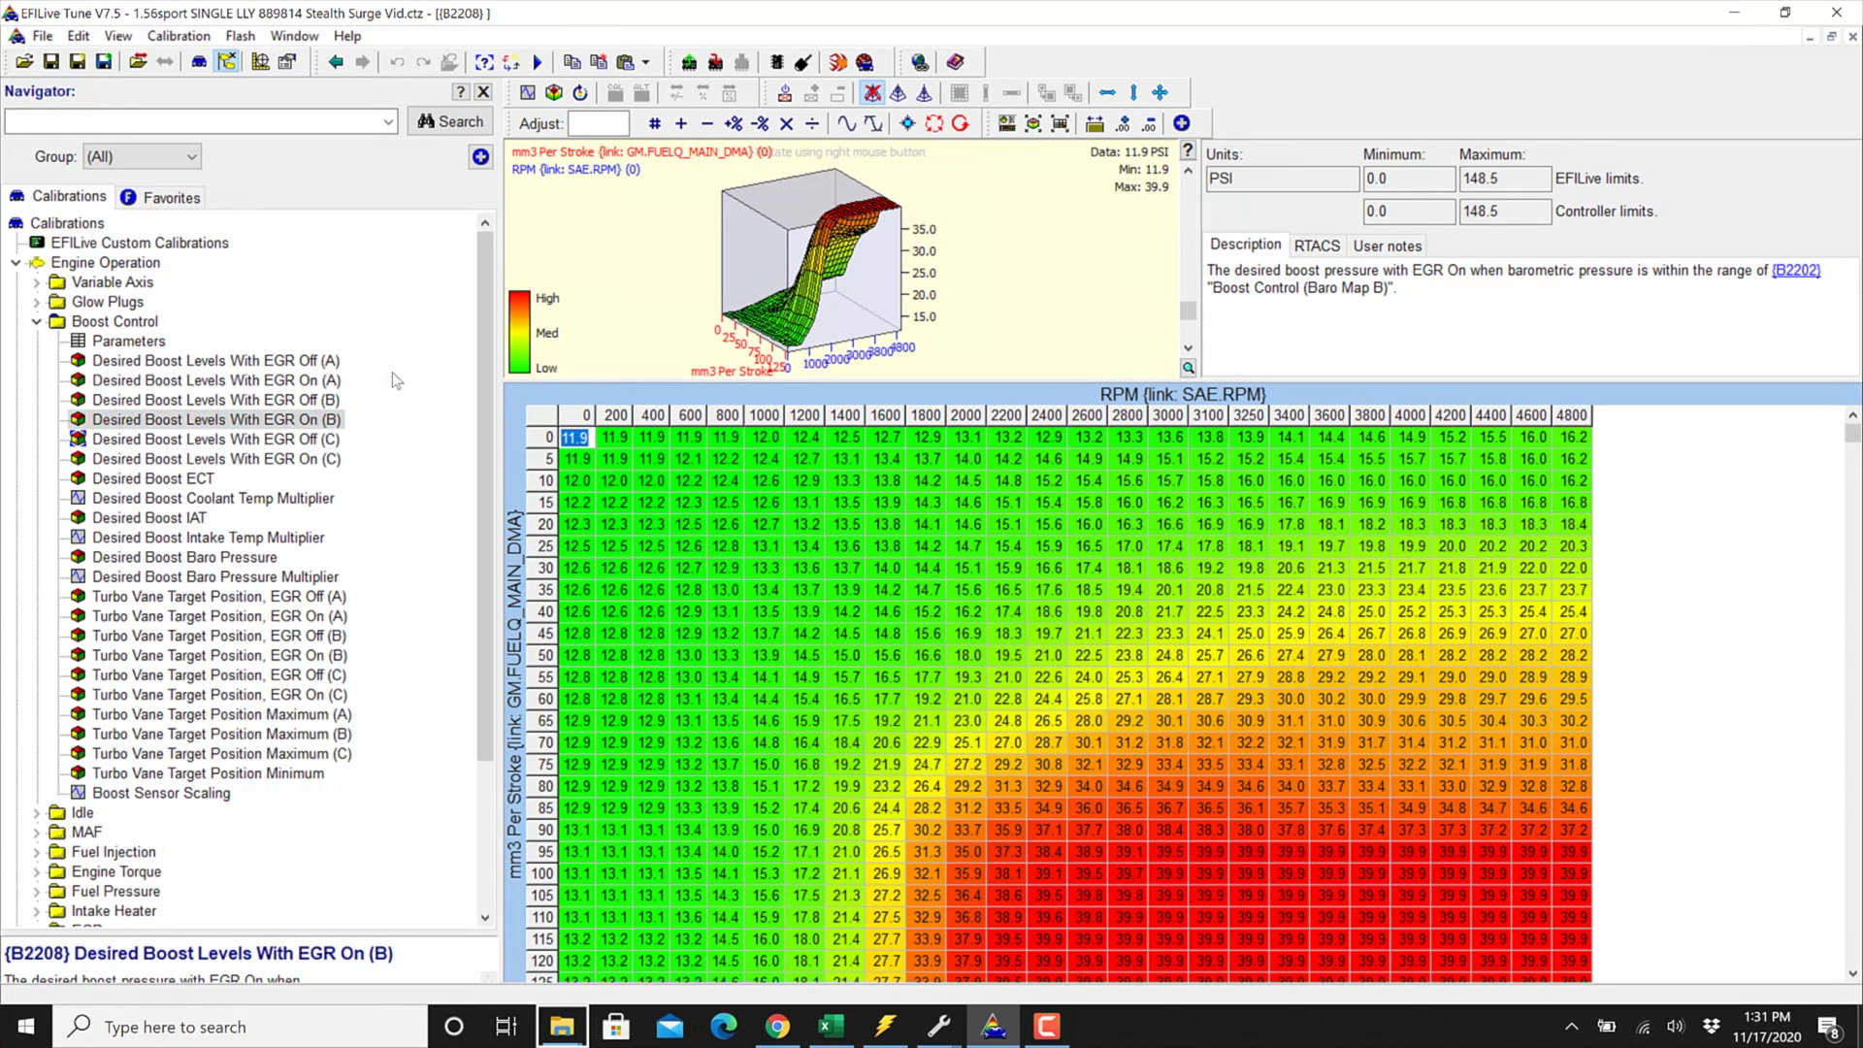
{"action": "left_click", "coordinate": [214, 360]}
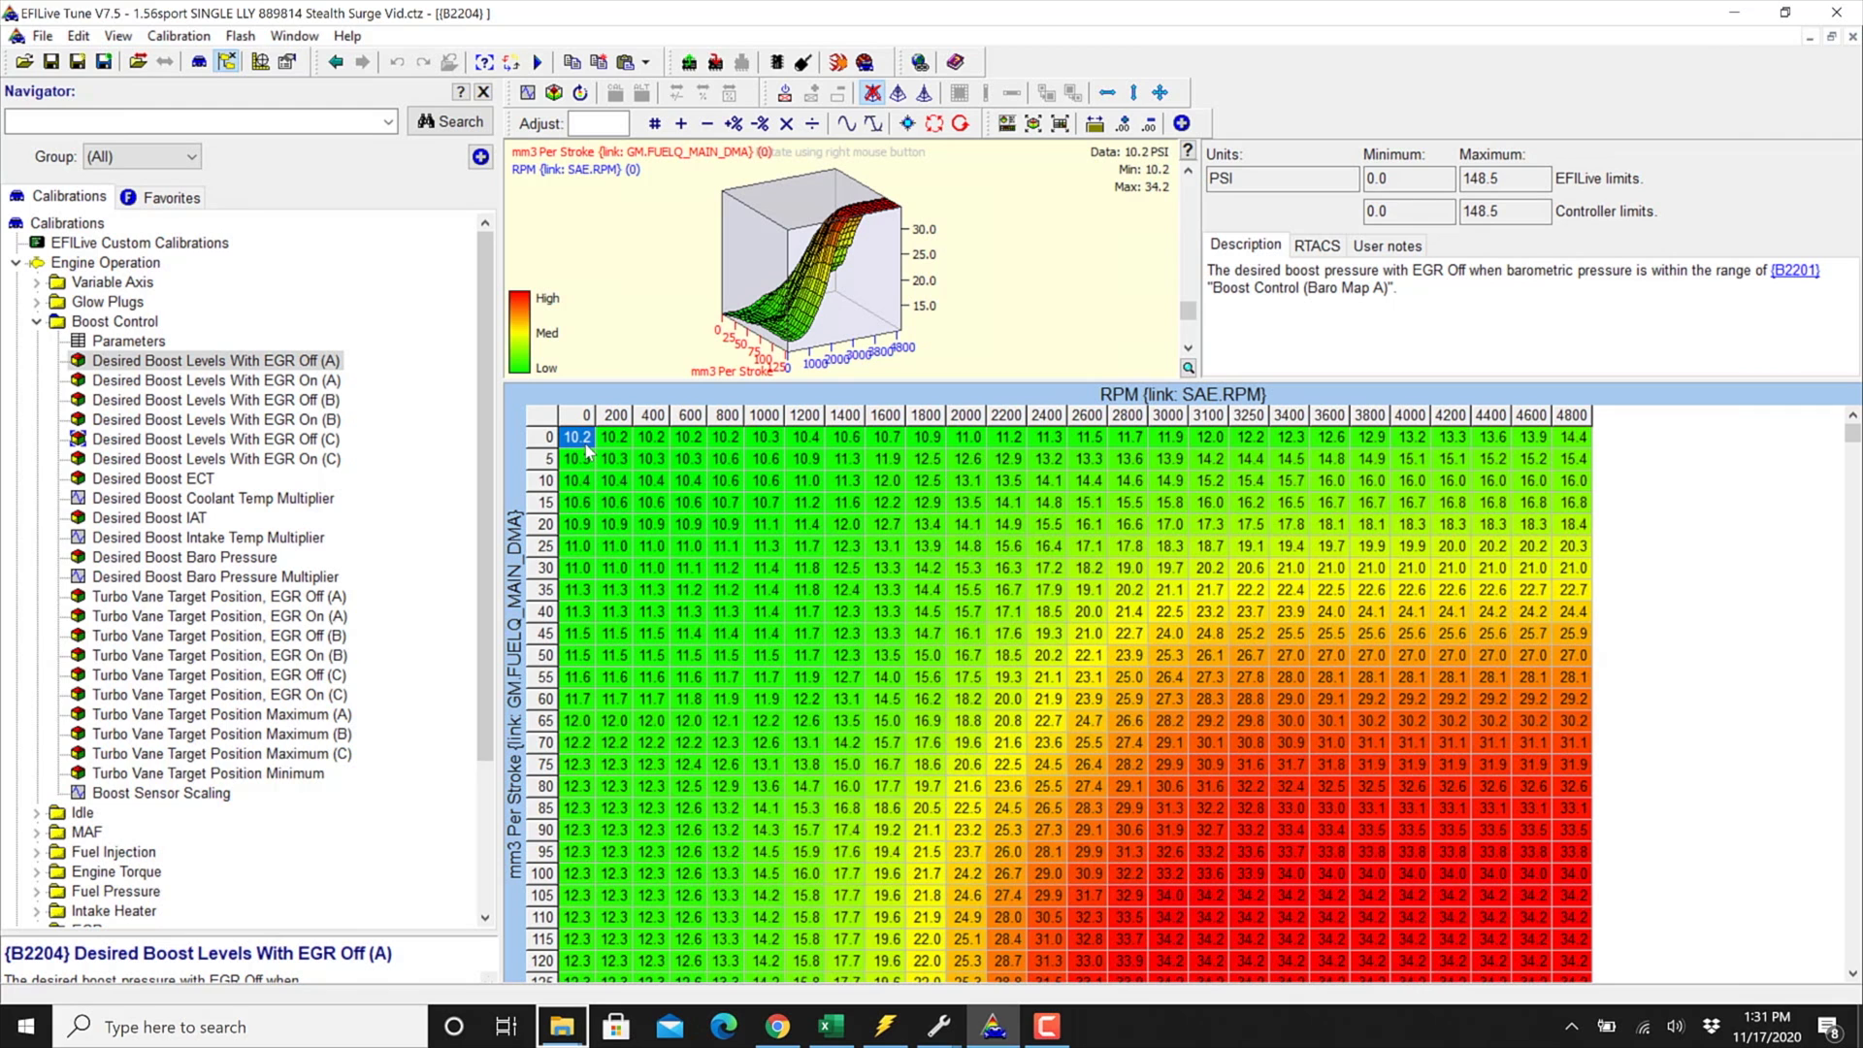
{"action": "left_click", "coordinate": [217, 439]}
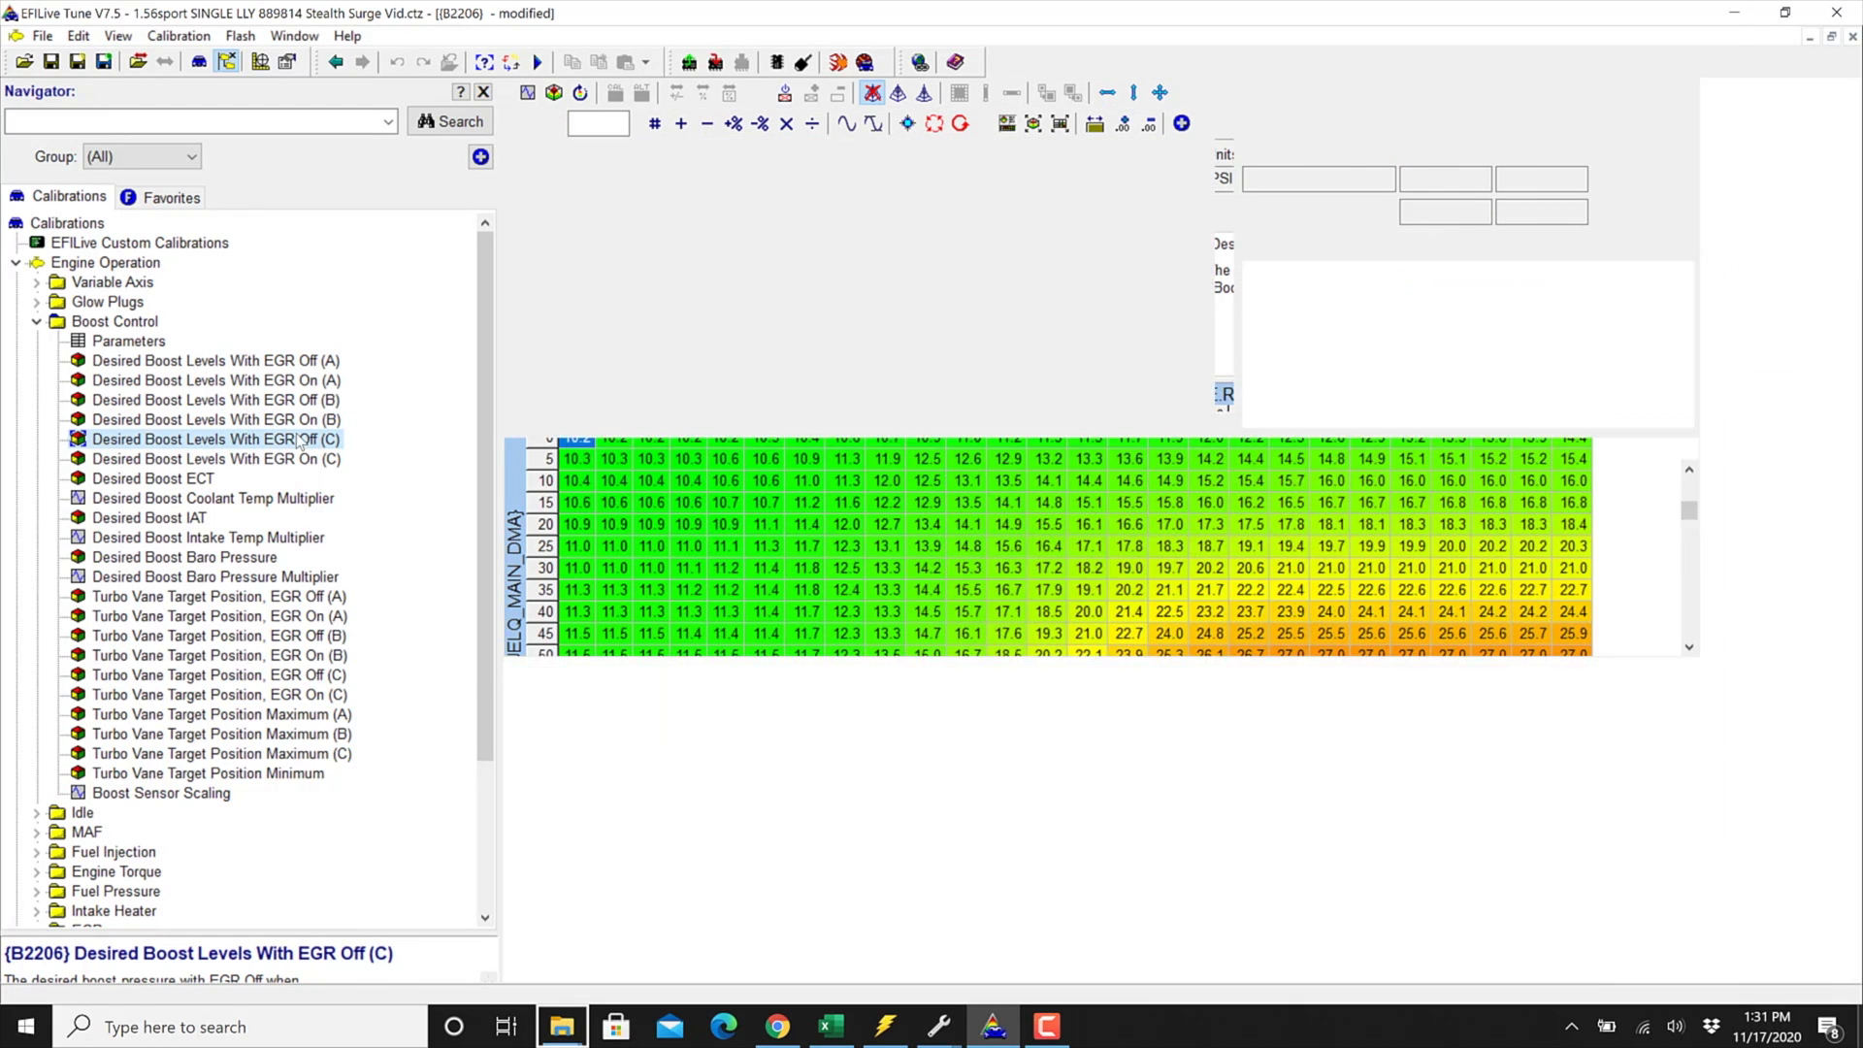
{"action": "double_click", "coordinate": [215, 438]}
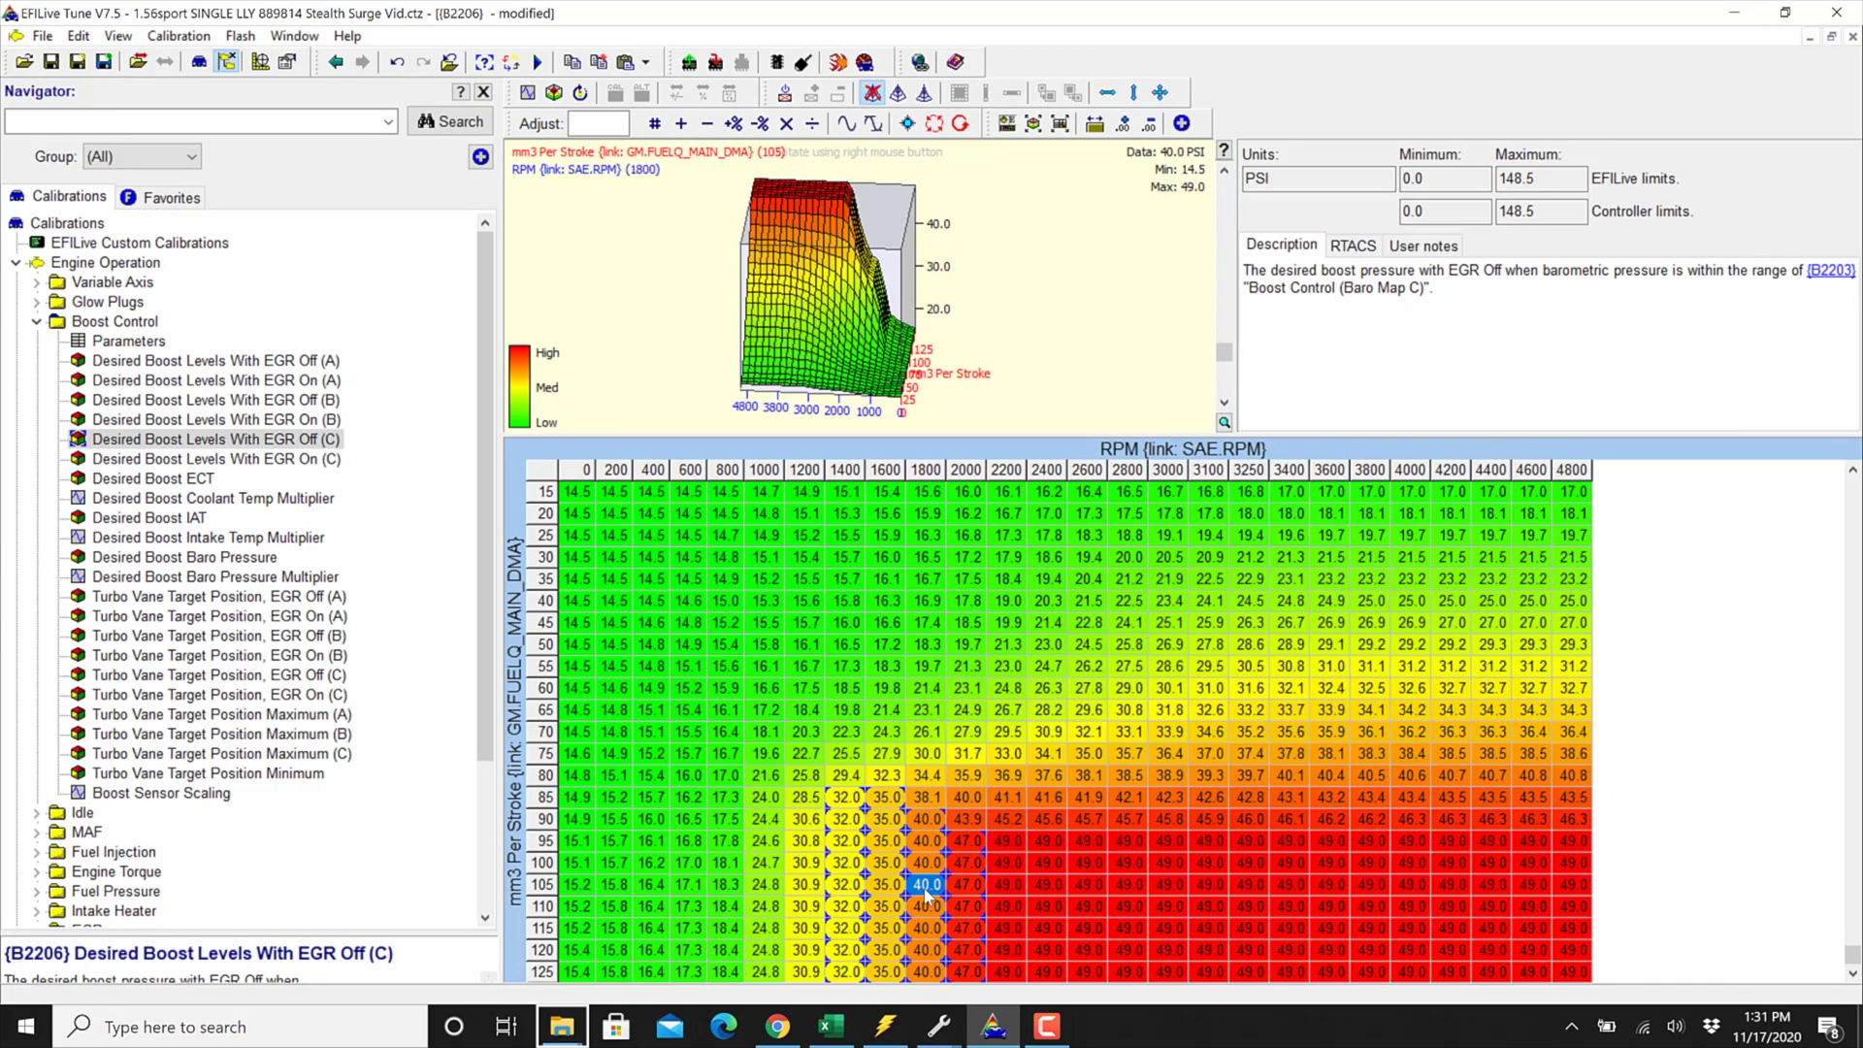
Collapse Boost Control and open Max Injected Fuel Quantity (Warm) under Main Injection.
{"action": "left_click", "coordinate": [37, 322]}
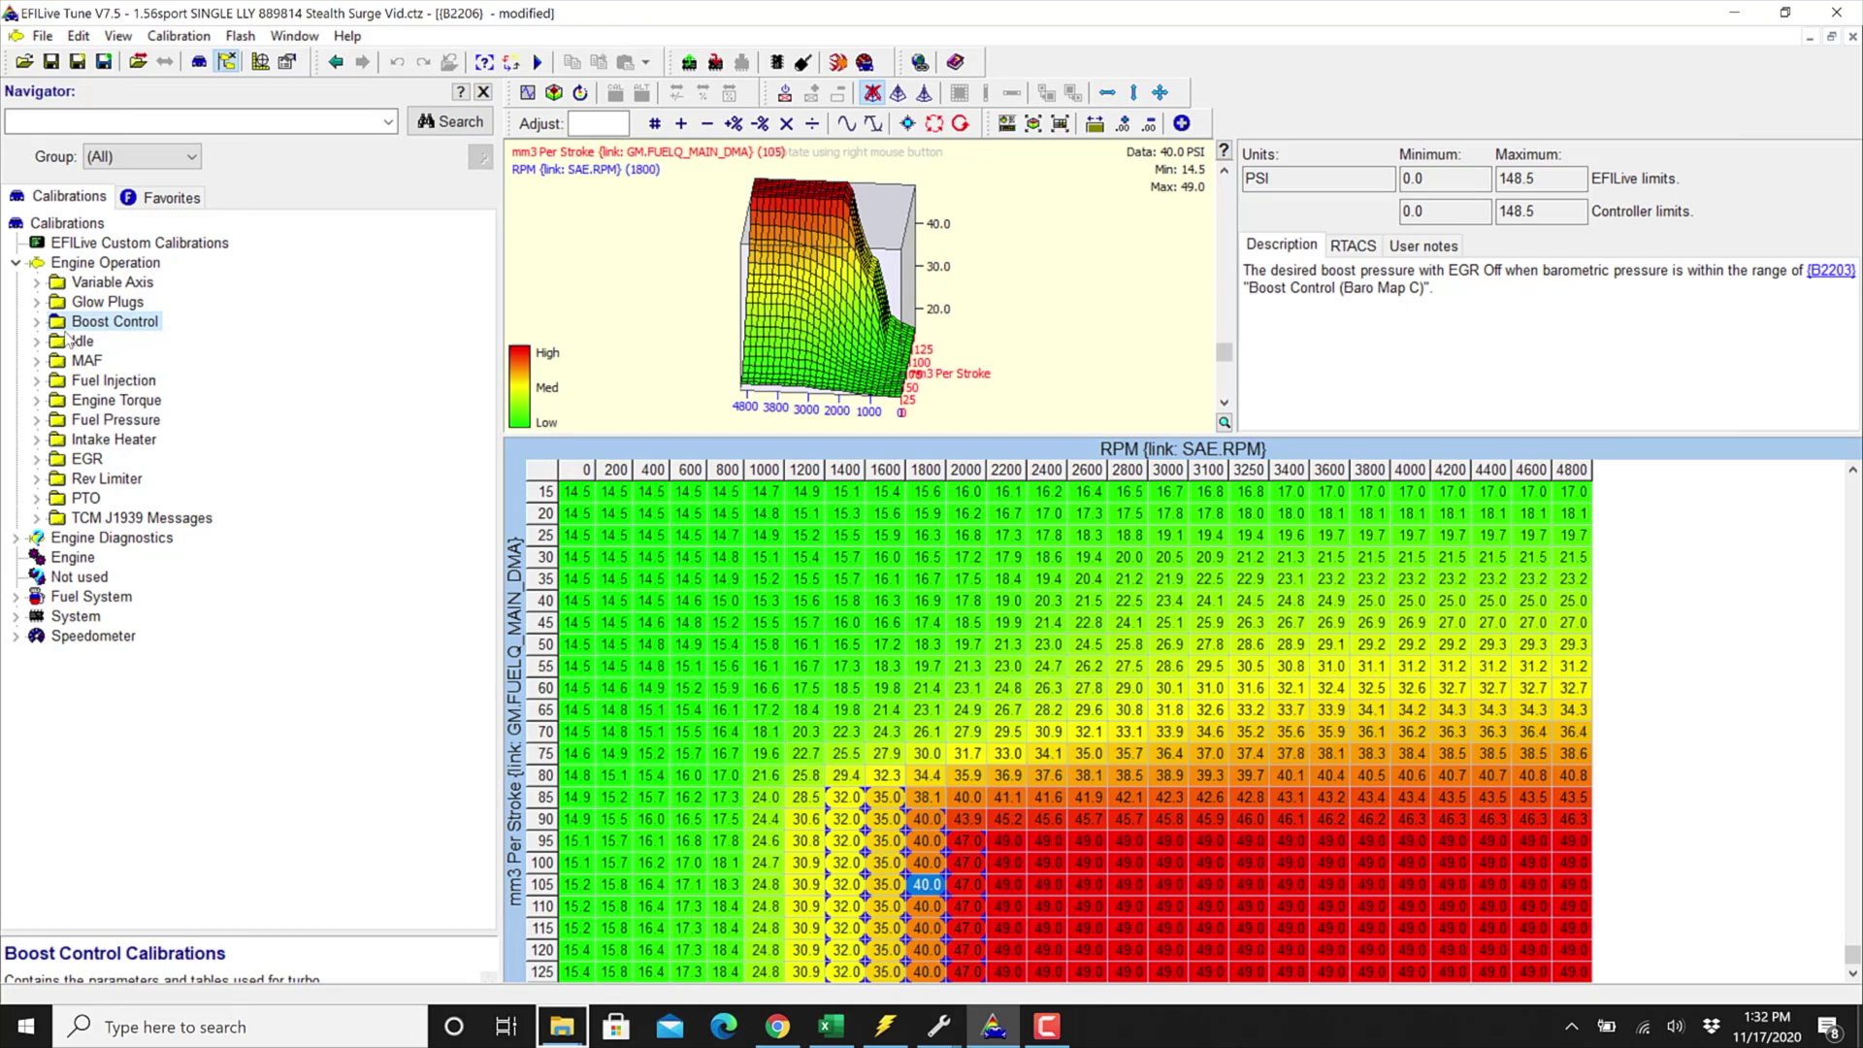
{"action": "mouse_move", "coordinate": [95, 351]}
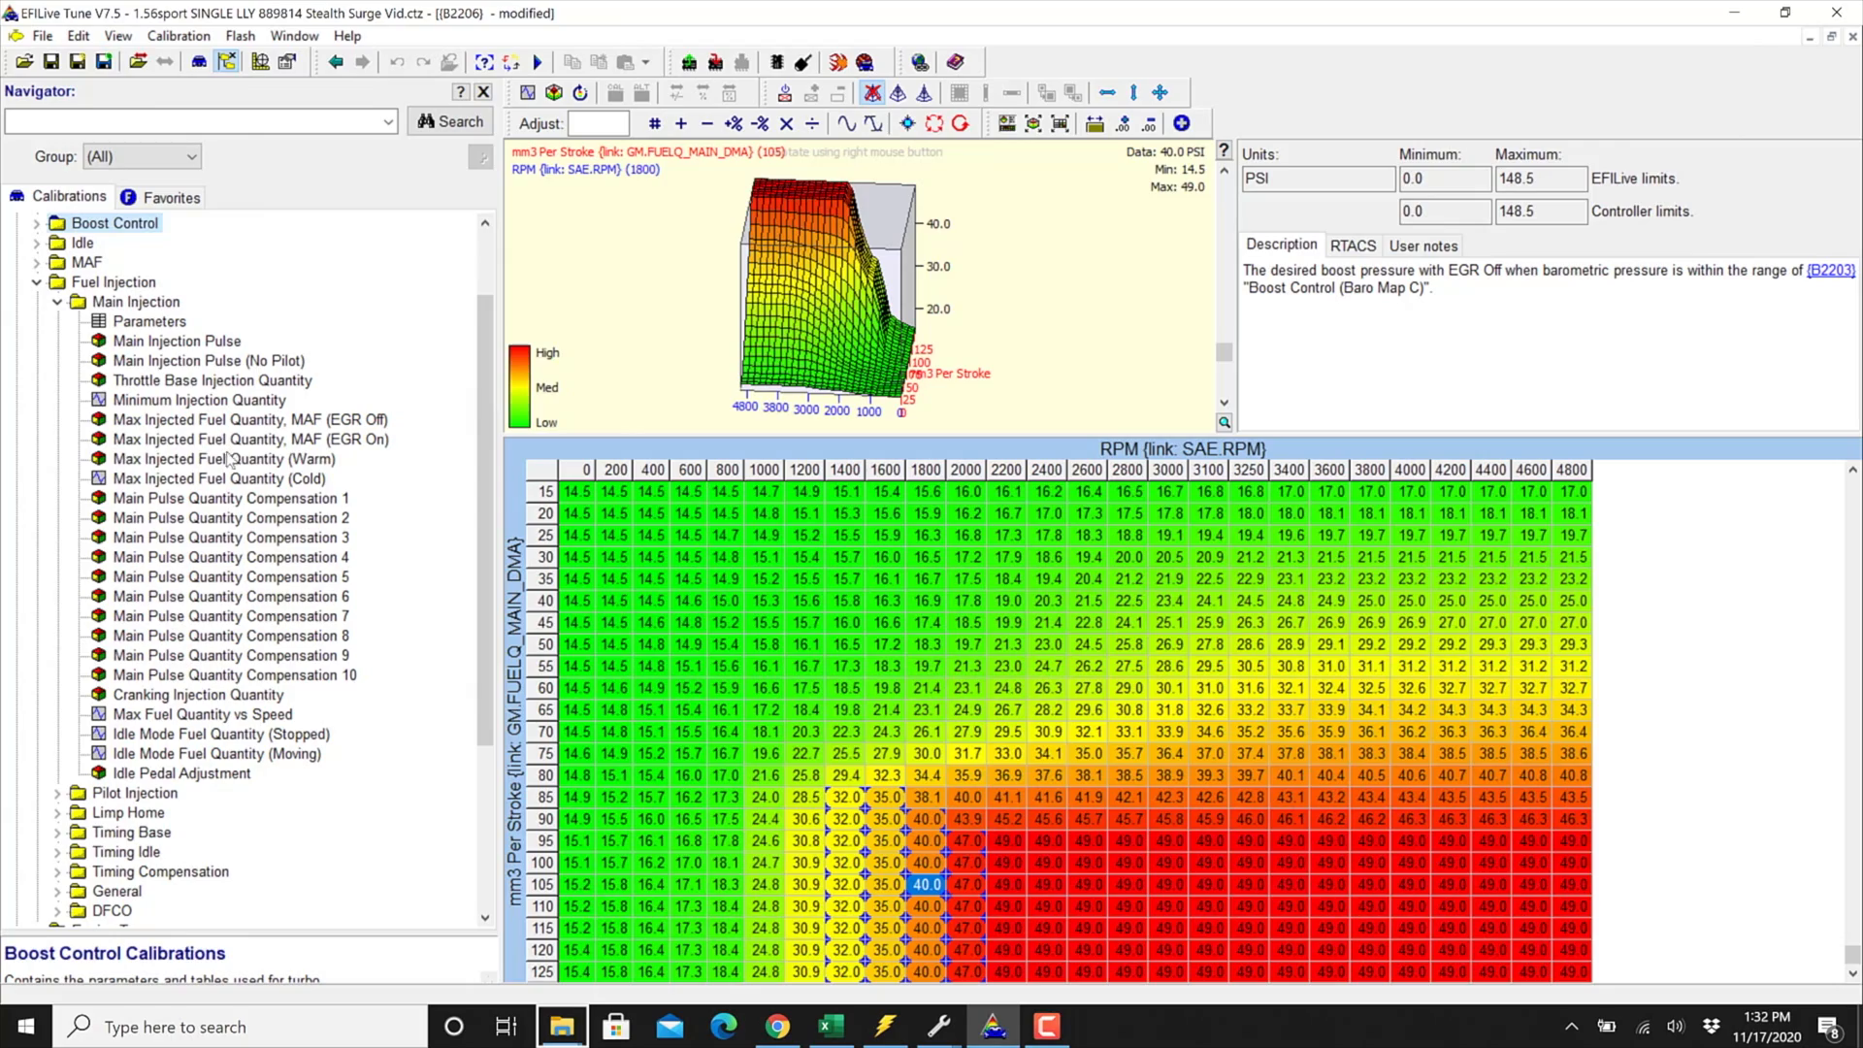
{"action": "left_click", "coordinate": [225, 458]}
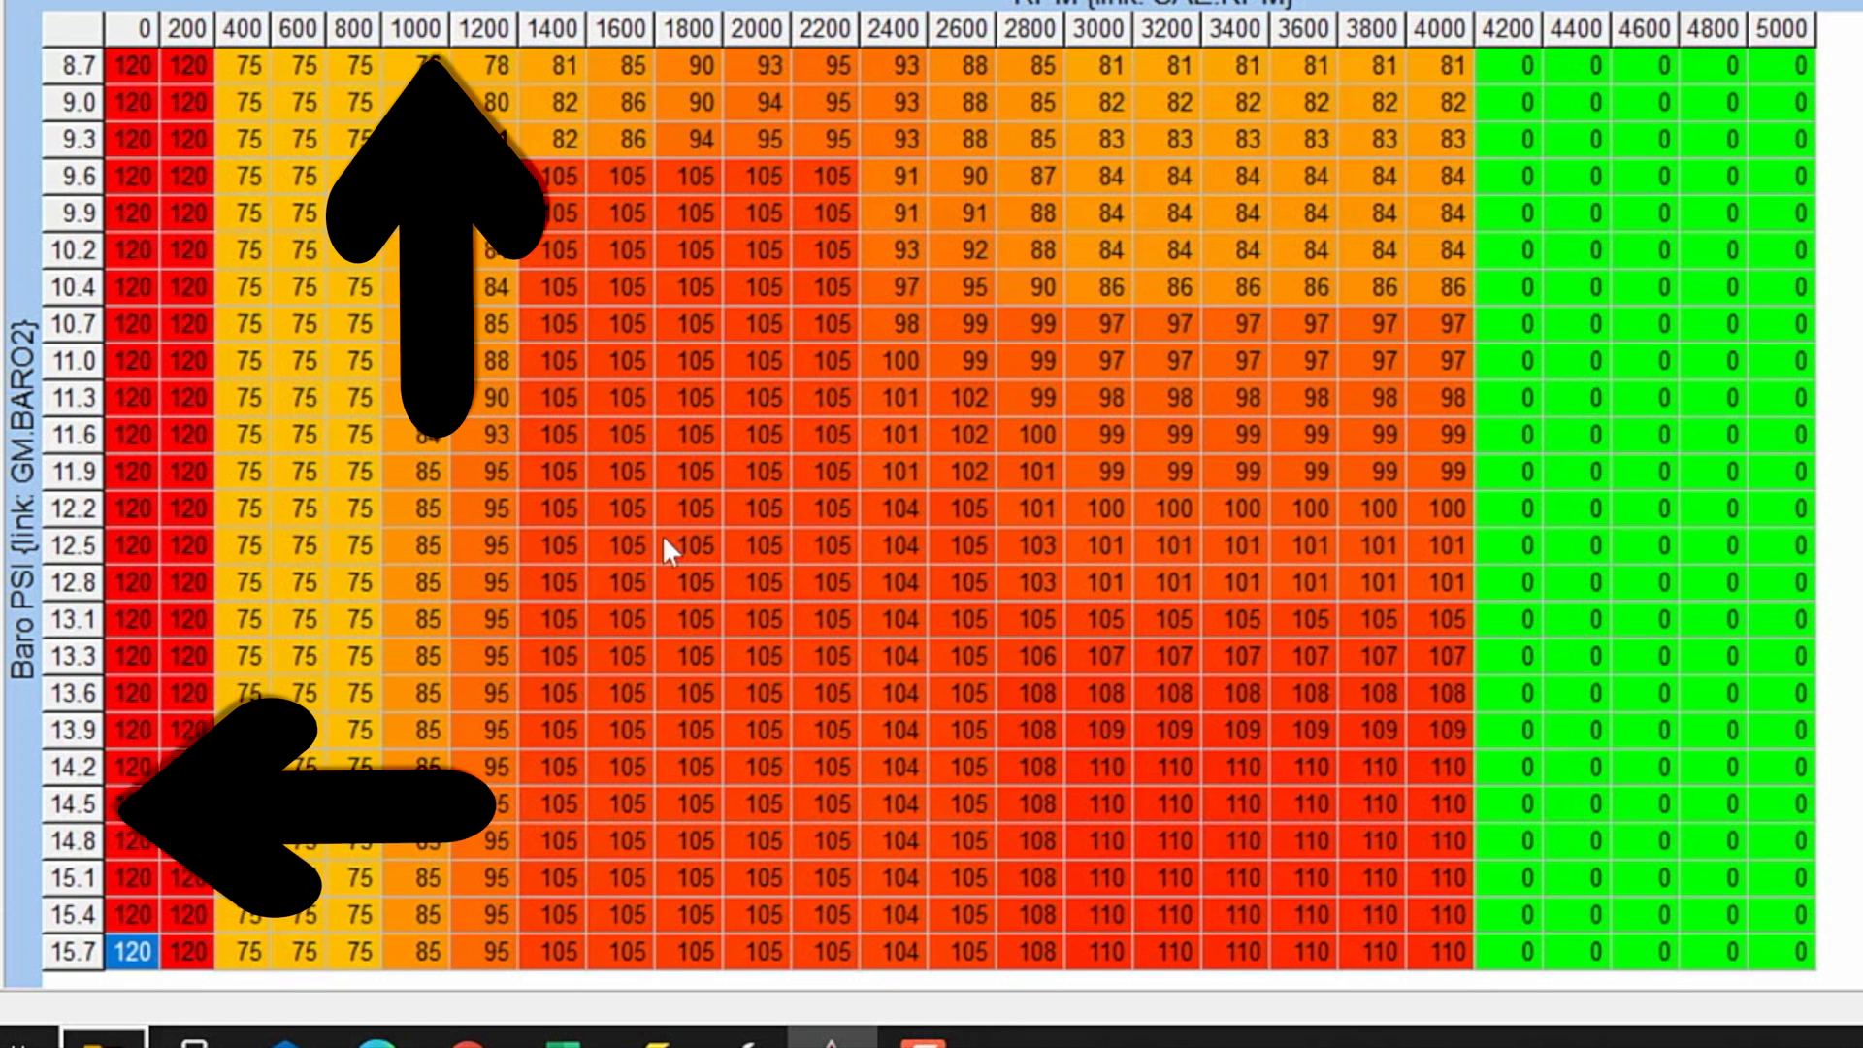
Set the entire 1400 RPM column of the B0728 warm fuel table to 80.
{"action": "left_click", "coordinate": [560, 547]}
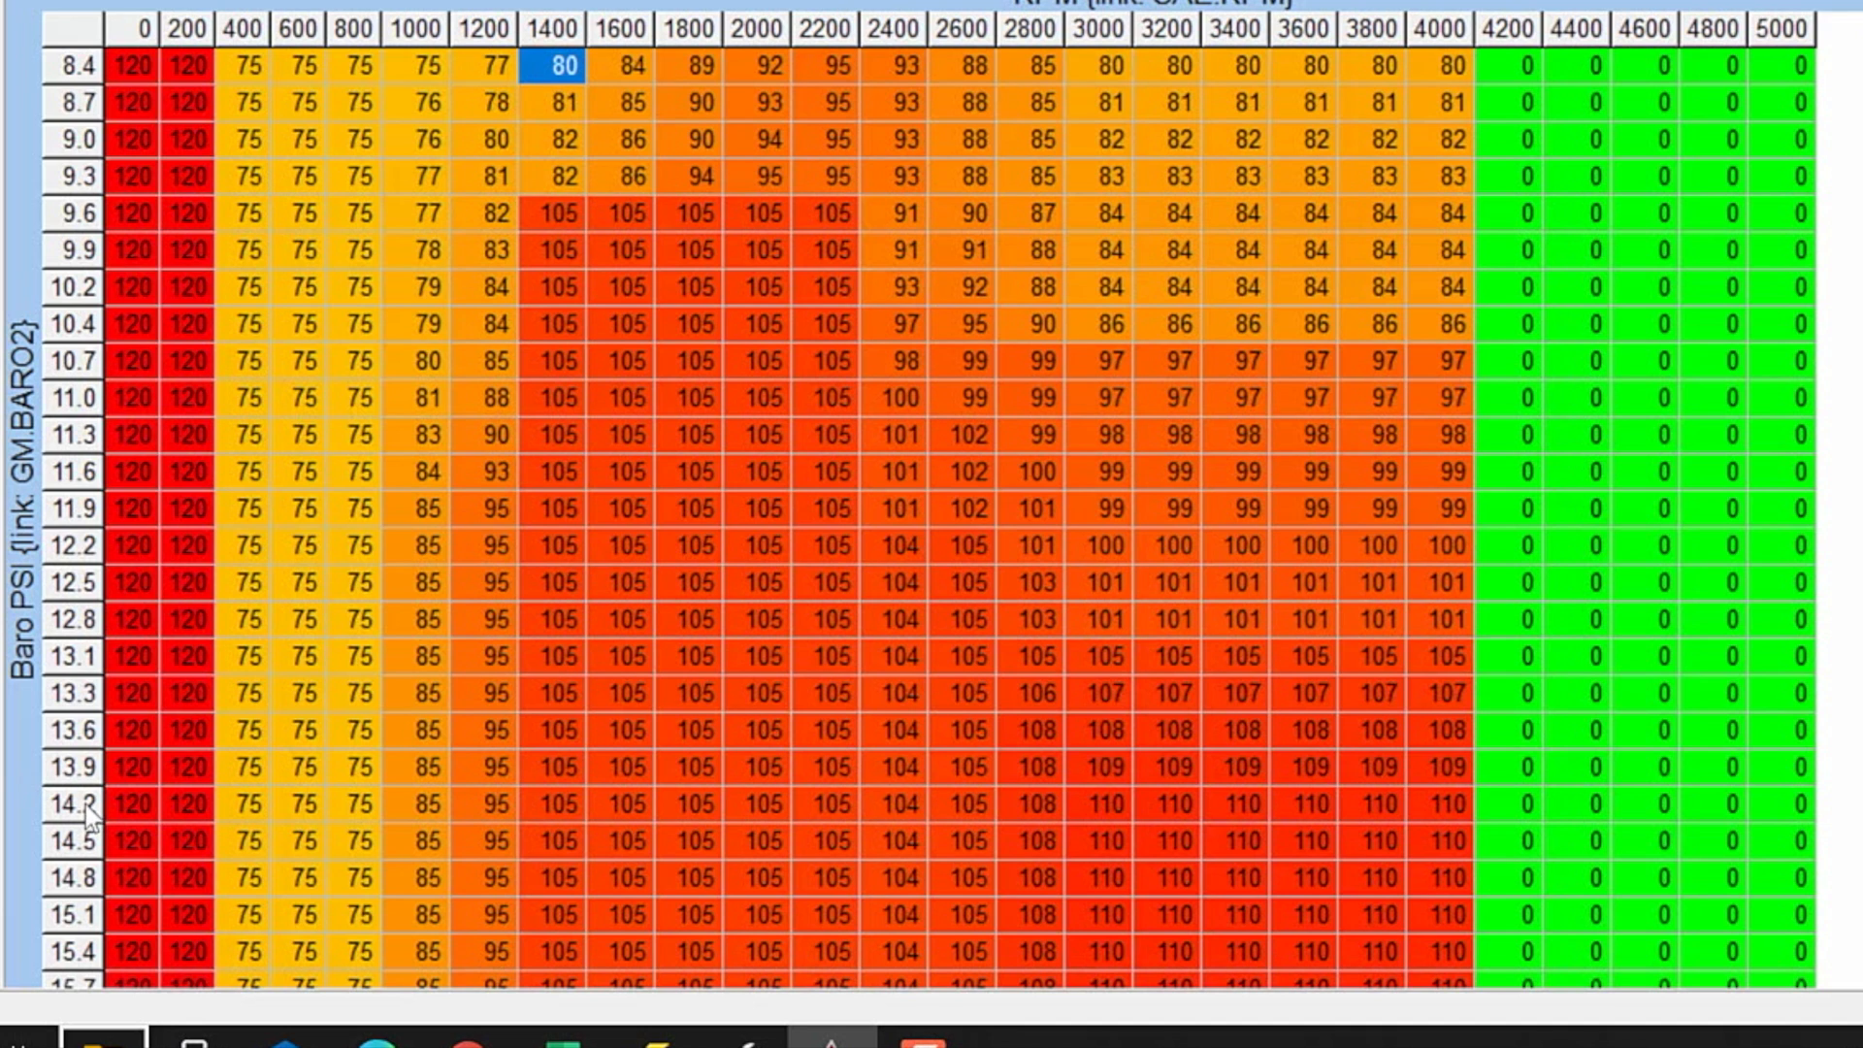
{"action": "mouse_move", "coordinate": [563, 813]}
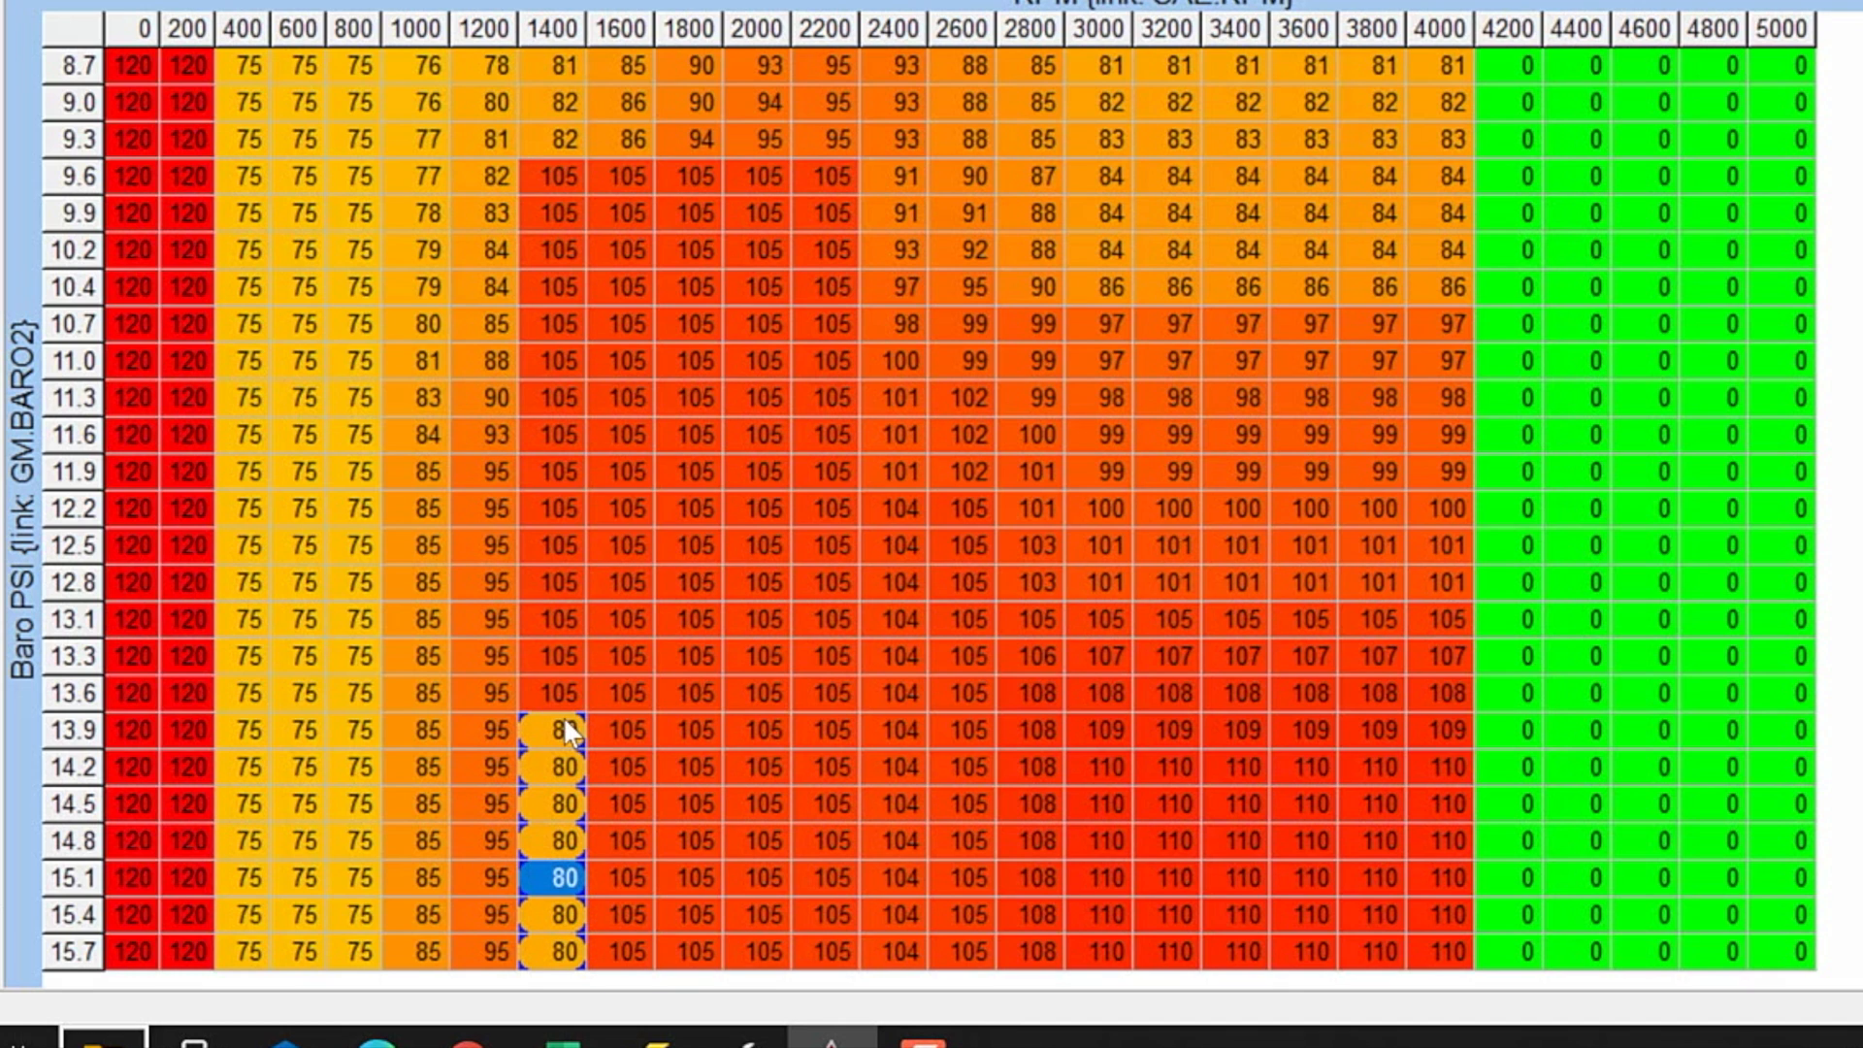
{"action": "mouse_move", "coordinate": [66, 266]}
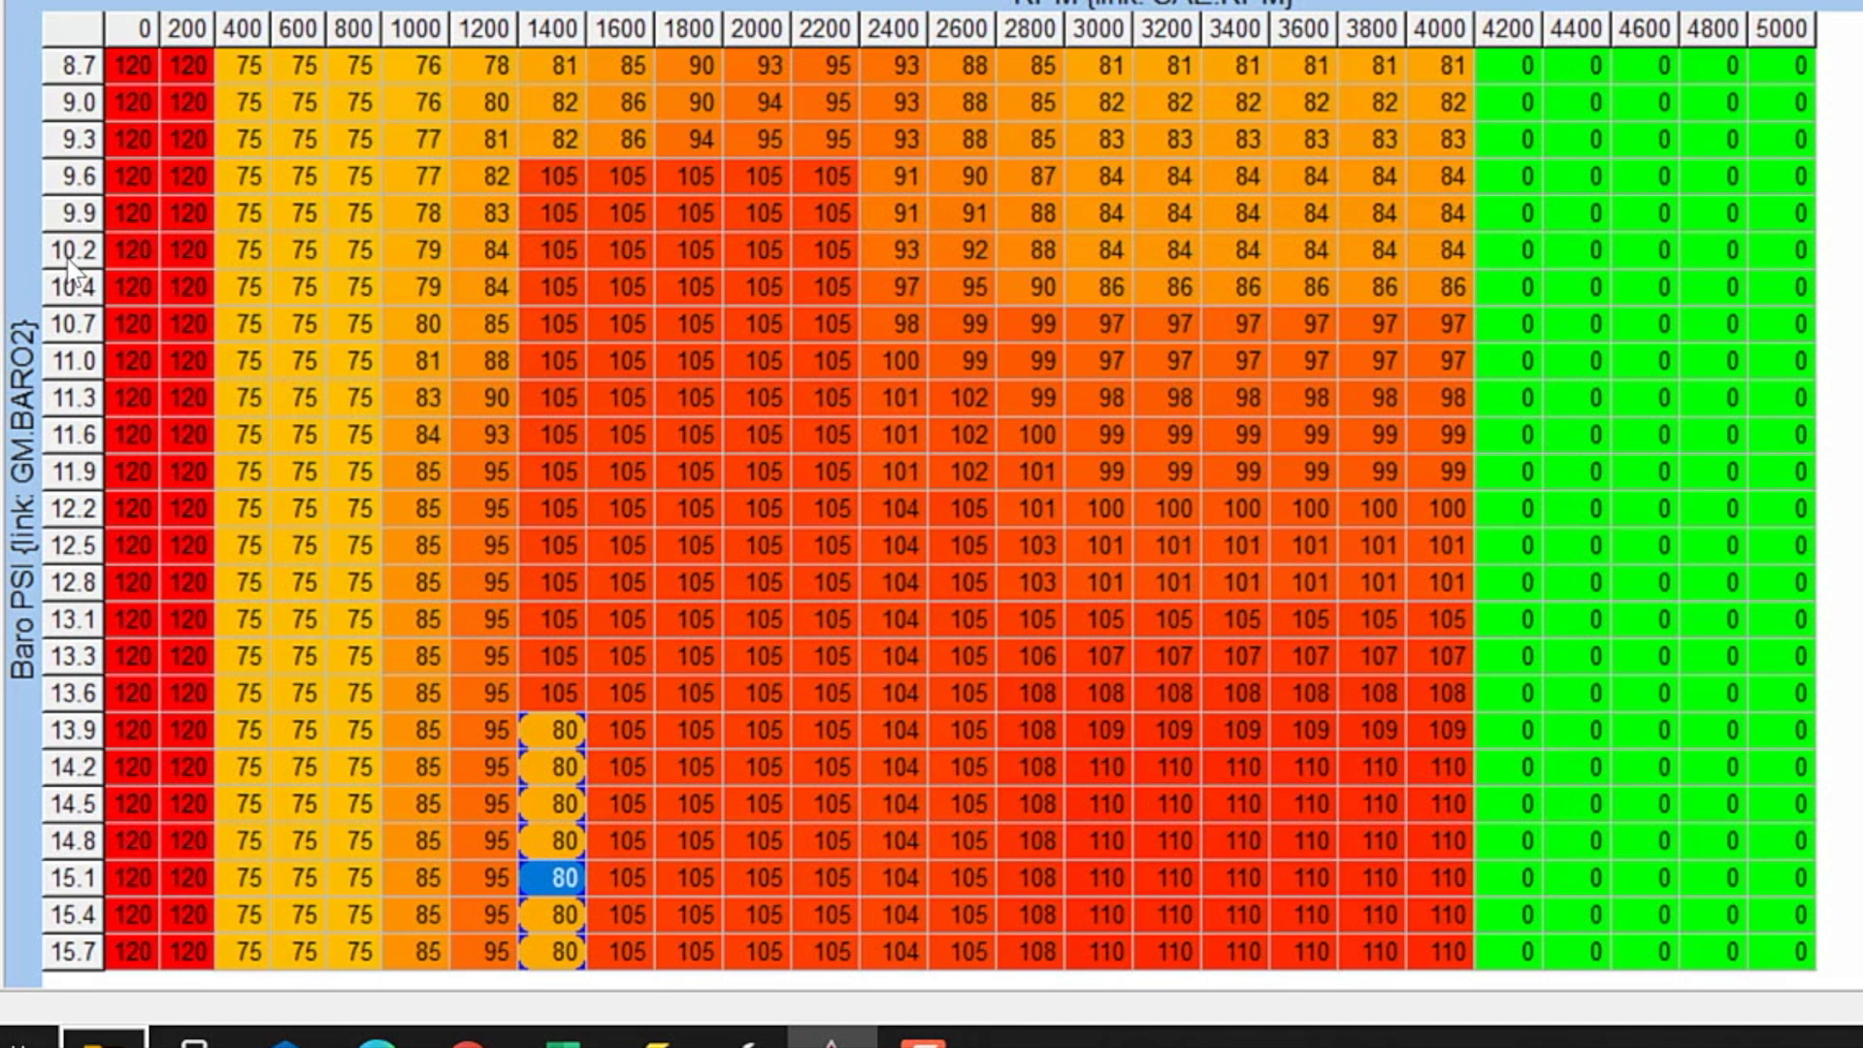
{"action": "mouse_move", "coordinate": [743, 538]}
{"action": "type", "text": "80"}
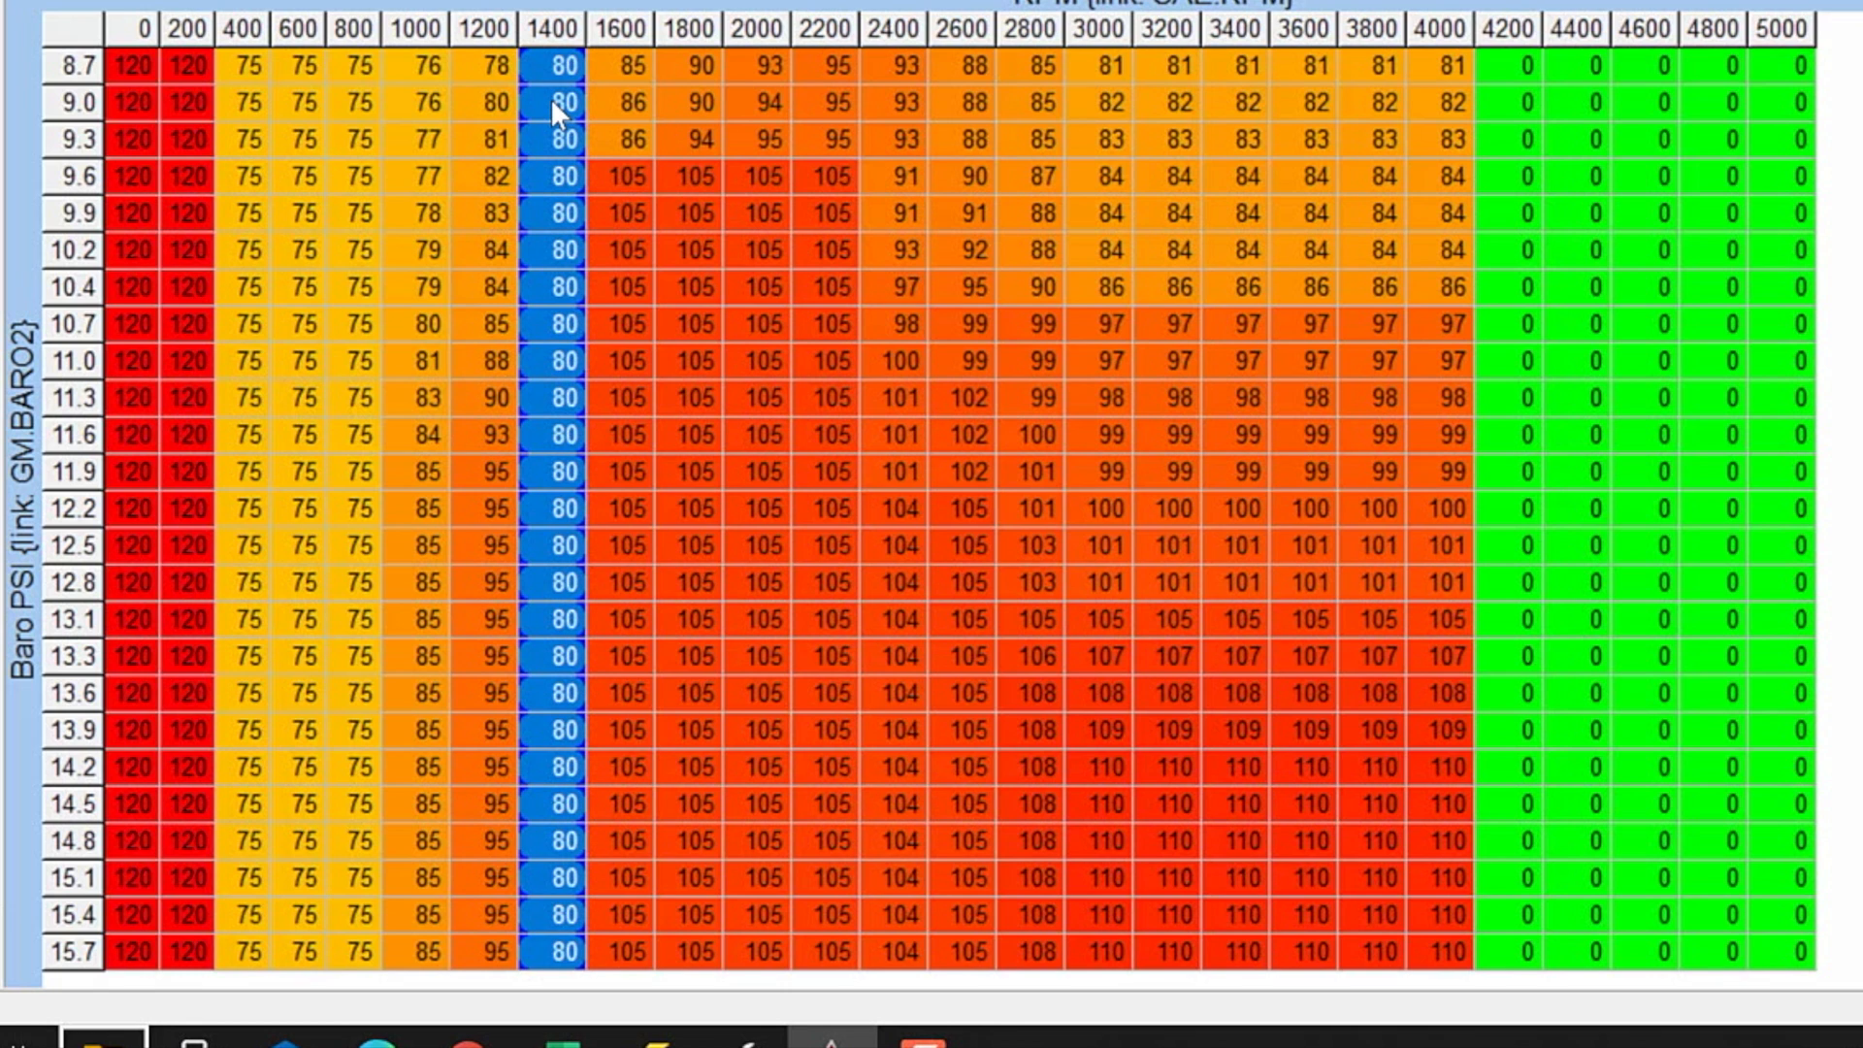
{"action": "left_click", "coordinate": [559, 116]}
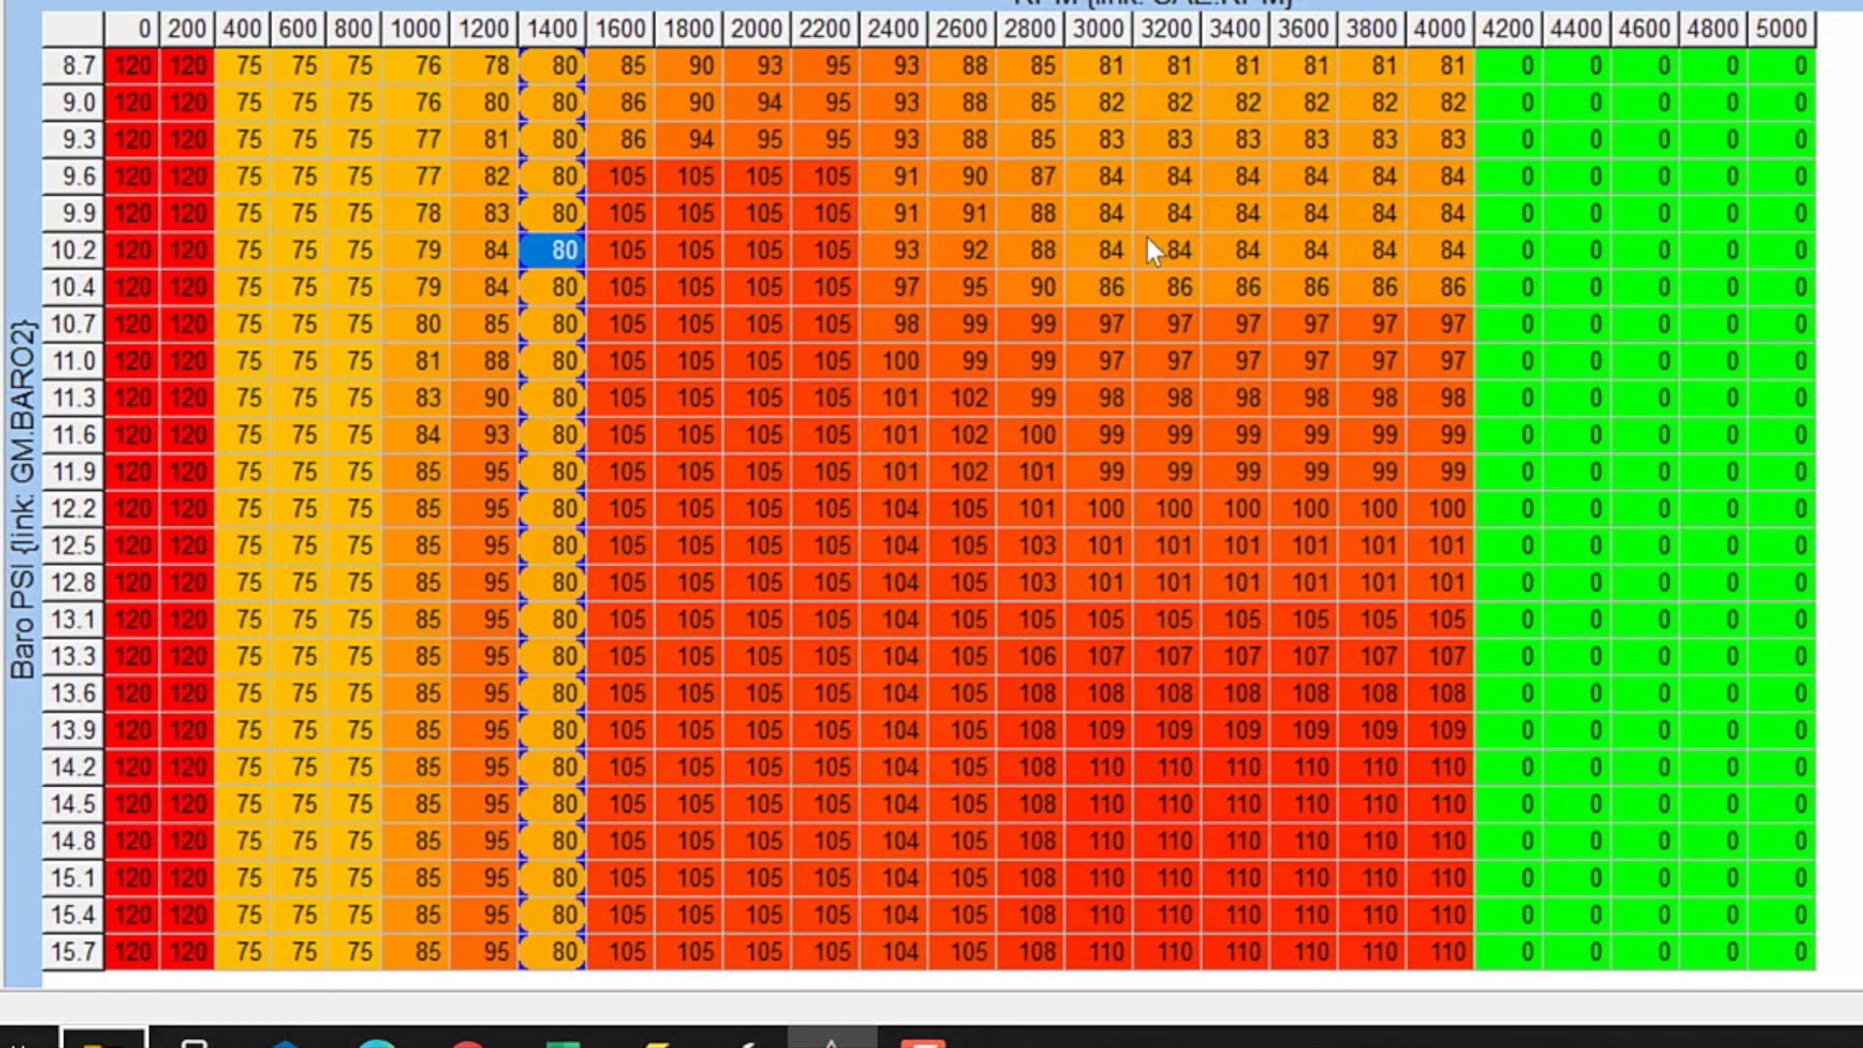
{"action": "mouse_move", "coordinate": [1125, 120]}
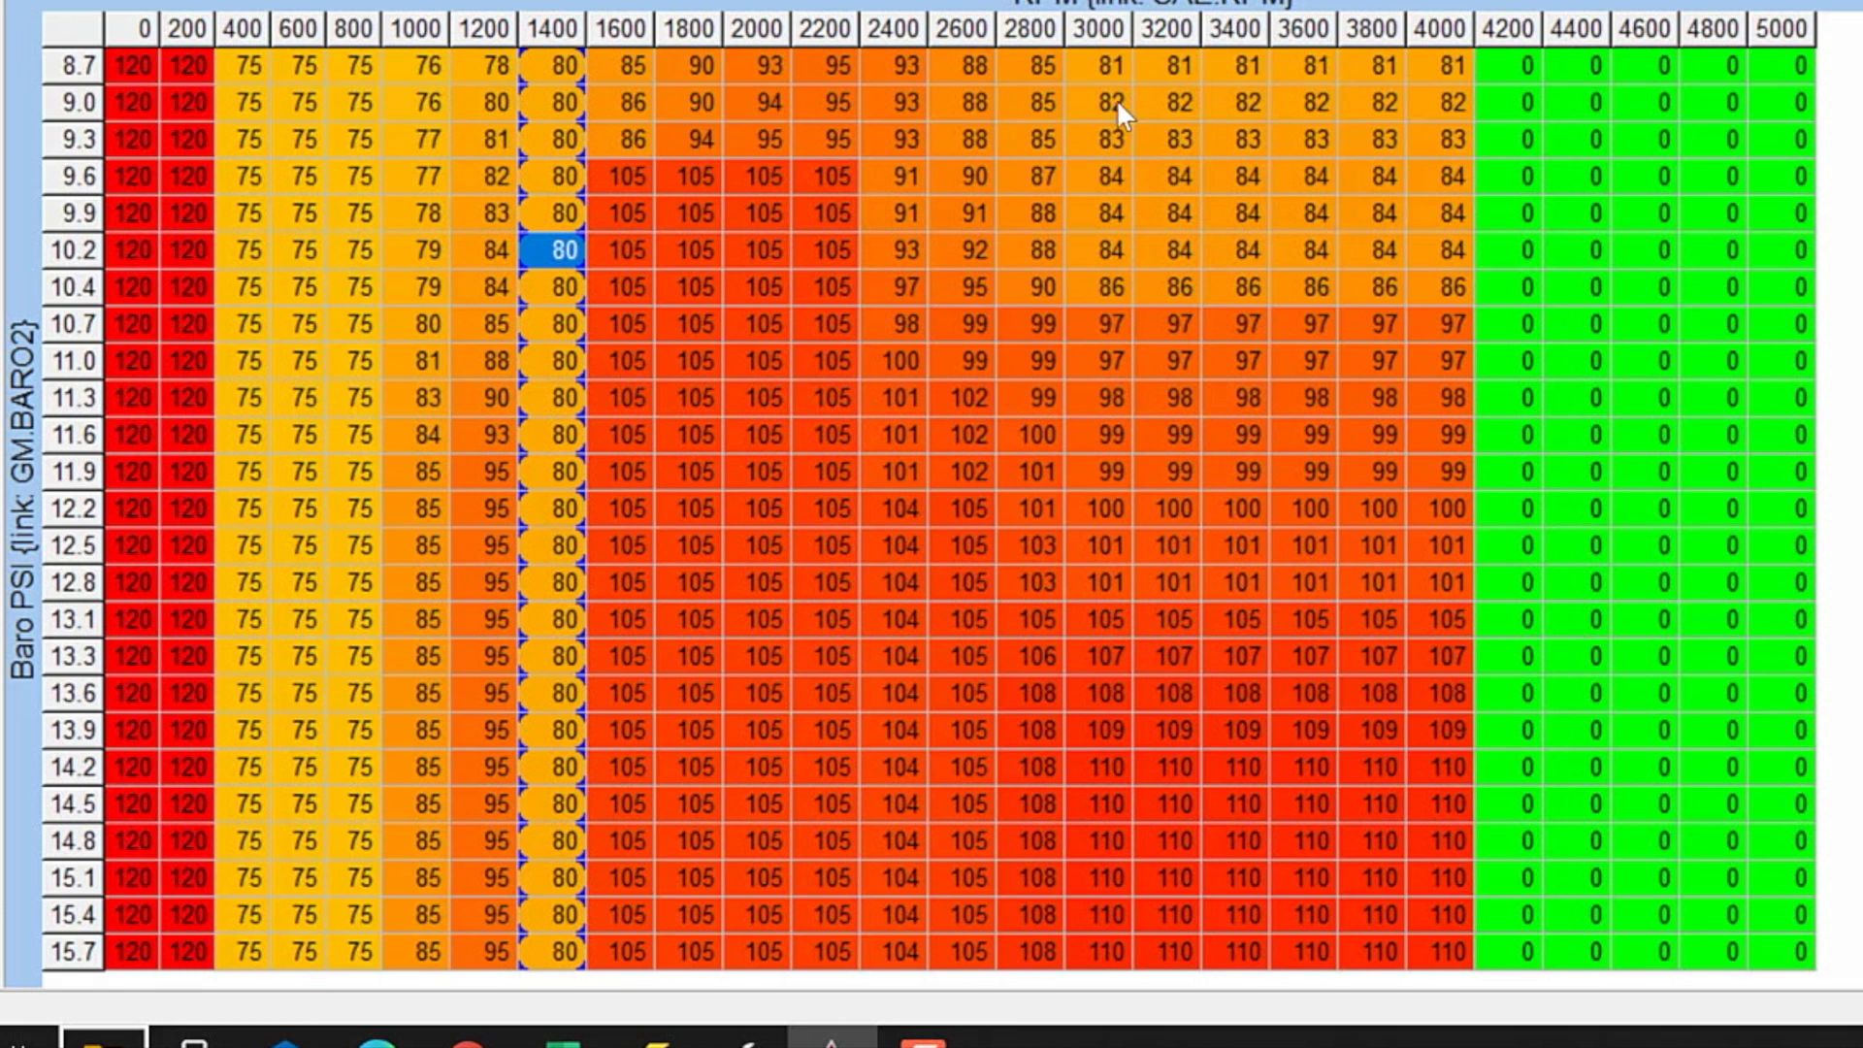
{"action": "mouse_move", "coordinate": [1094, 187]}
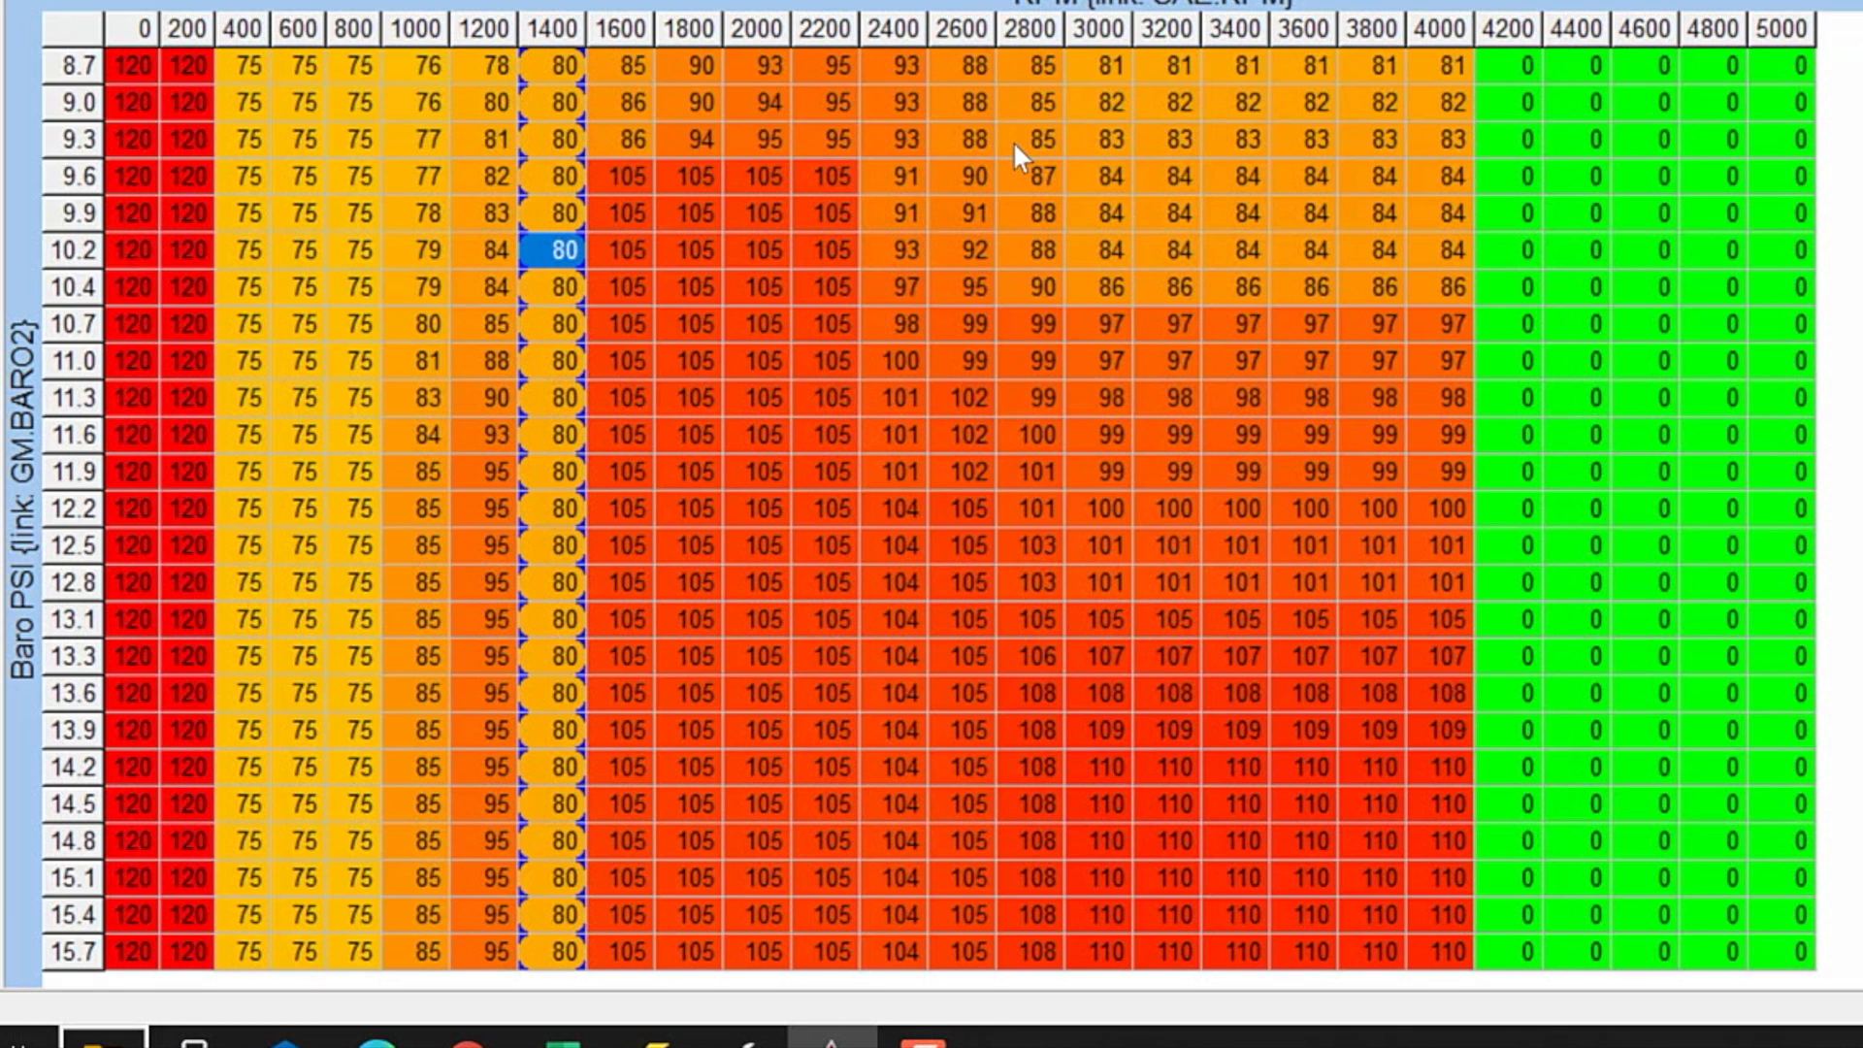
{"action": "mouse_move", "coordinate": [564, 35]}
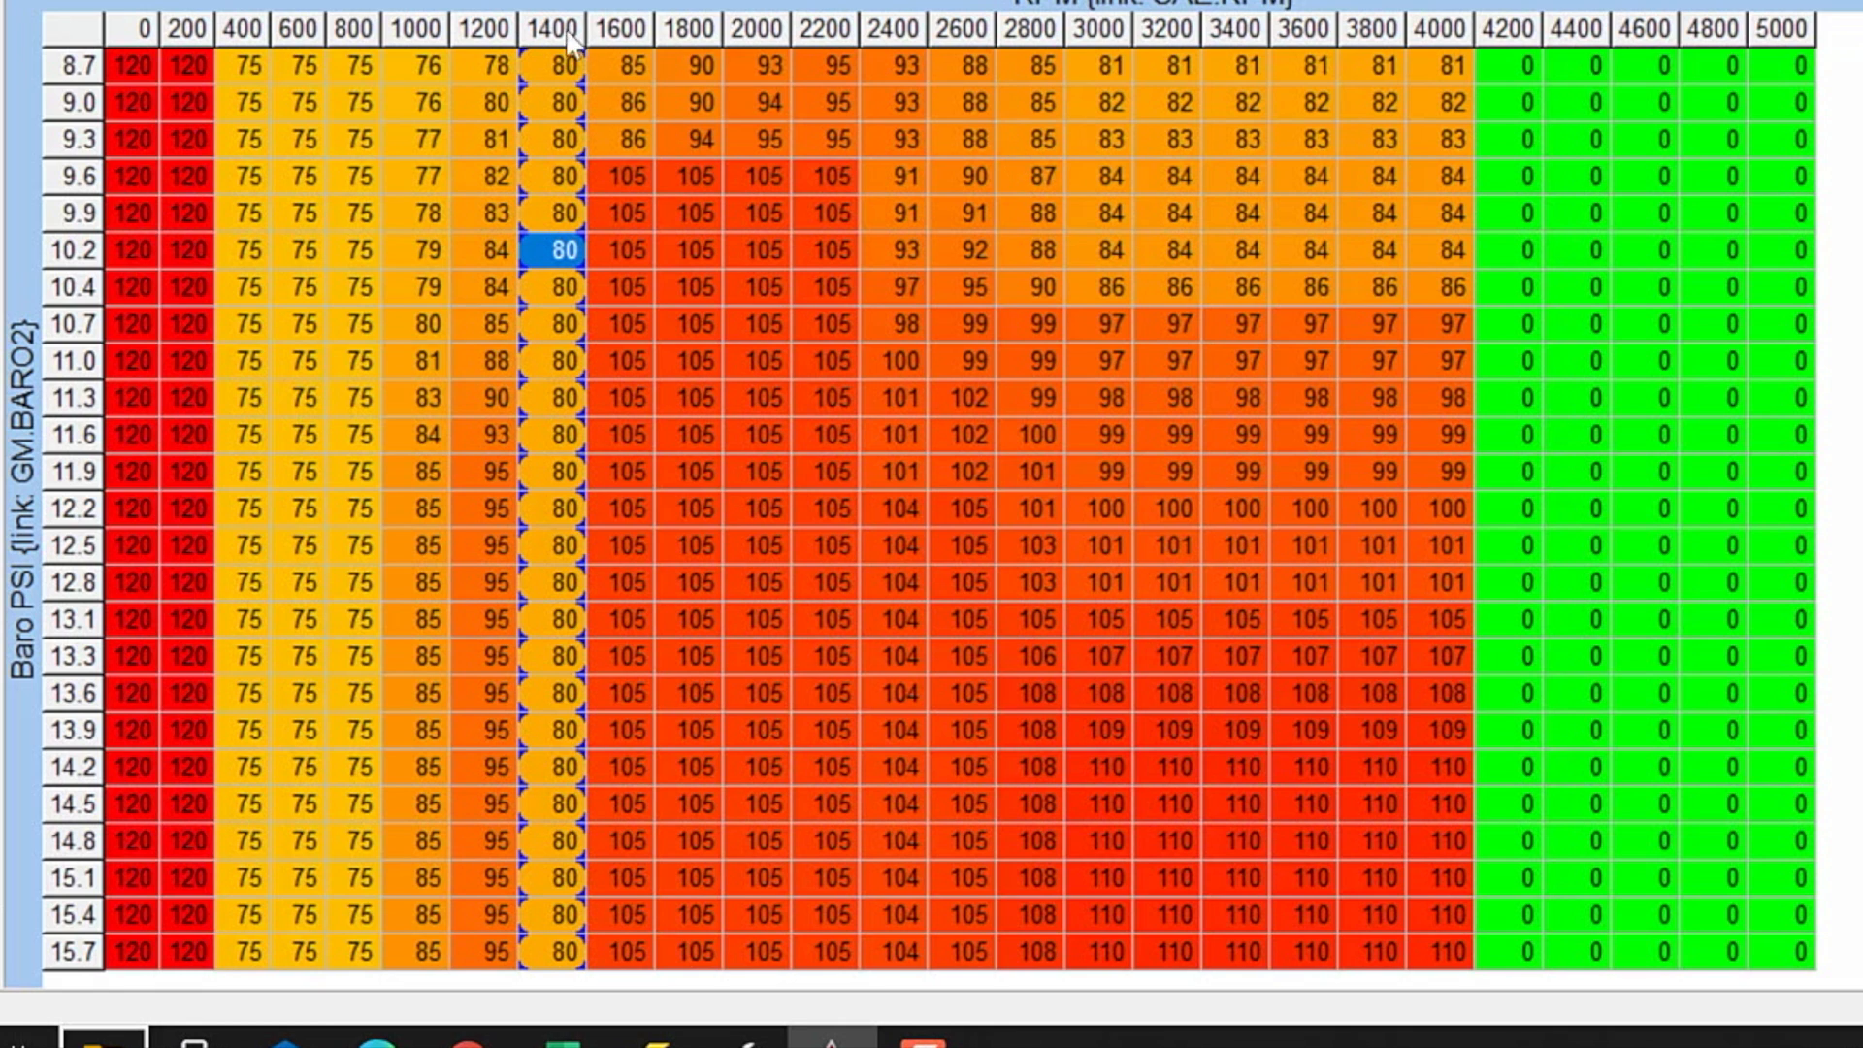
{"action": "mouse_move", "coordinate": [627, 35]}
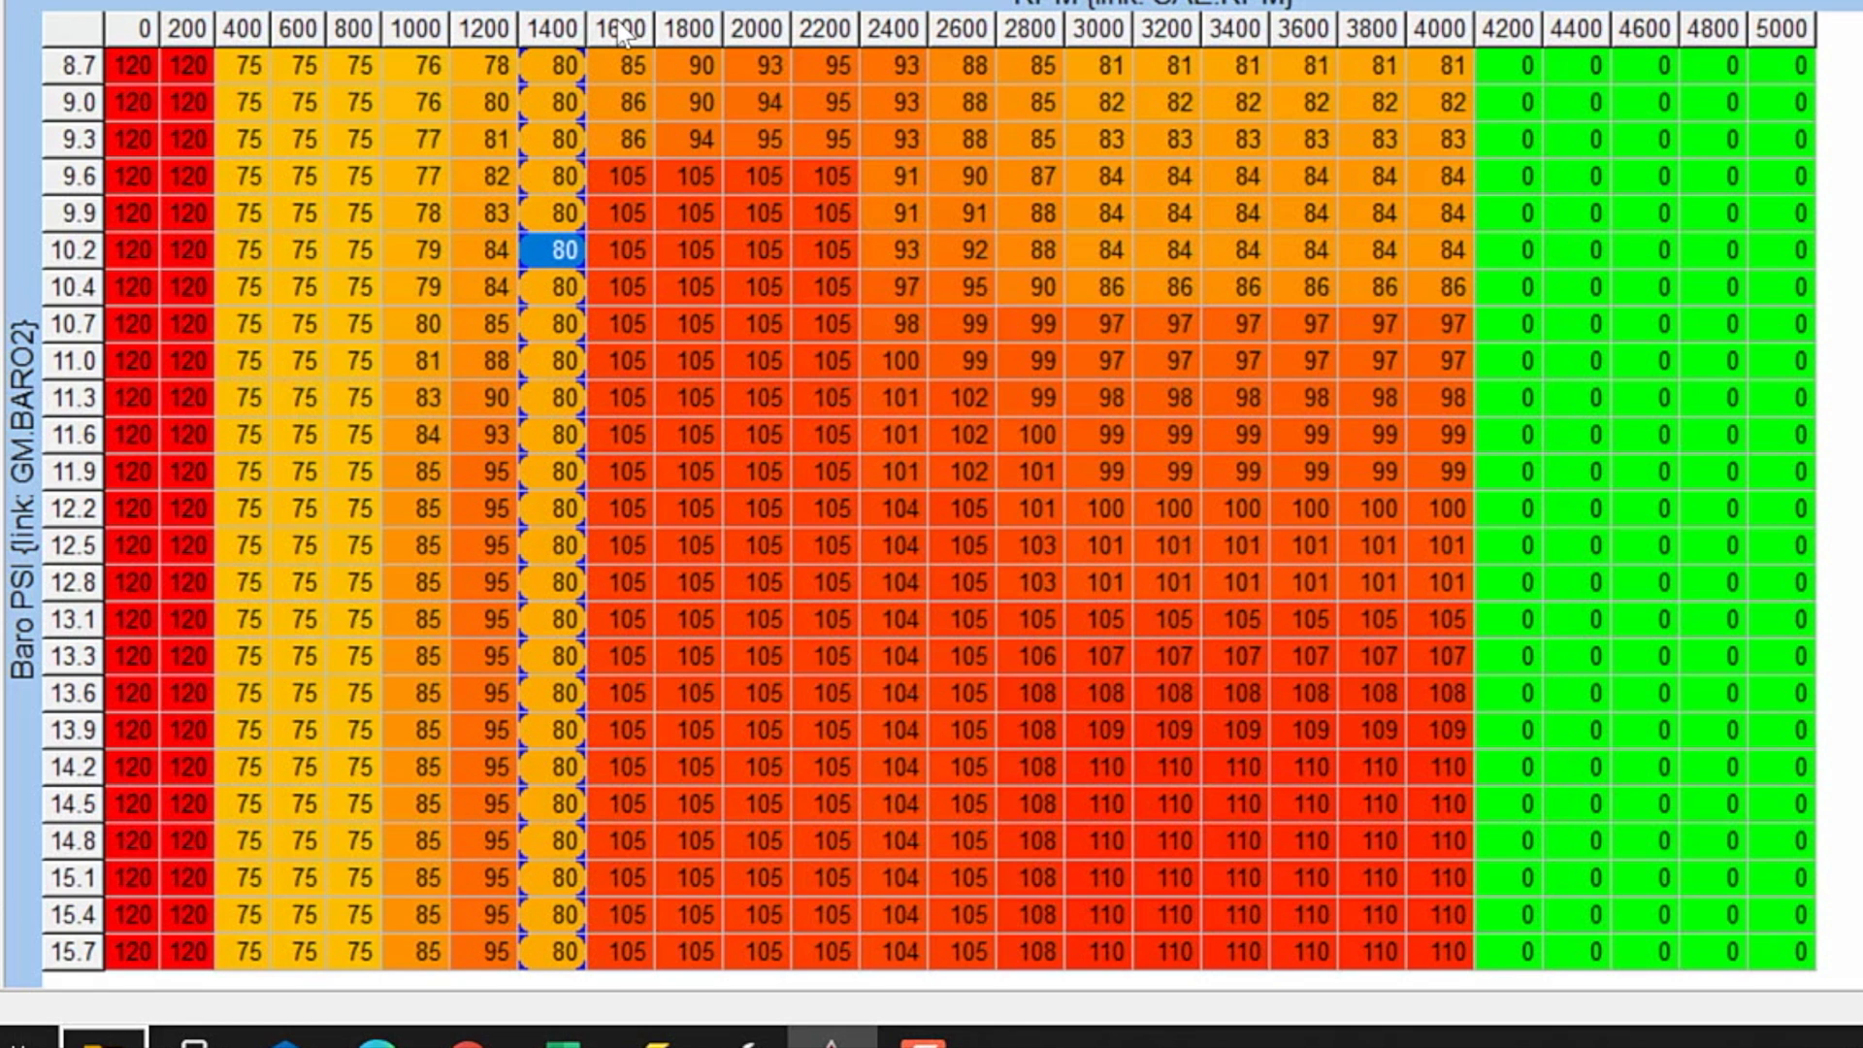
Set the 1600, 1800 and 2000 RPM columns to 85, 89 and 95.
{"action": "left_click", "coordinate": [621, 17]}
{"action": "type", "text": "85"}
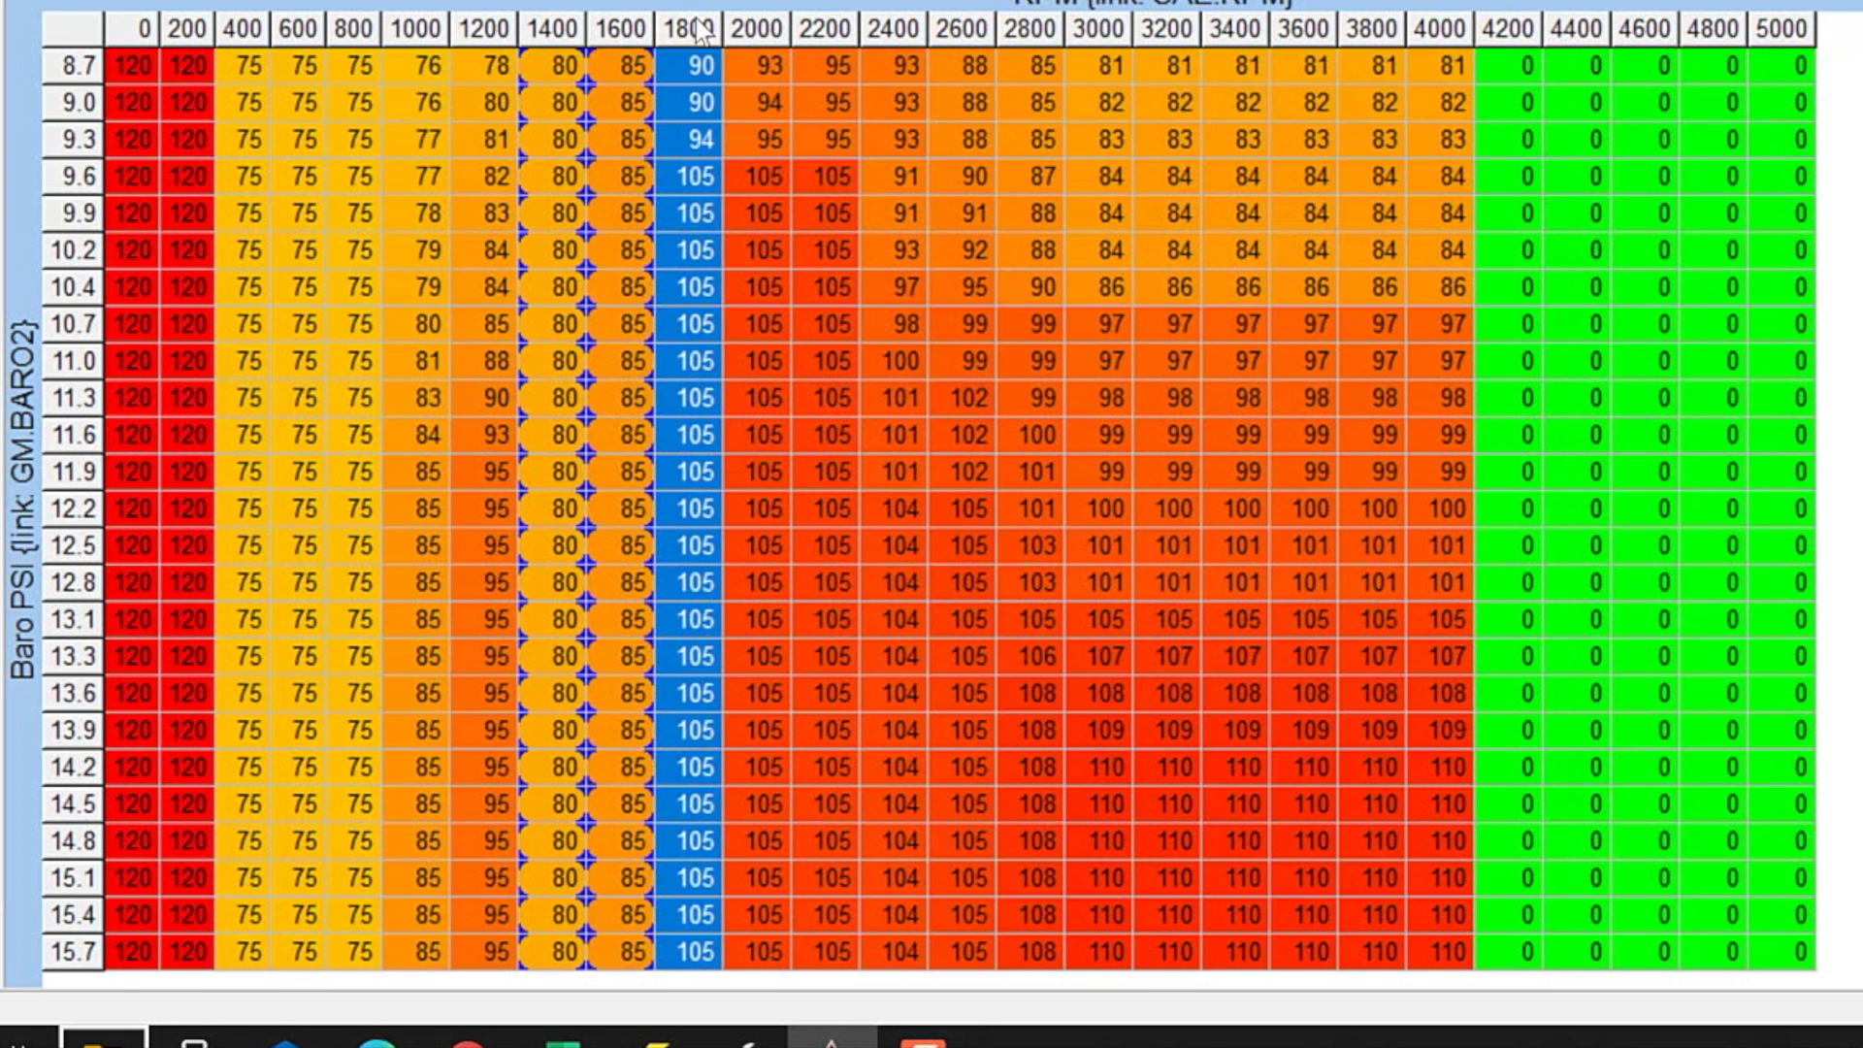
{"action": "type", "text": "89"}
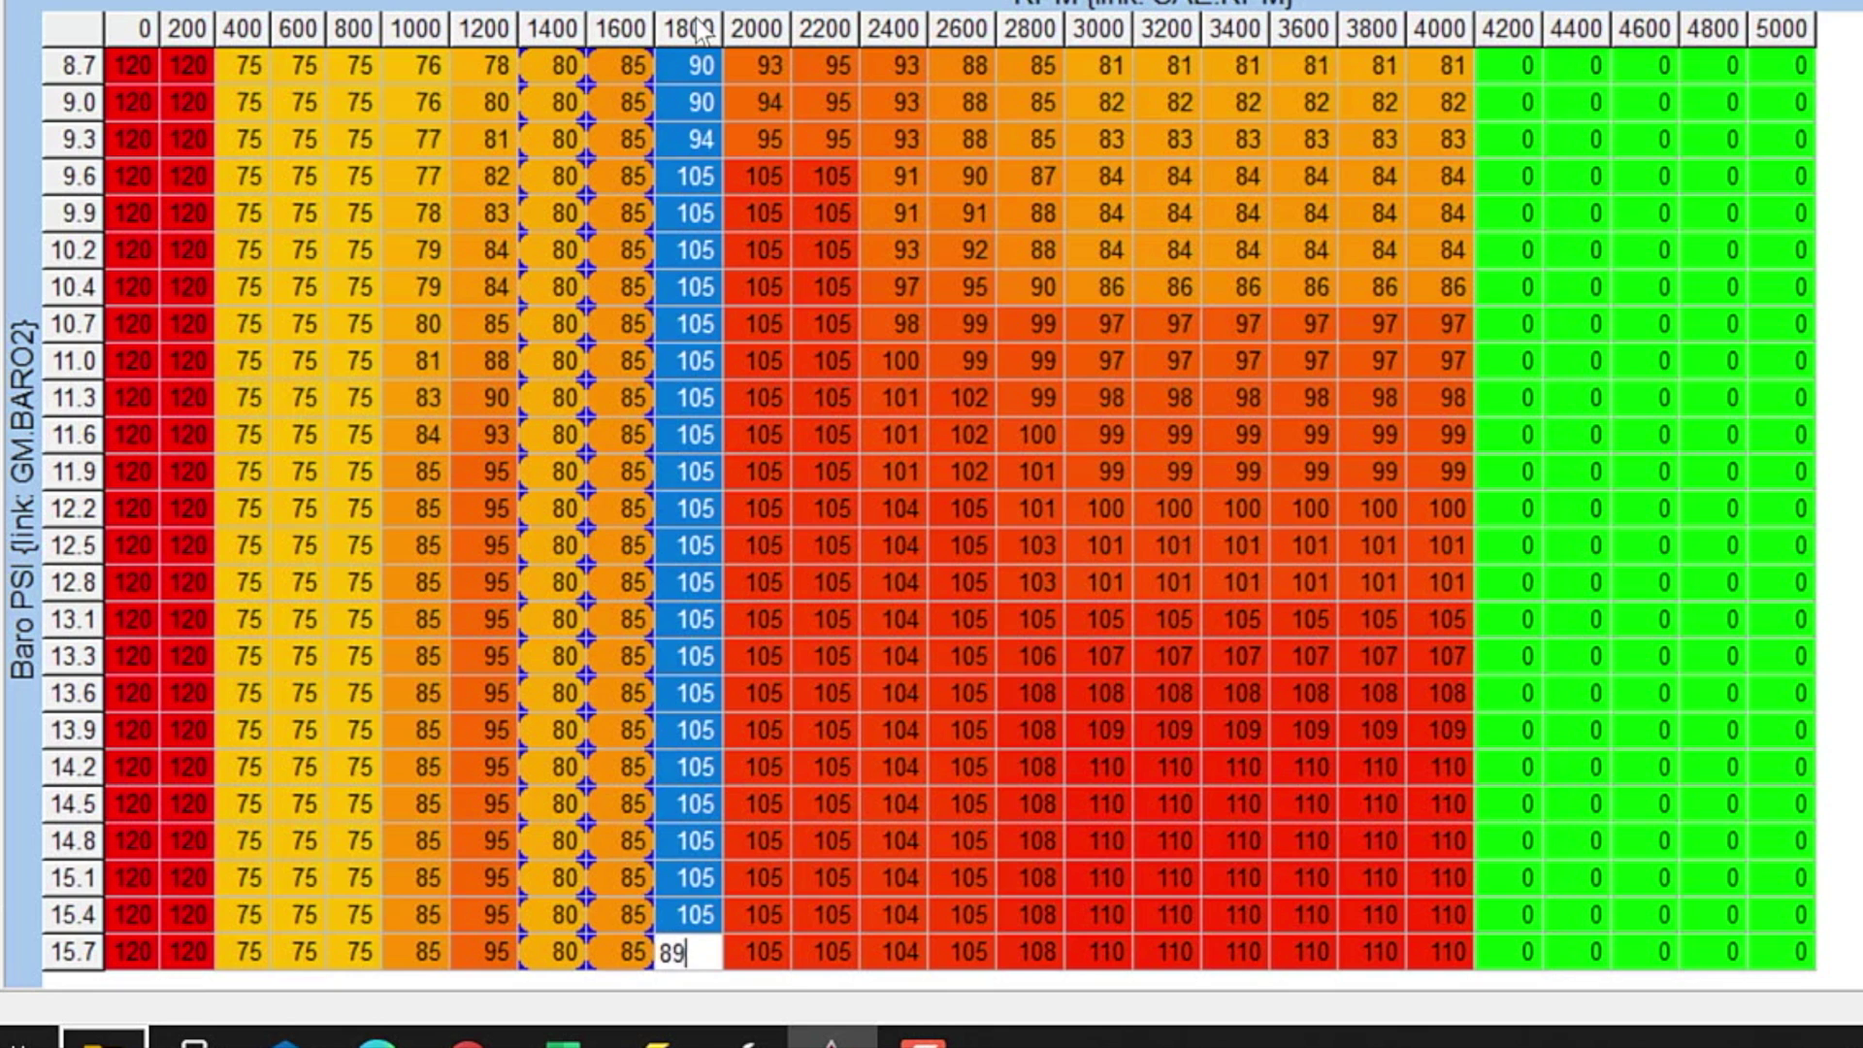
{"action": "key", "text": "Enter"}
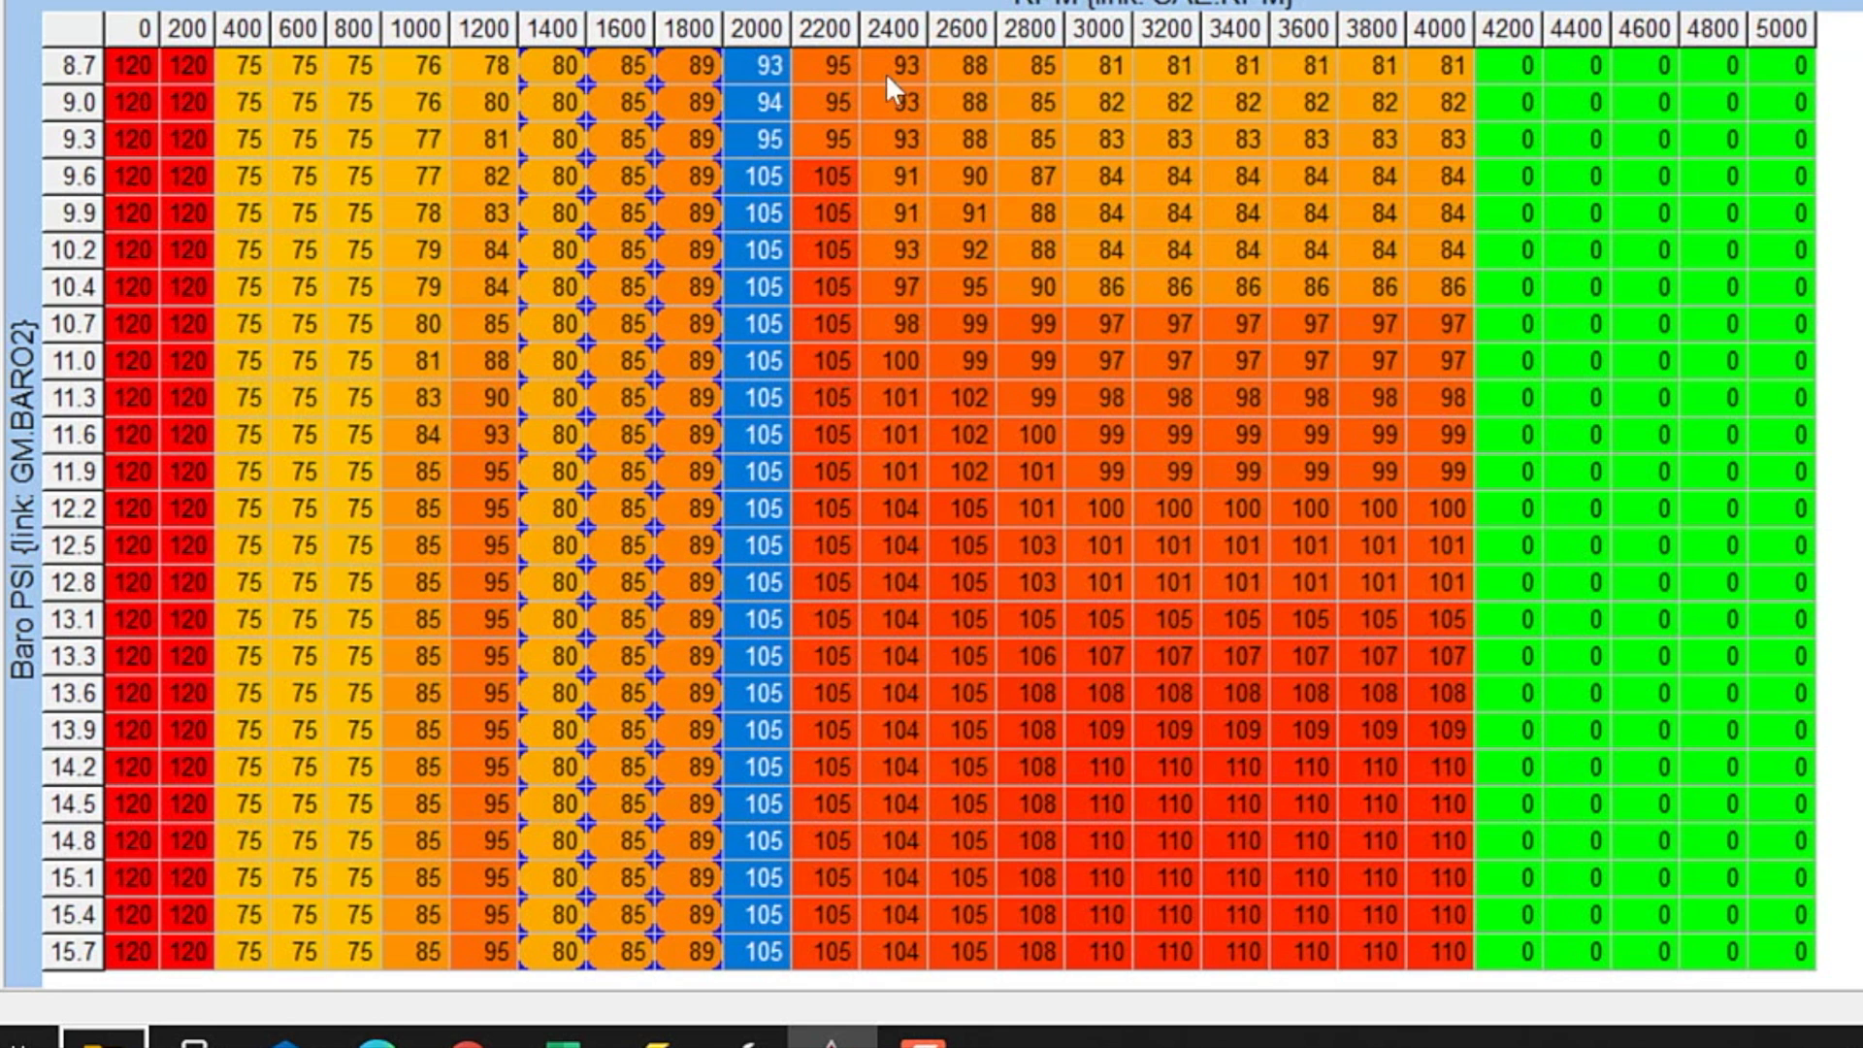
{"action": "mouse_move", "coordinate": [761, 35]}
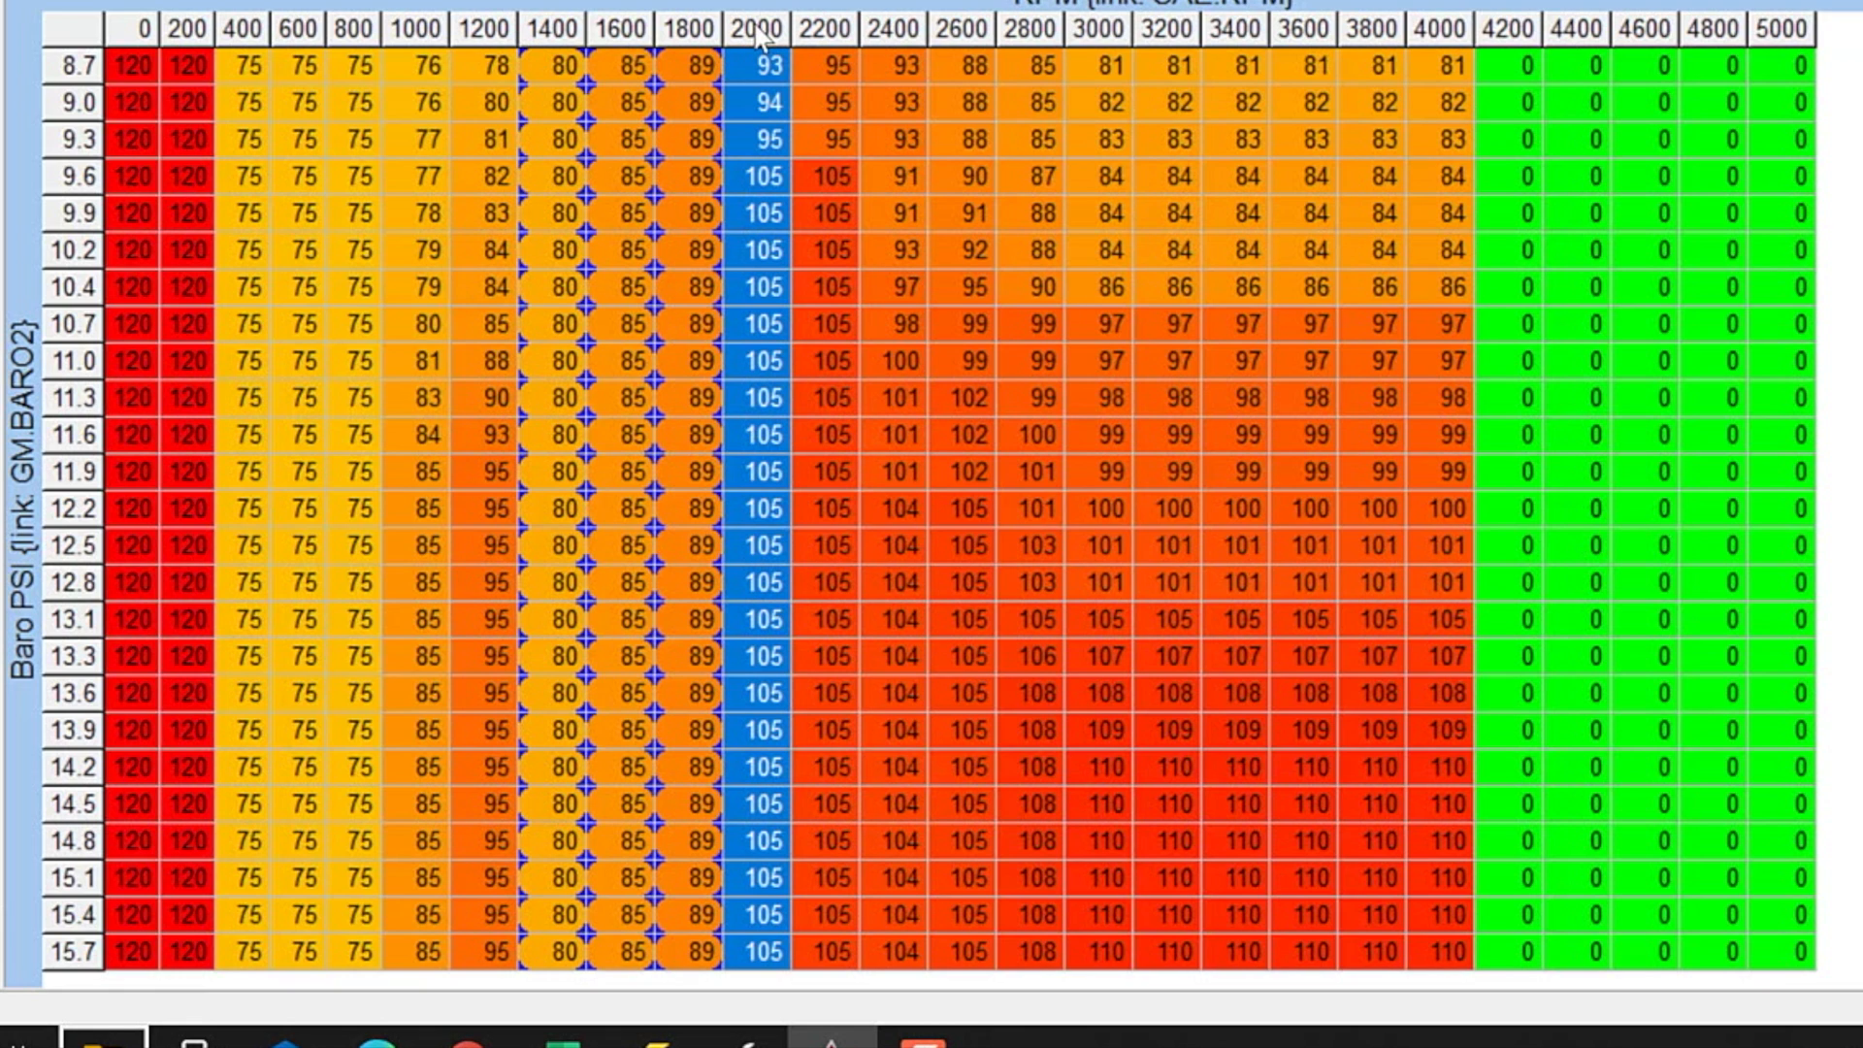
{"action": "type", "text": "95"}
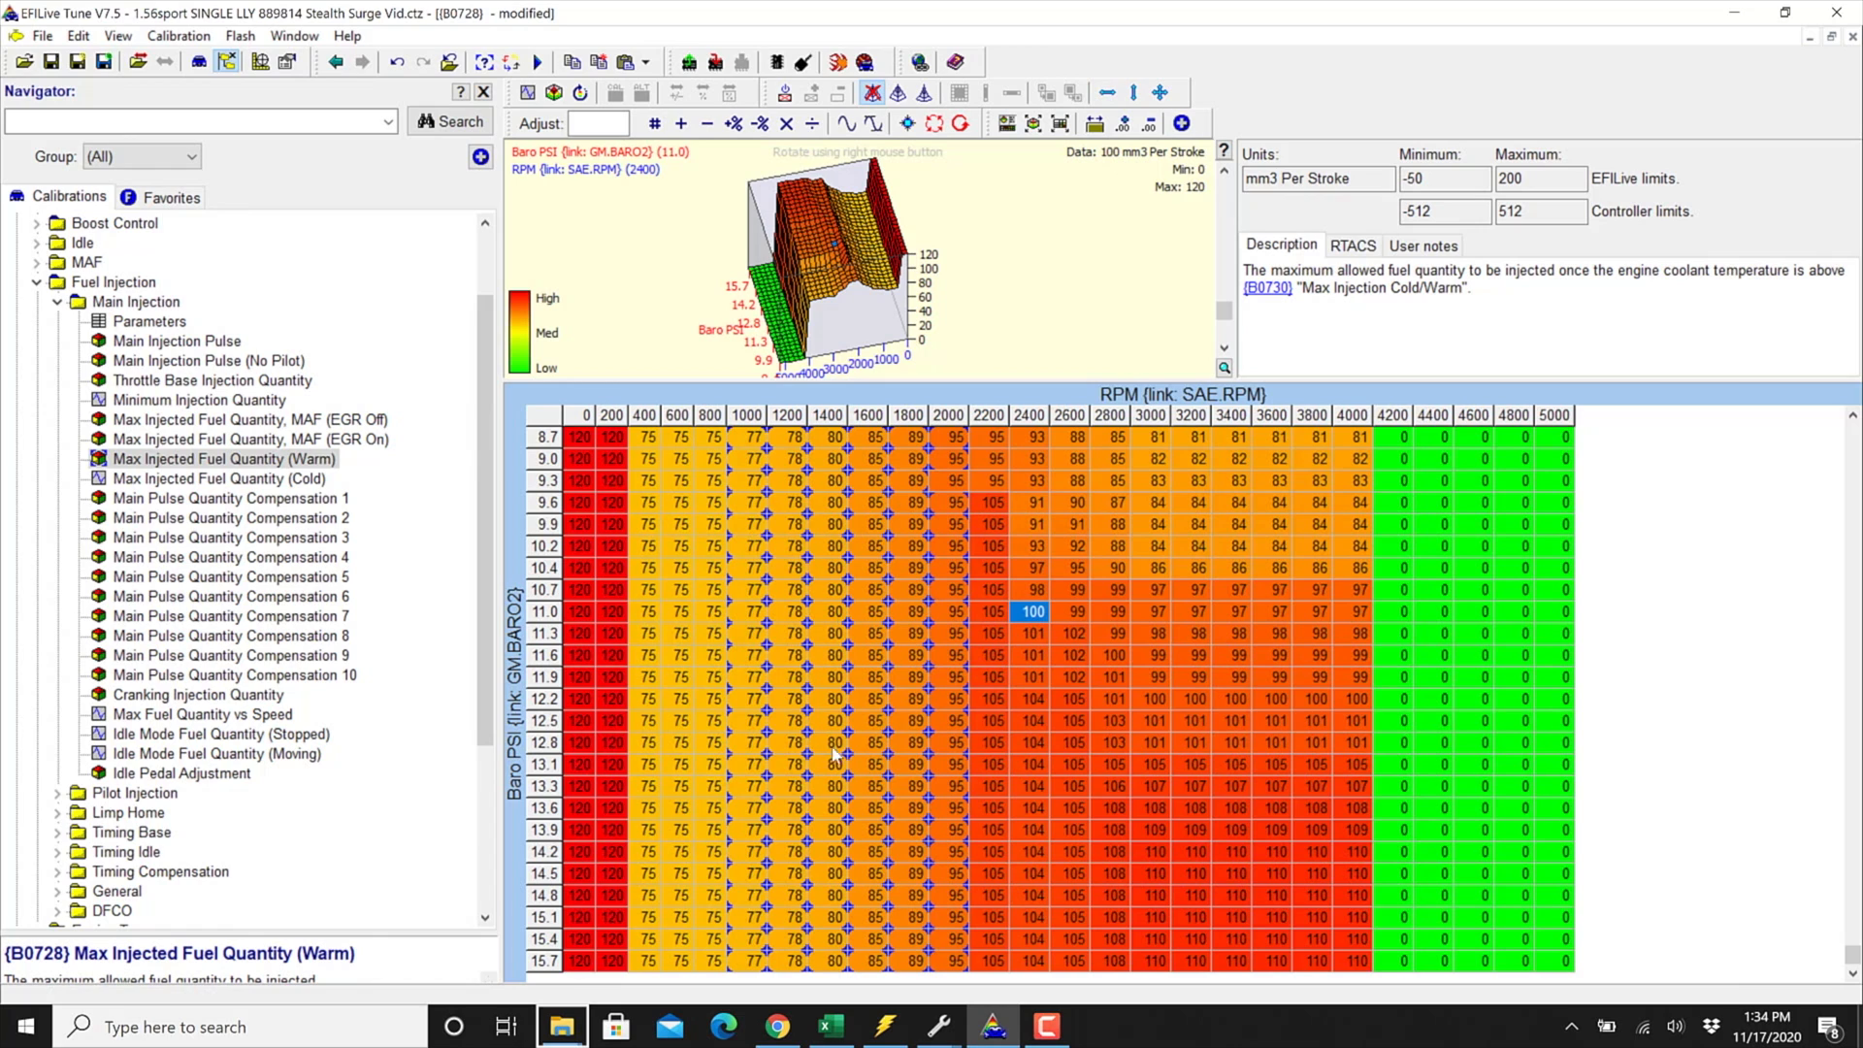
{"action": "mouse_move", "coordinate": [904, 633]}
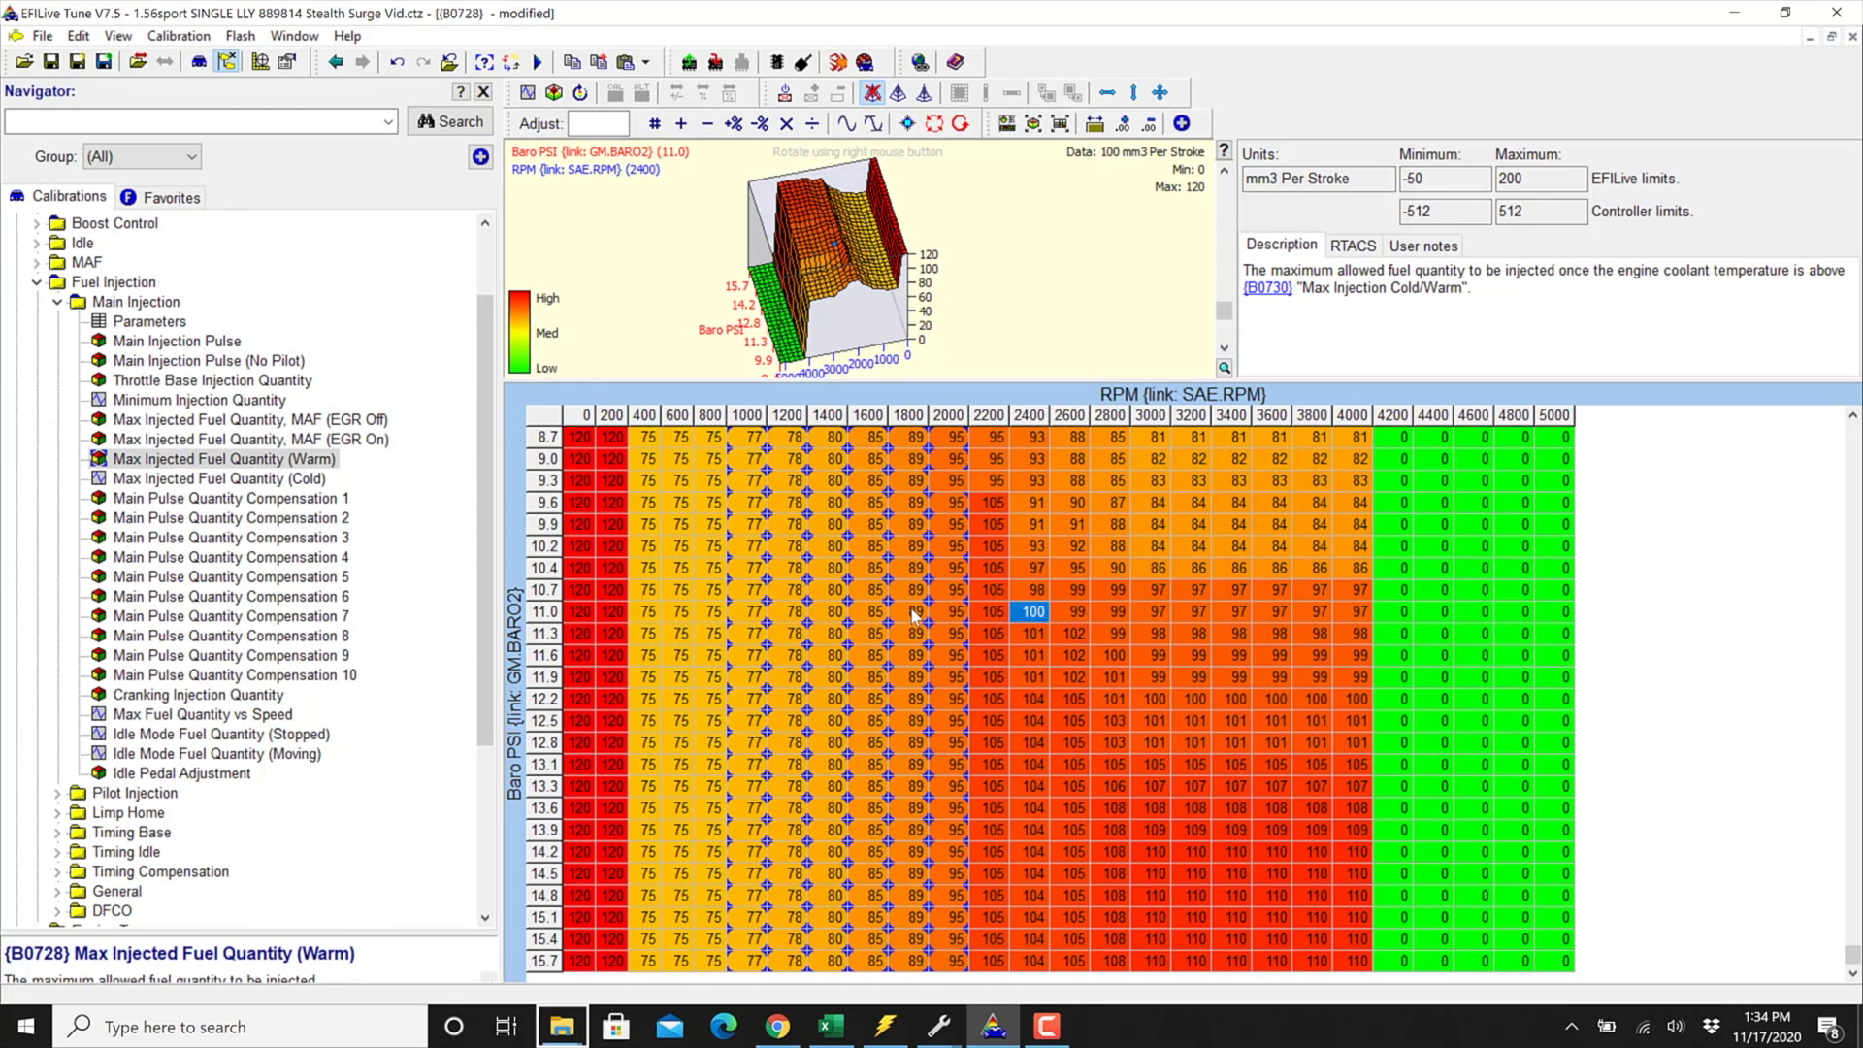
Reopen Desired Boost Levels With EGR Off (C) showing the capped 1400–2000 RPM columns.
{"action": "left_click", "coordinate": [216, 438]}
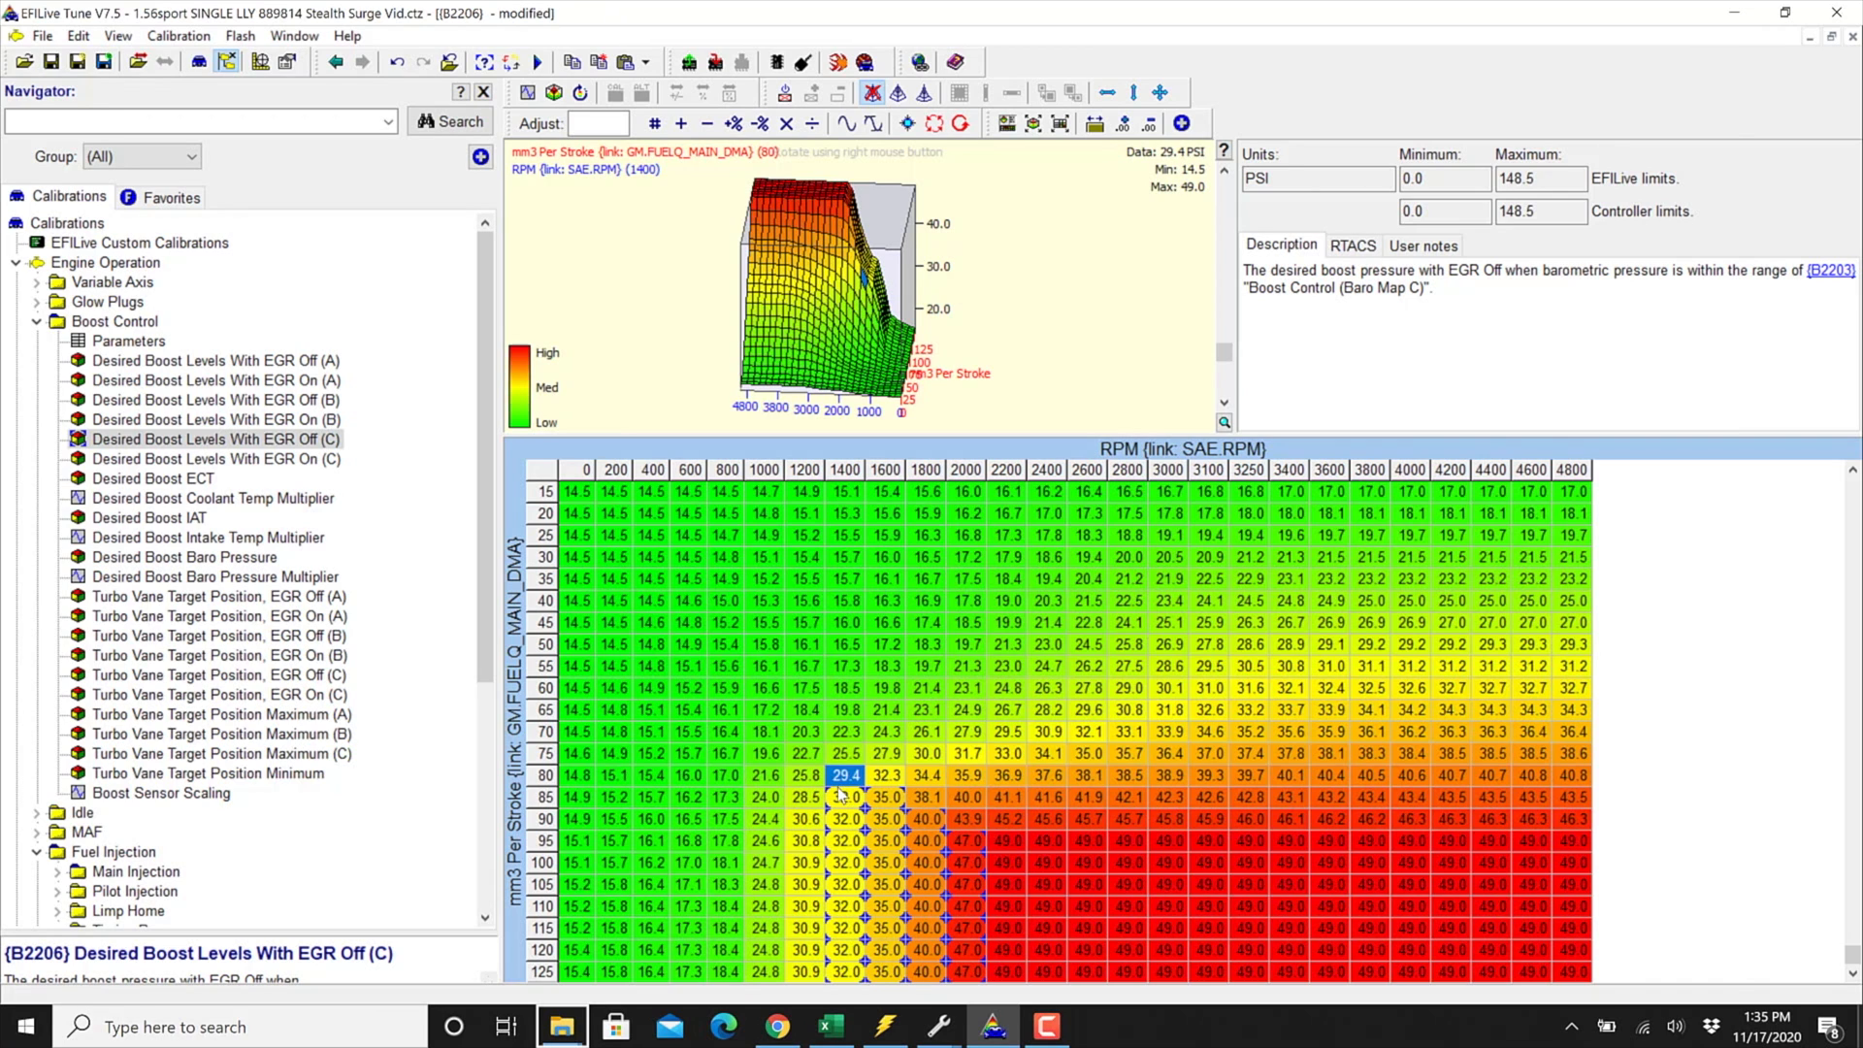
{"action": "left_click", "coordinate": [842, 795]}
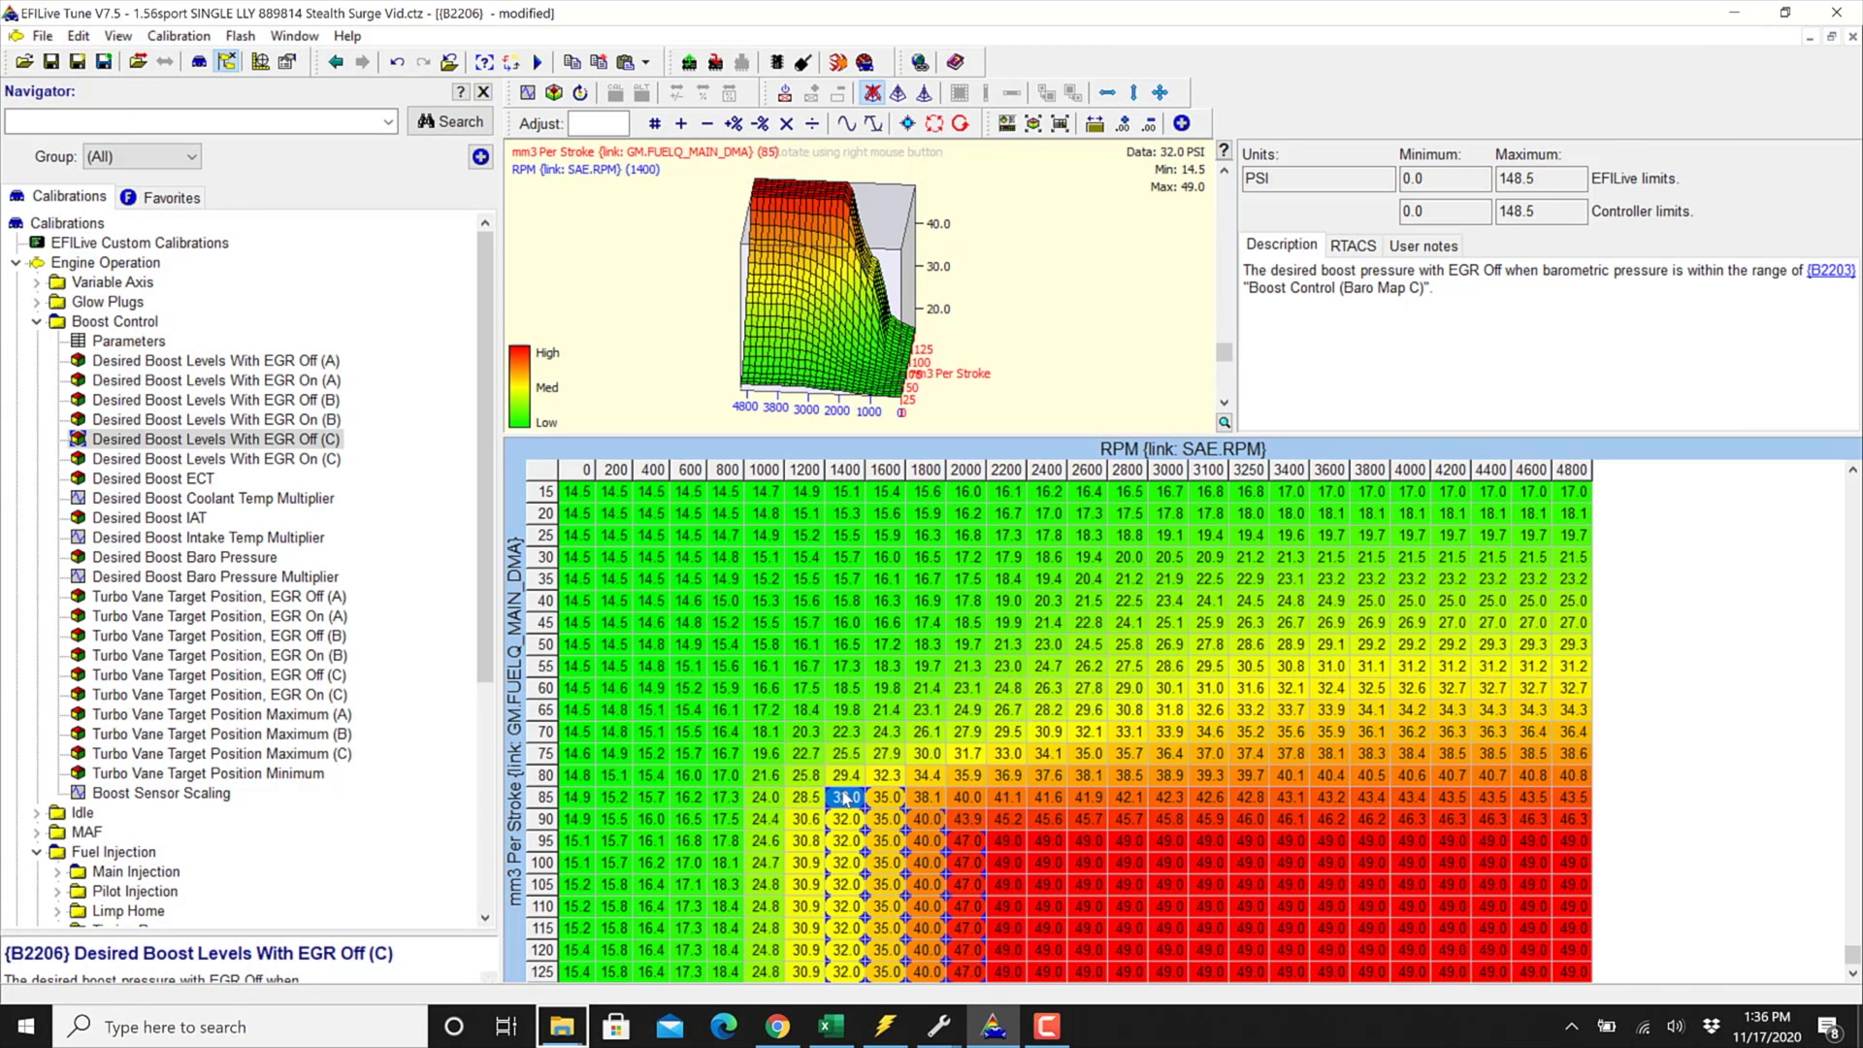
{"action": "left_click", "coordinate": [35, 322]}
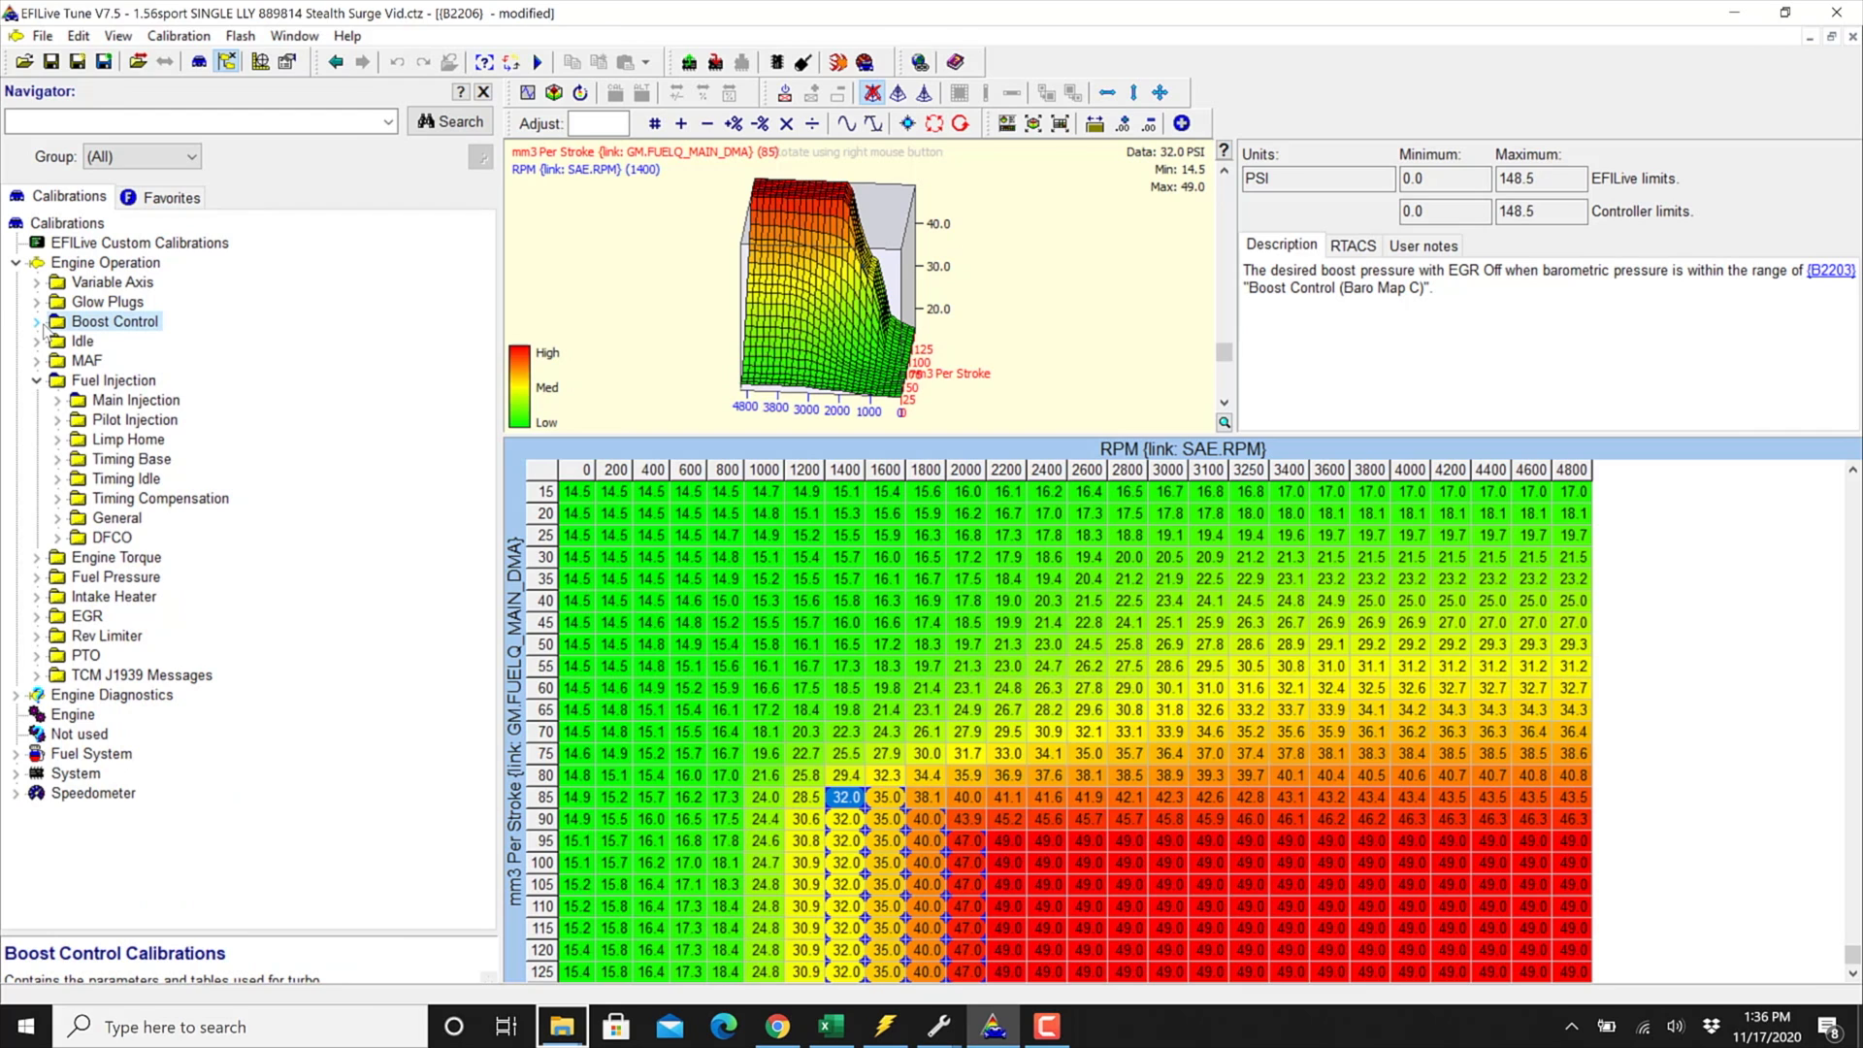
{"action": "mouse_move", "coordinate": [761, 659]}
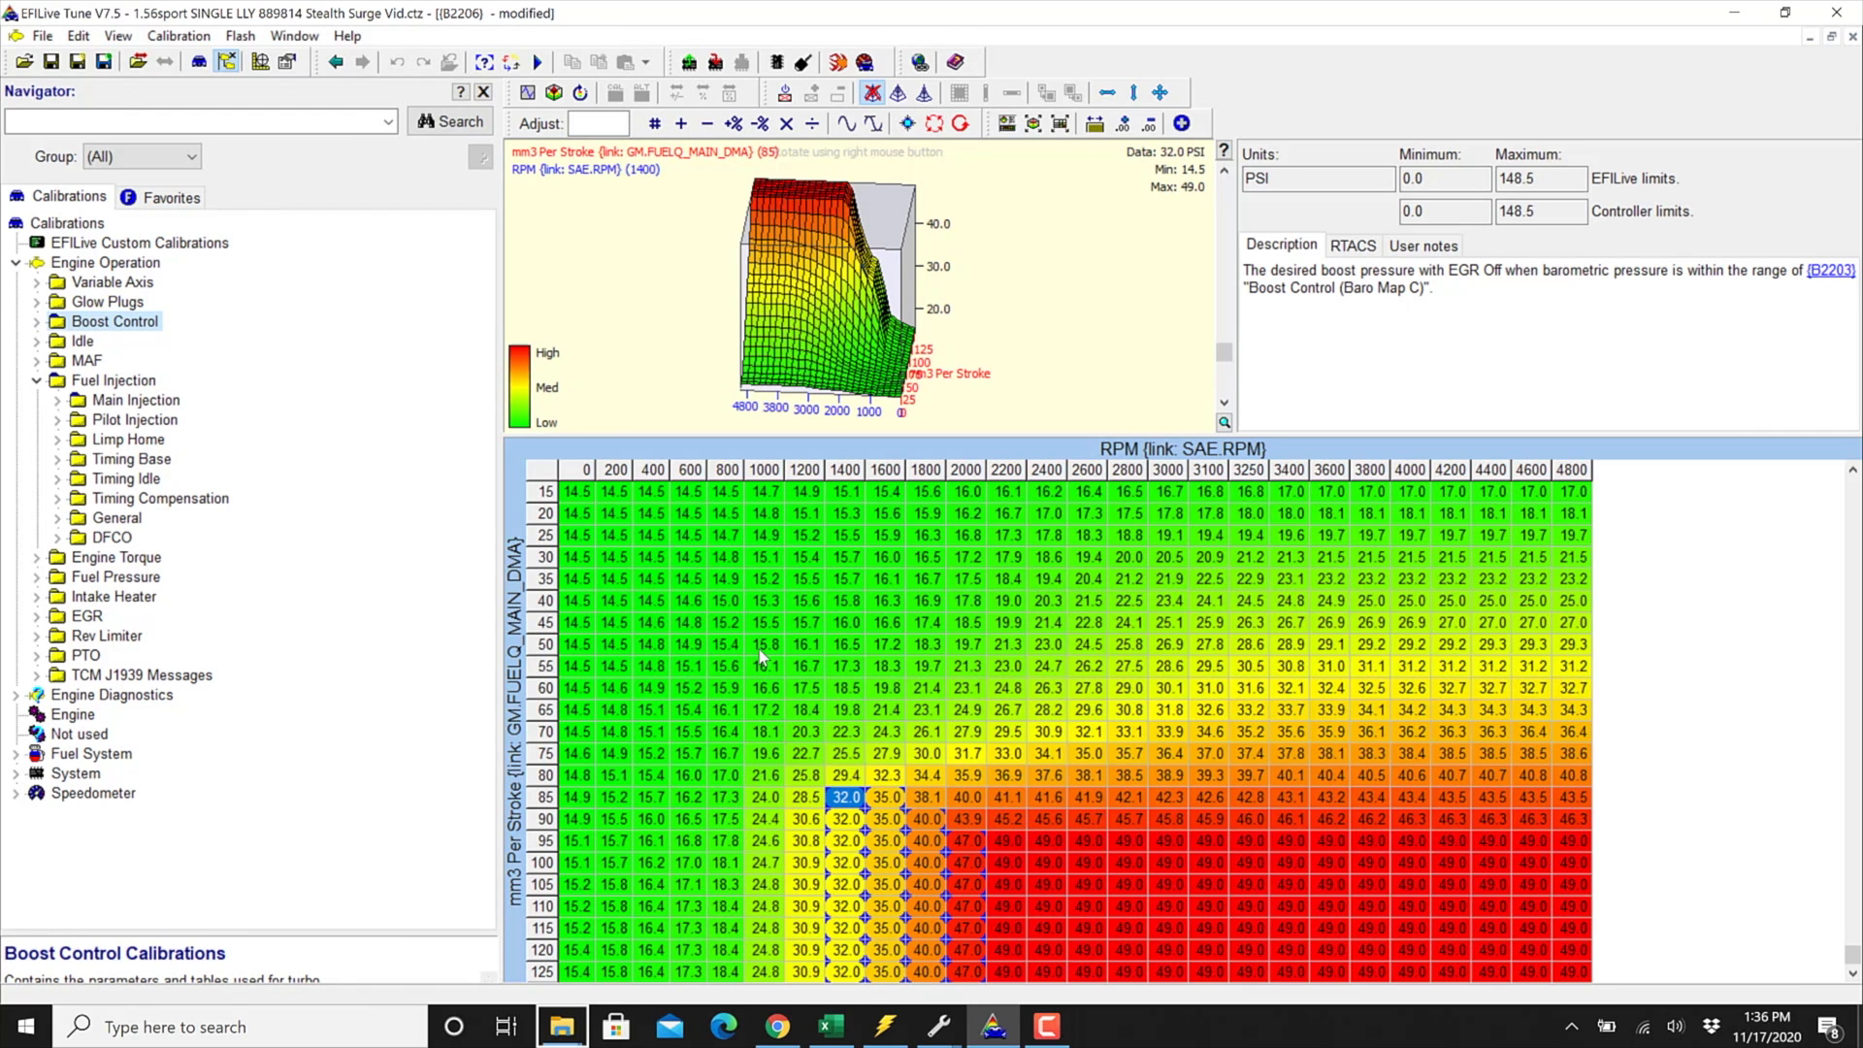